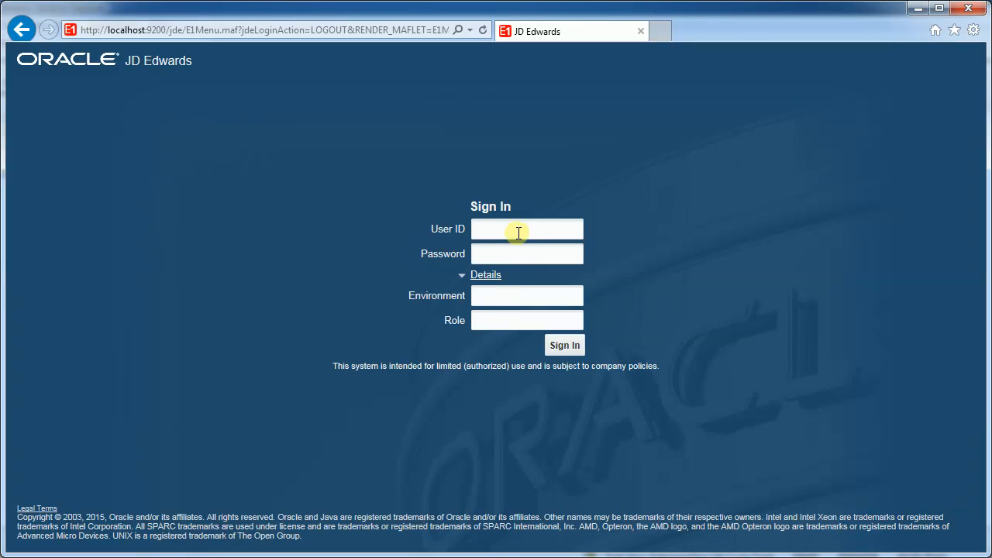
# - Enter user demo, the password, environment demo920 and role *ALL, and submit sign-in
pyautogui.write('de')
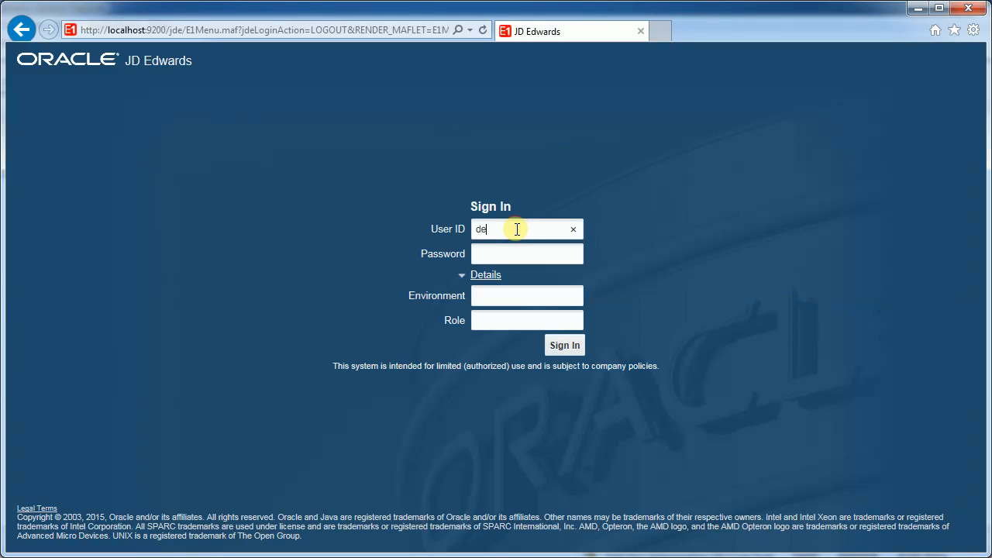
pyautogui.write('mo')
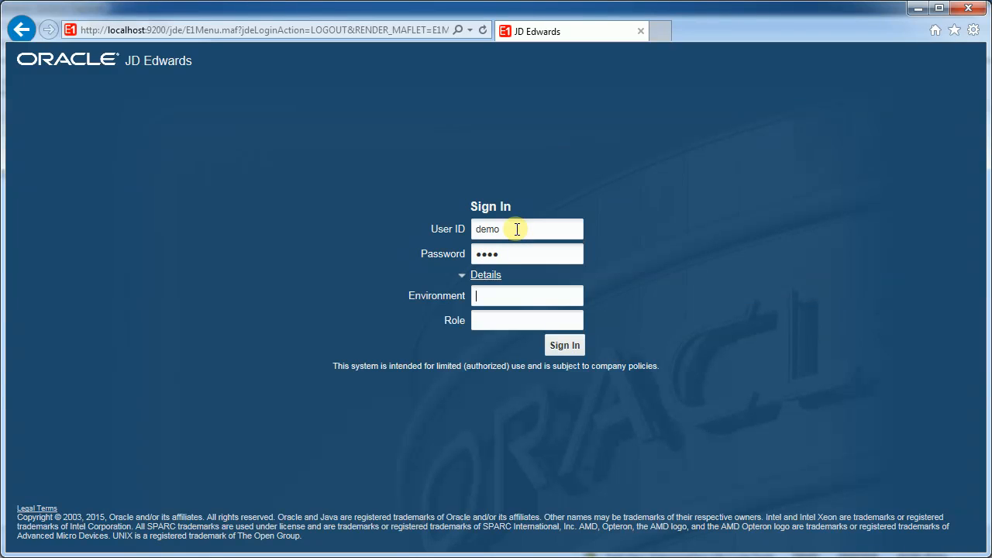
pyautogui.write('demo920')
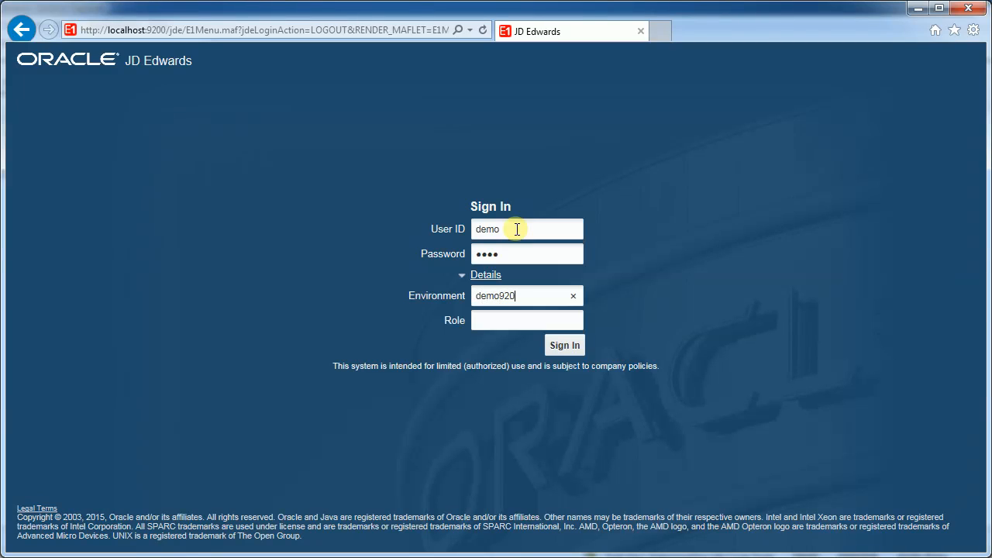
pyautogui.write('*A')
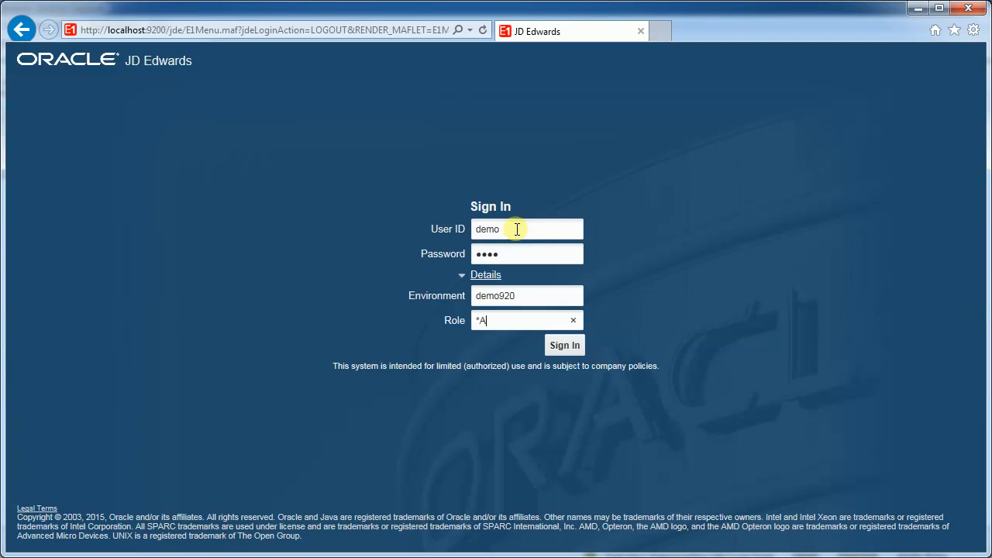
pyautogui.click(564, 345)
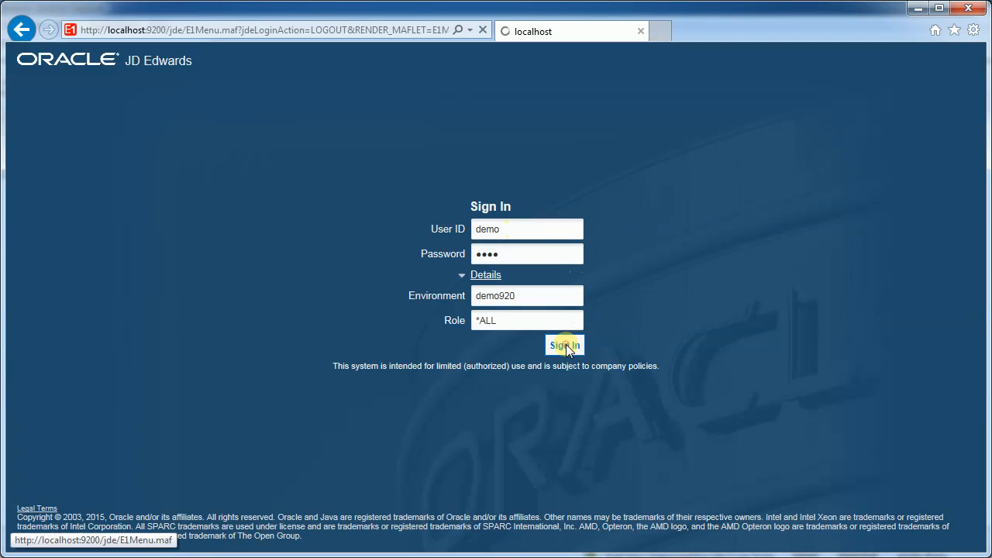
pyautogui.click(564, 345)
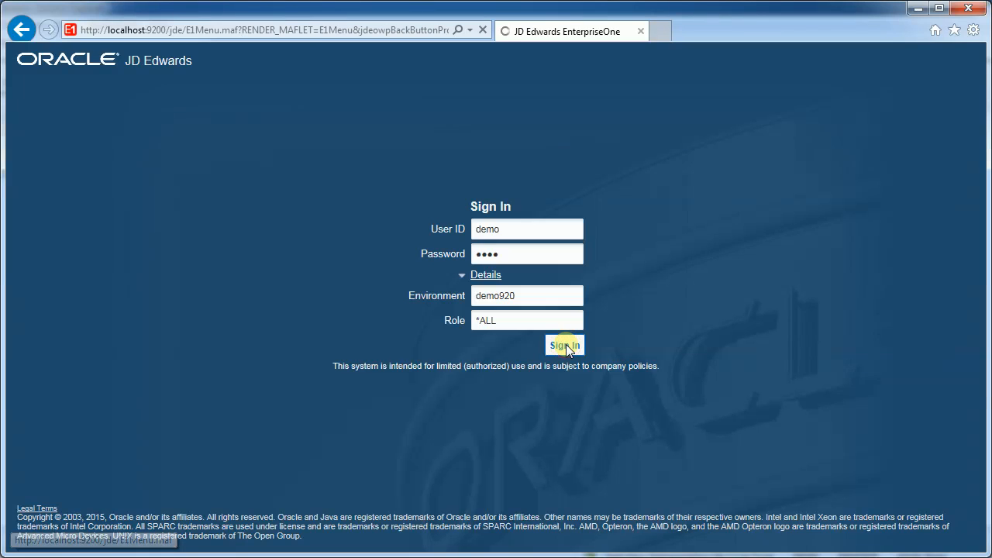
# - Wait for the DEMO920 Financial/Distribution Company home page to finish loading
pyautogui.click(564, 345)
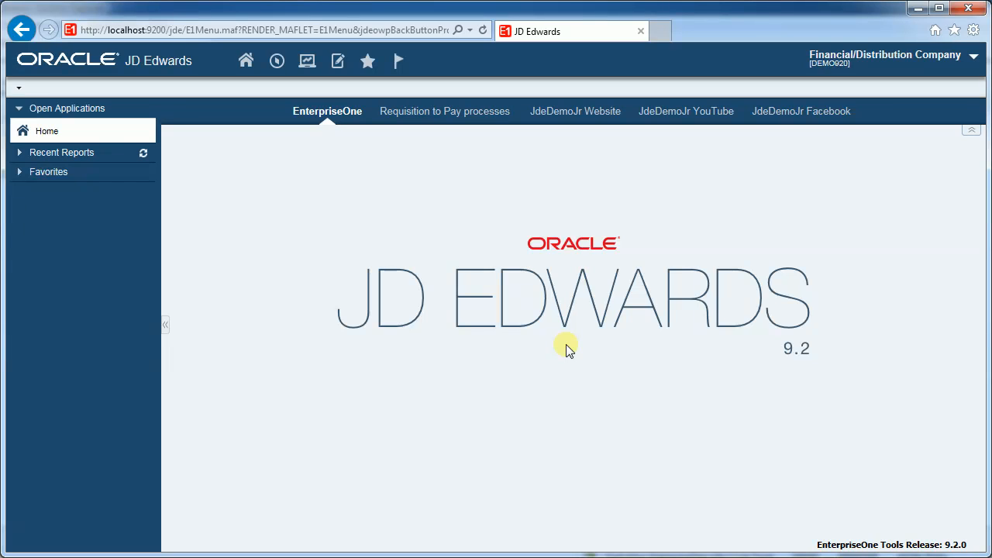
pyautogui.moveTo(564, 347)
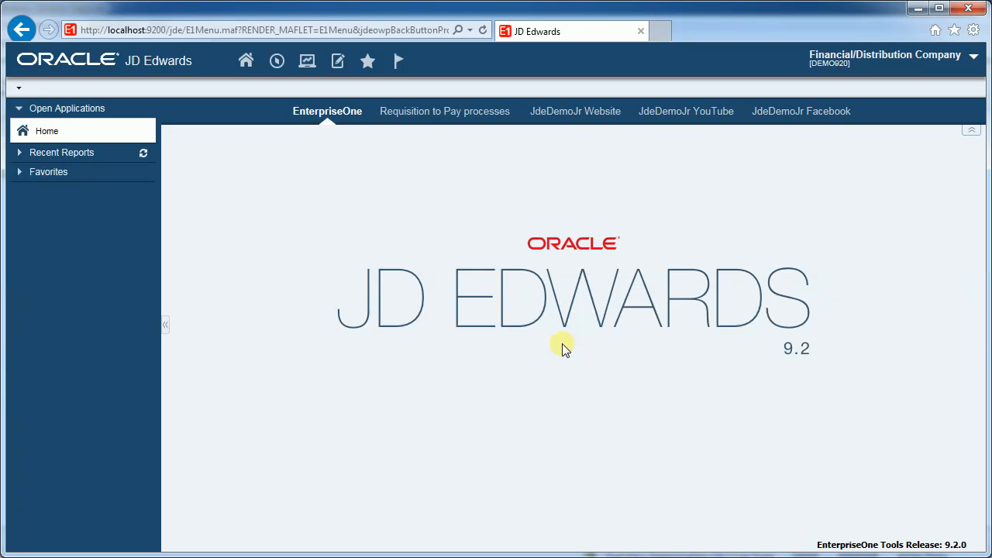
pyautogui.moveTo(216, 60)
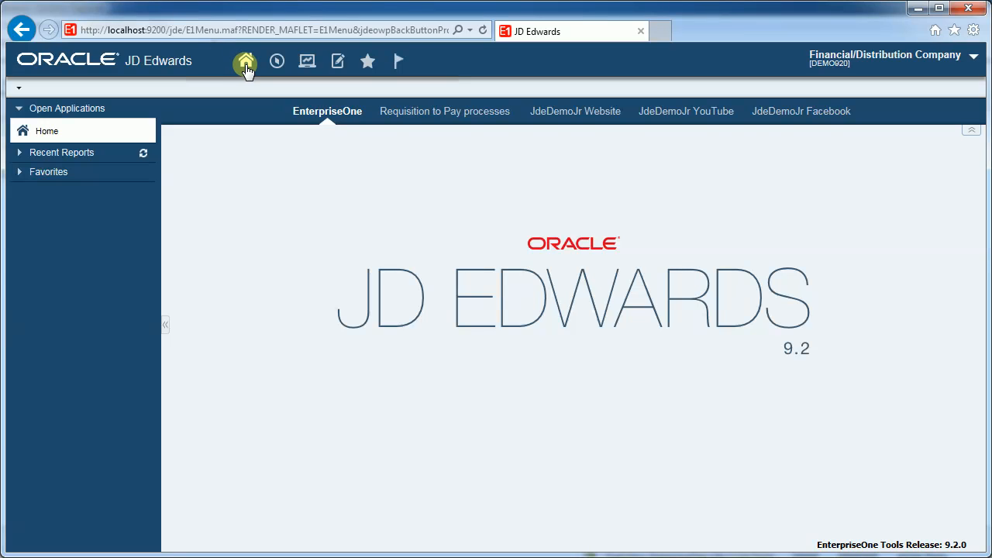
pyautogui.moveTo(246, 61)
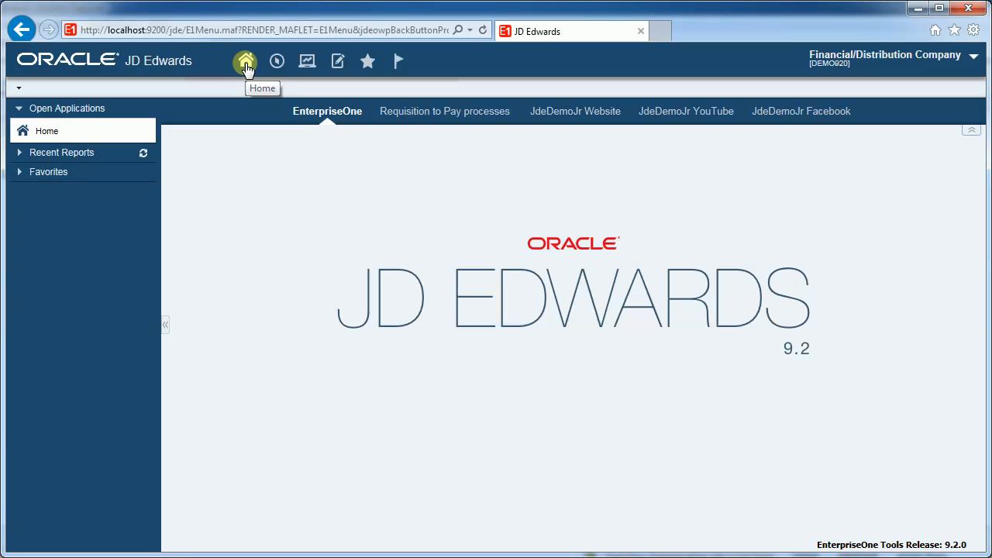
pyautogui.moveTo(277, 61)
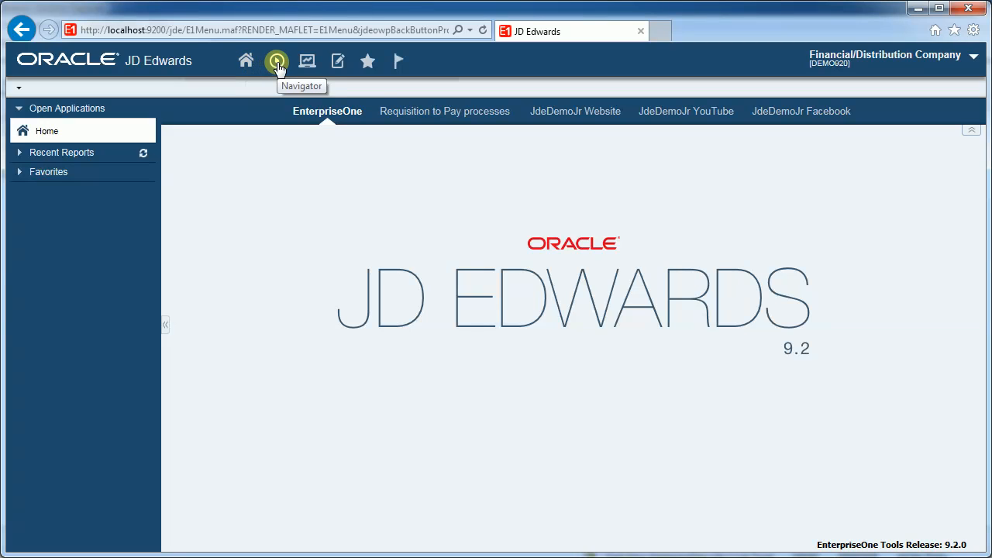
pyautogui.moveTo(307, 61)
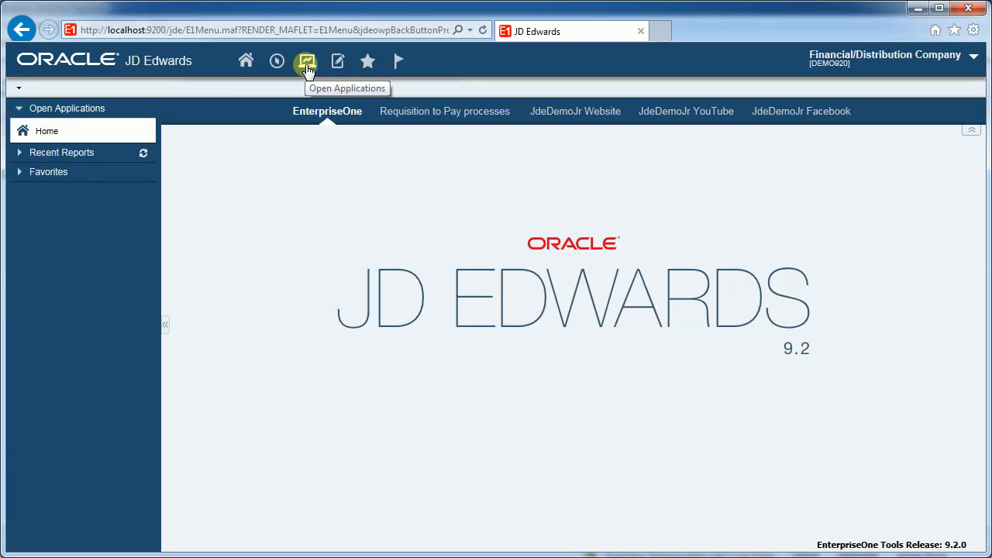
pyautogui.moveTo(367, 61)
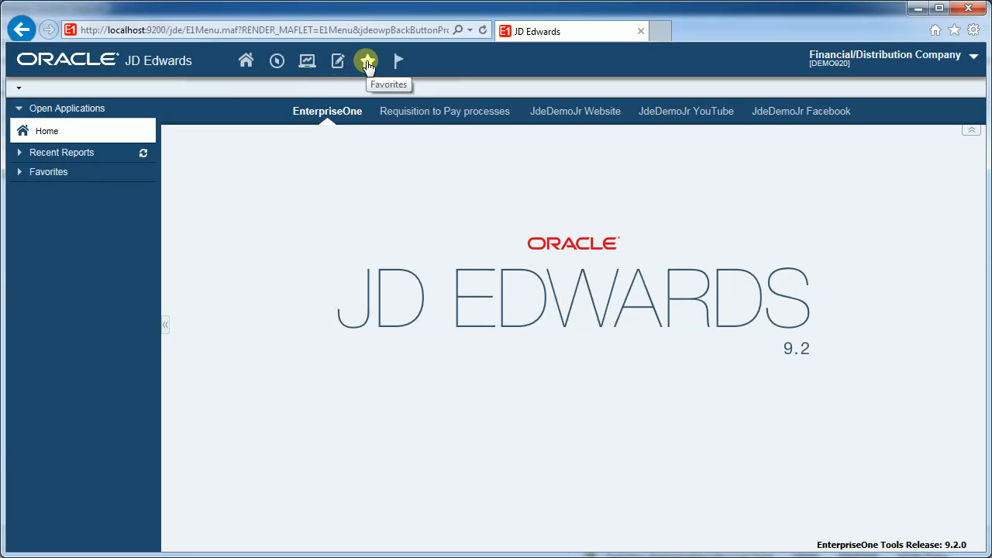
pyautogui.moveTo(398, 60)
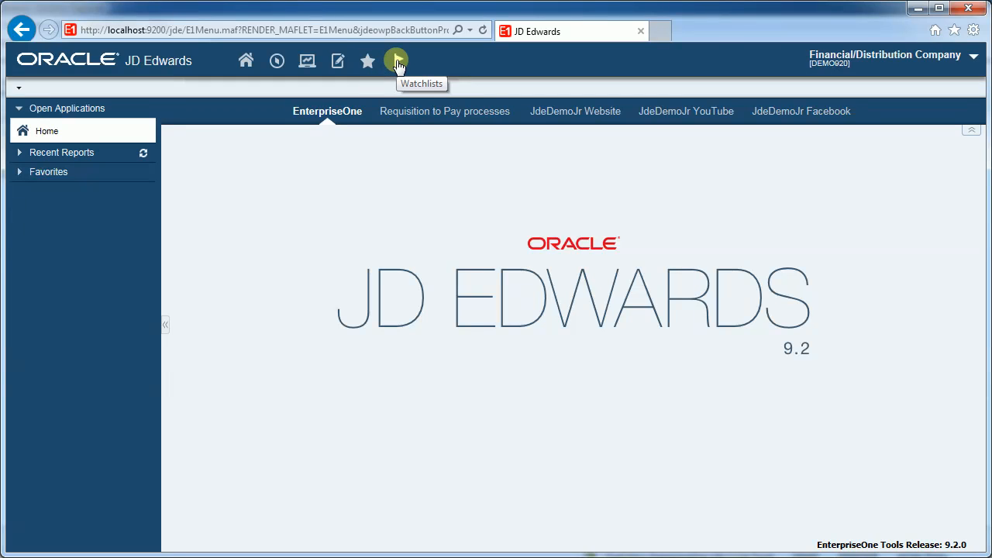
pyautogui.moveTo(225, 73)
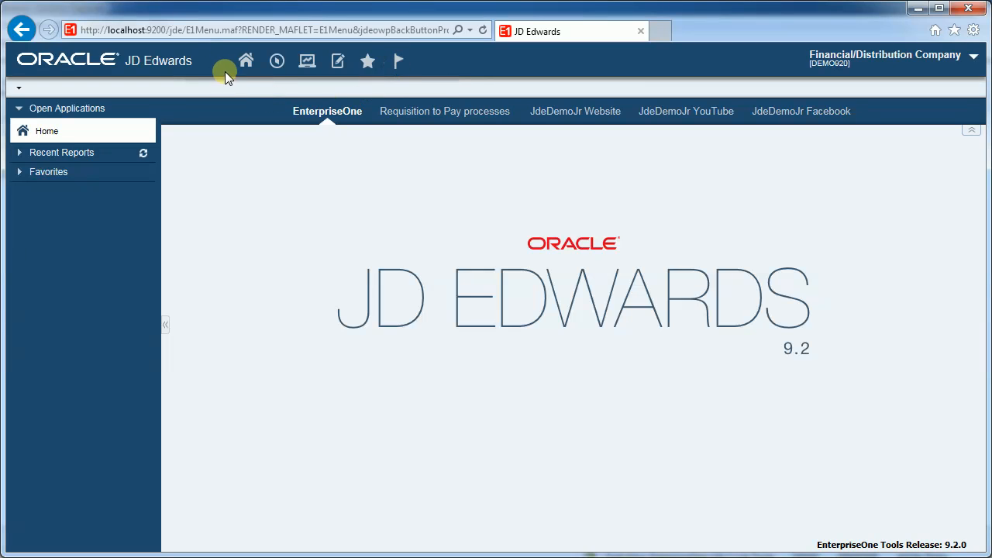
pyautogui.moveTo(231, 63)
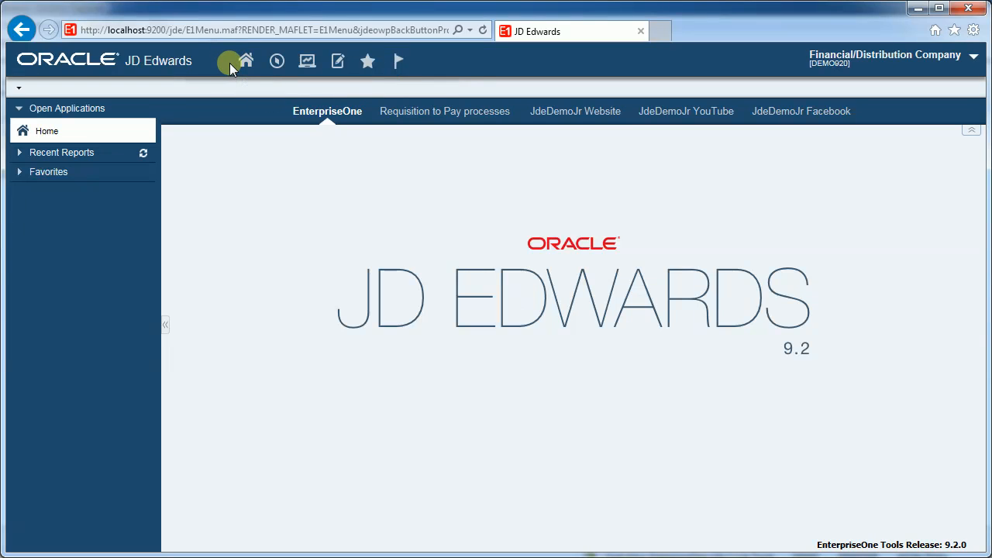
pyautogui.moveTo(246, 60)
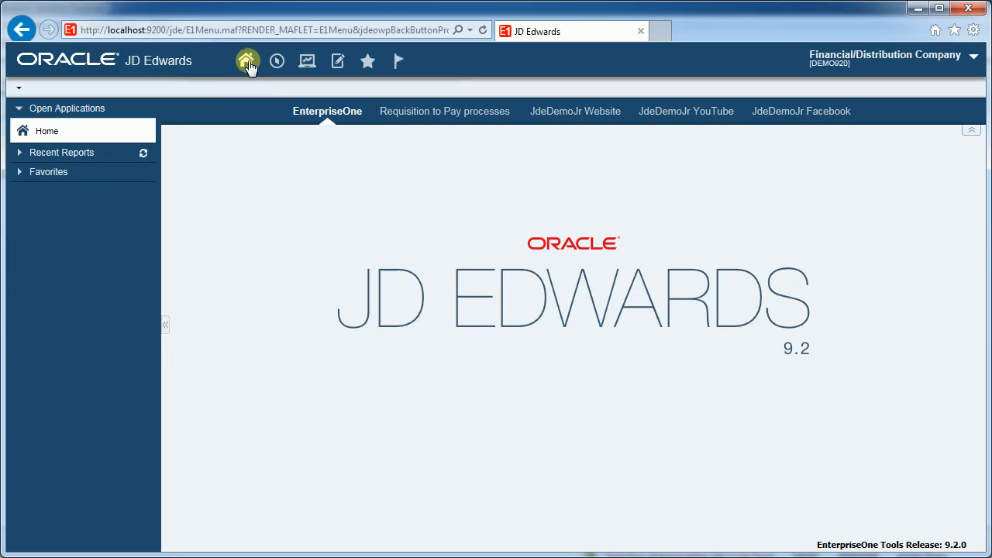
pyautogui.moveTo(419, 213)
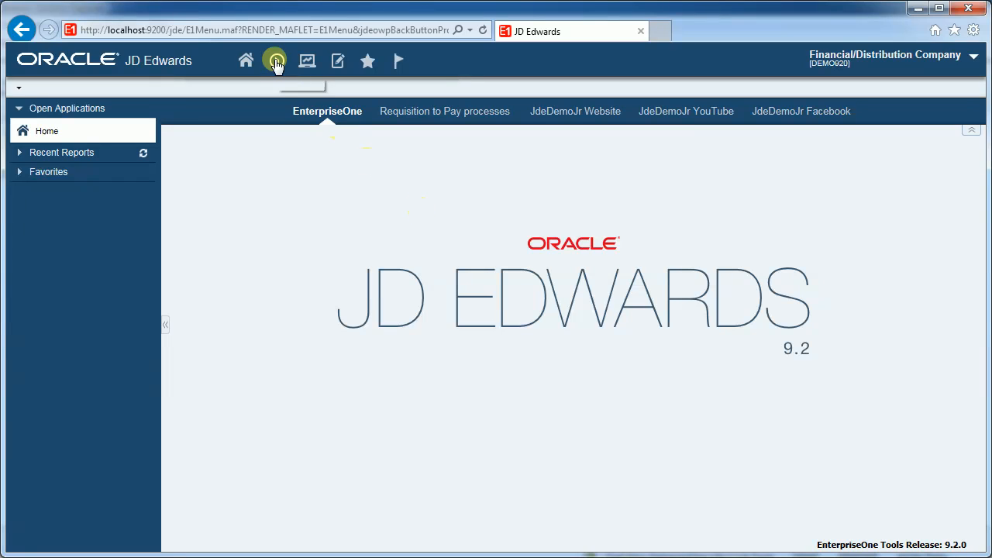
# - Launch Work With User Defined Codes through the Navigator and Fast Path
pyautogui.click(276, 61)
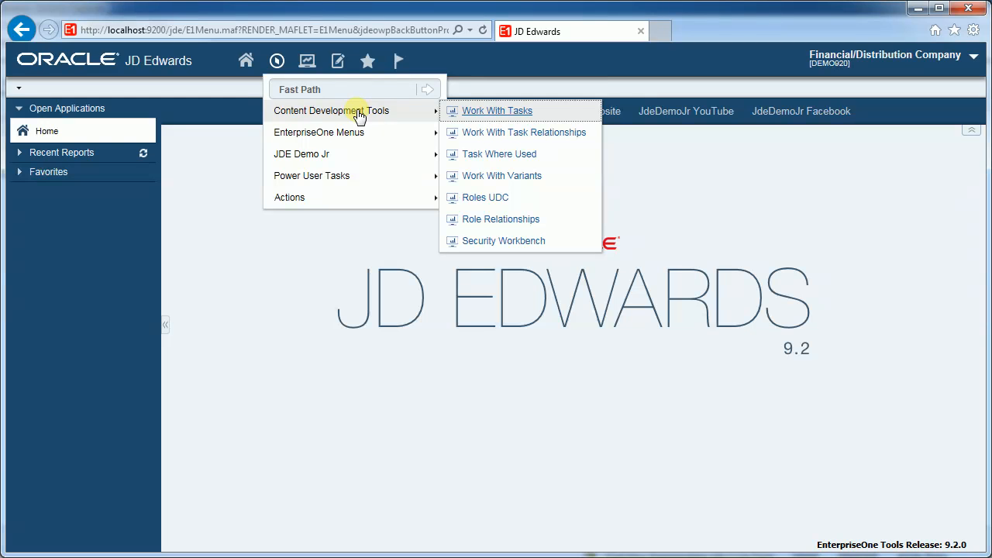
pyautogui.moveTo(504, 110)
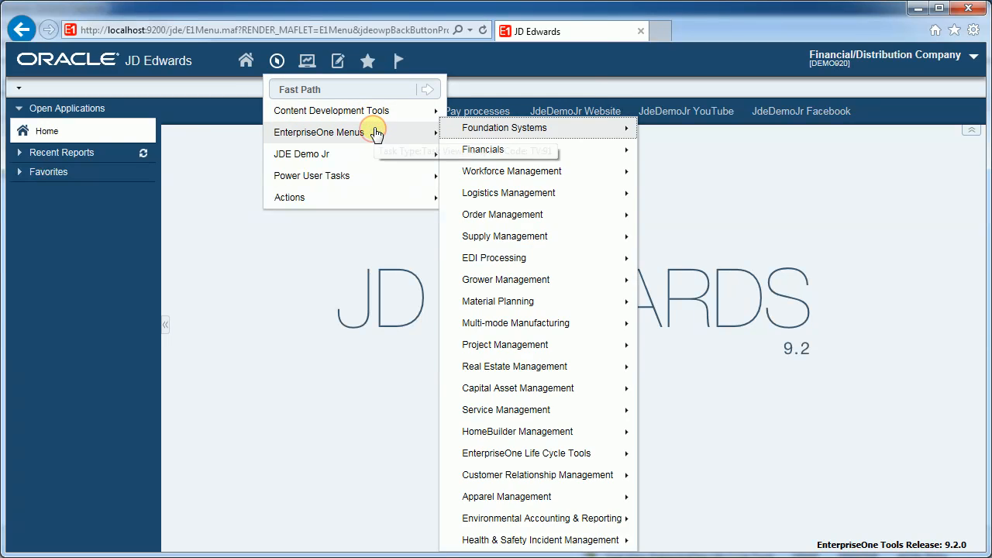
pyautogui.moveTo(515, 128)
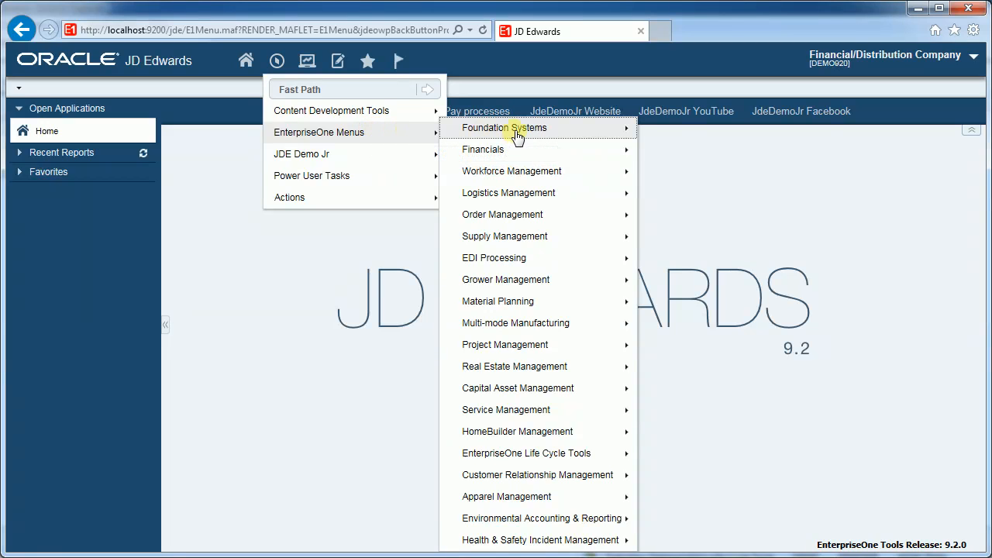
pyautogui.moveTo(483, 149)
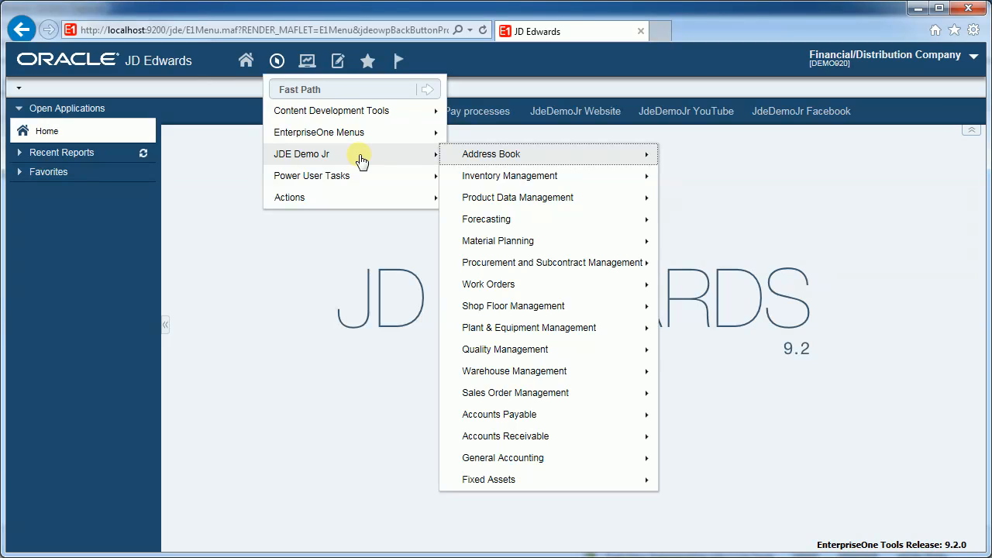
pyautogui.click(353, 89)
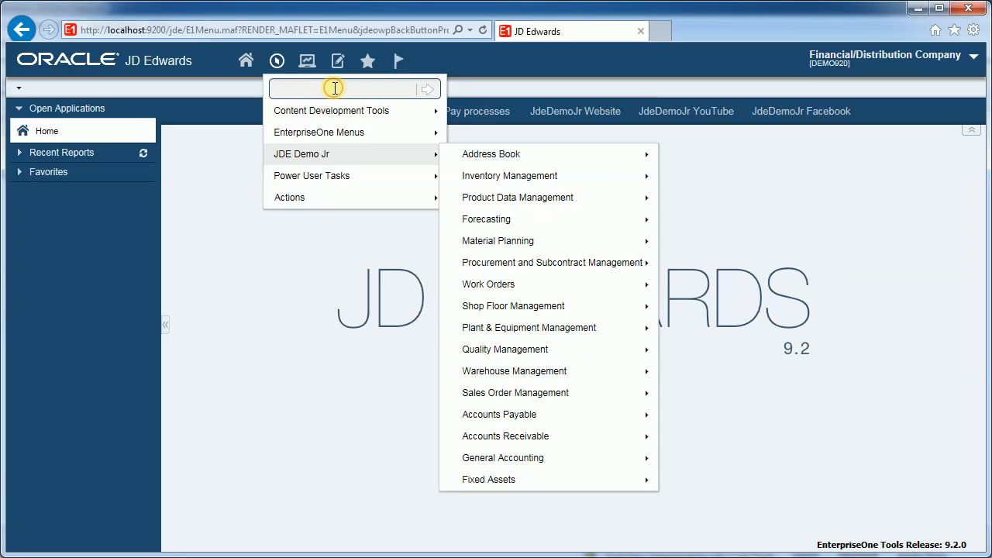
pyautogui.click(353, 88)
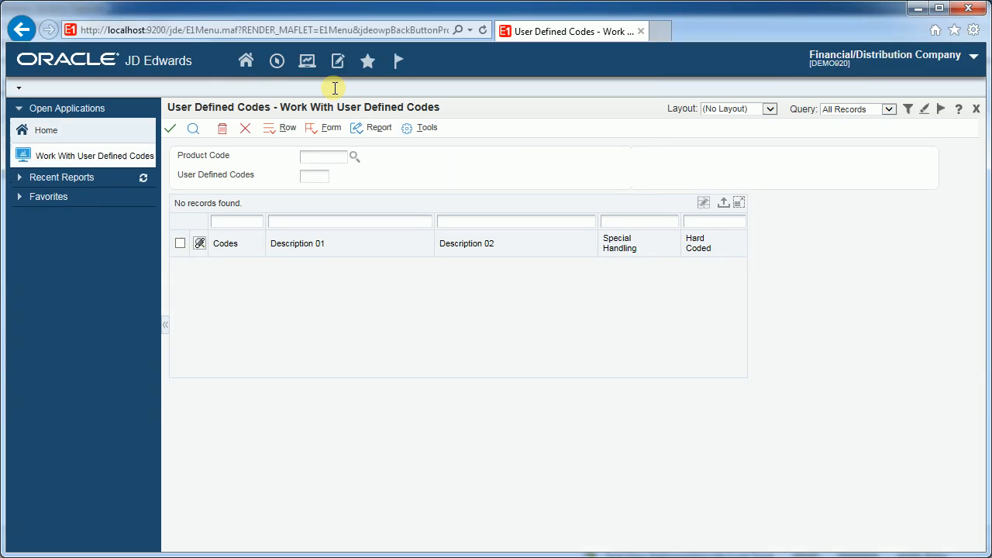
pyautogui.moveTo(325, 95)
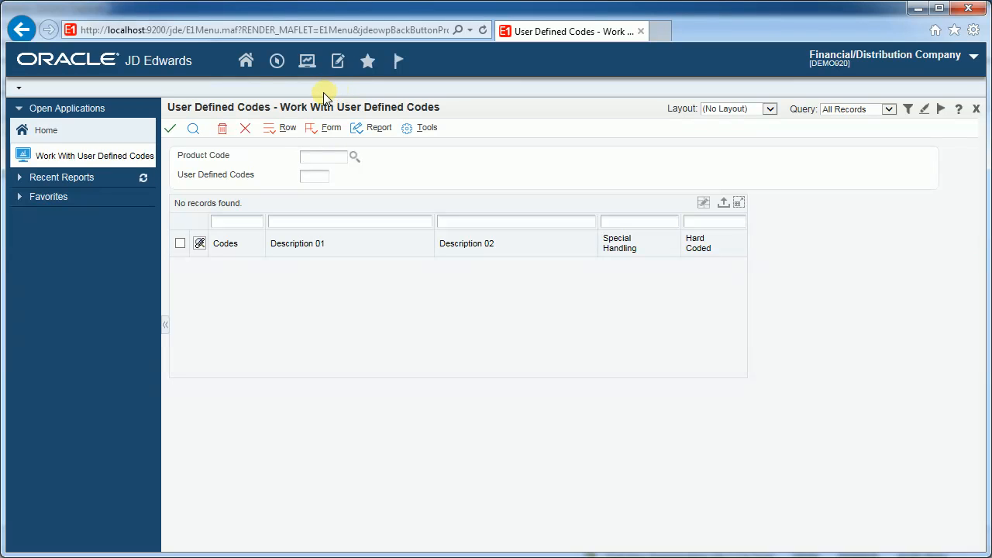
pyautogui.click(246, 60)
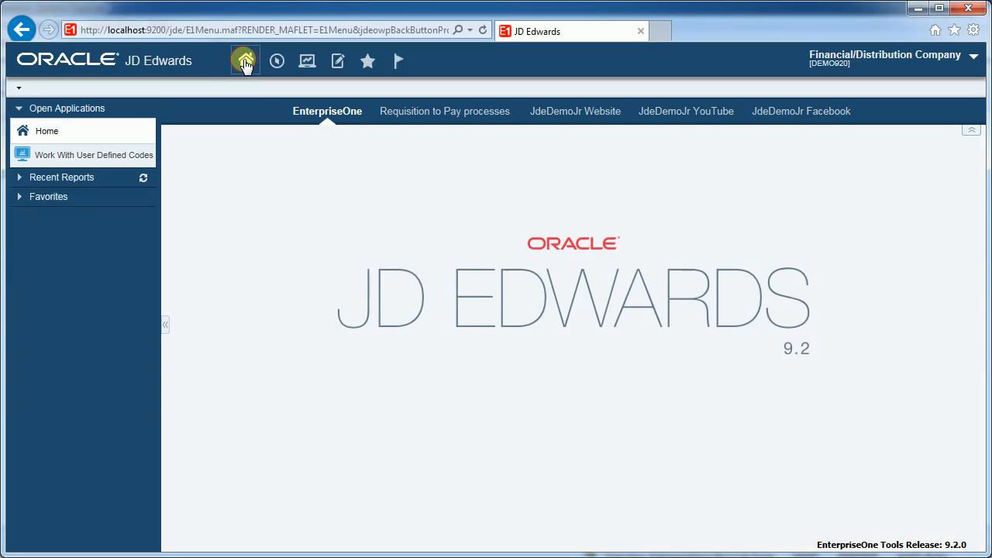
pyautogui.moveTo(307, 61)
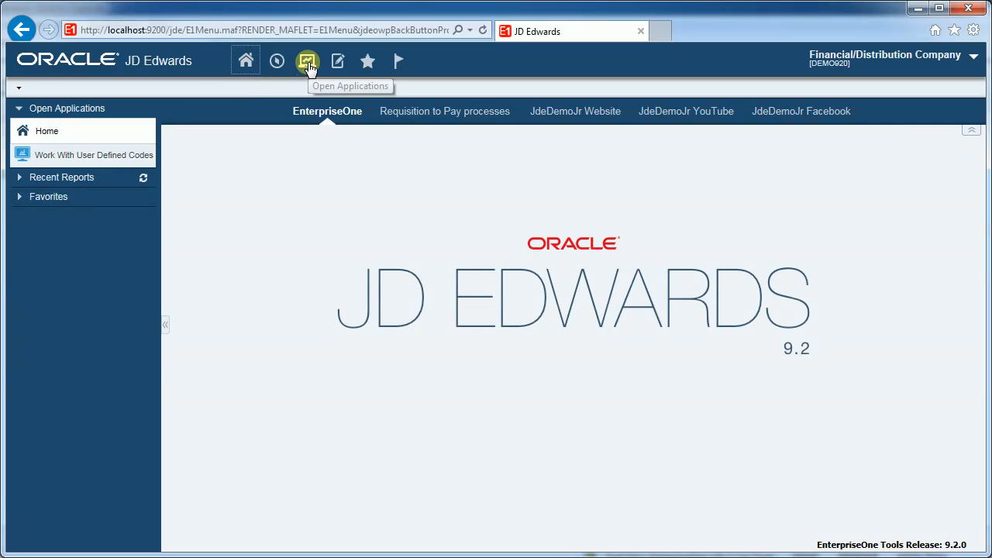
pyautogui.click(307, 60)
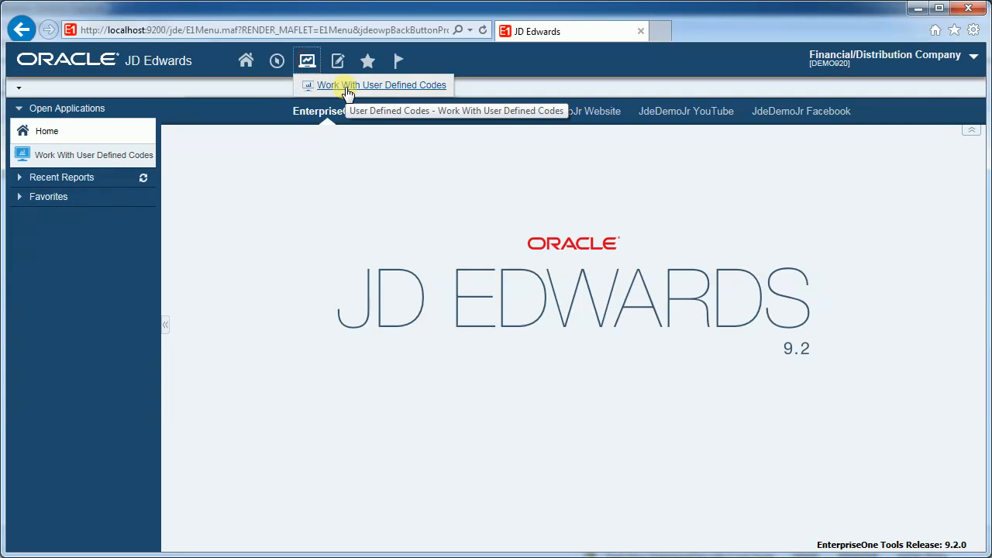
pyautogui.click(380, 86)
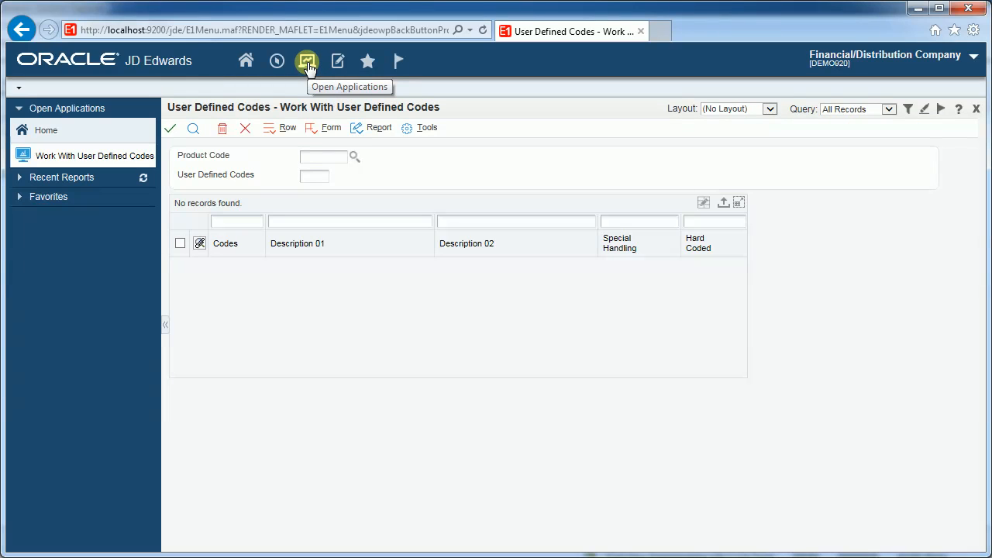
pyautogui.moveTo(336, 61)
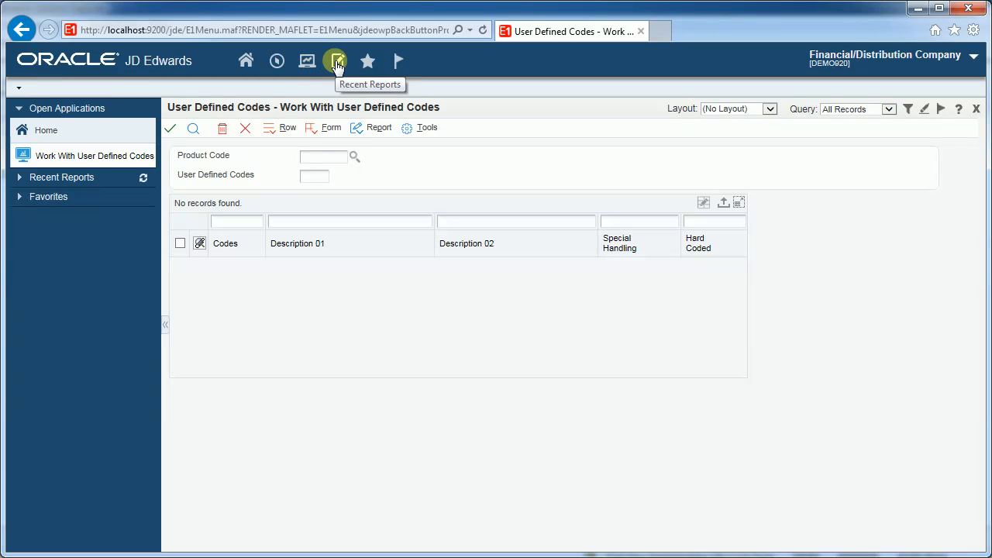
pyautogui.moveTo(336, 61)
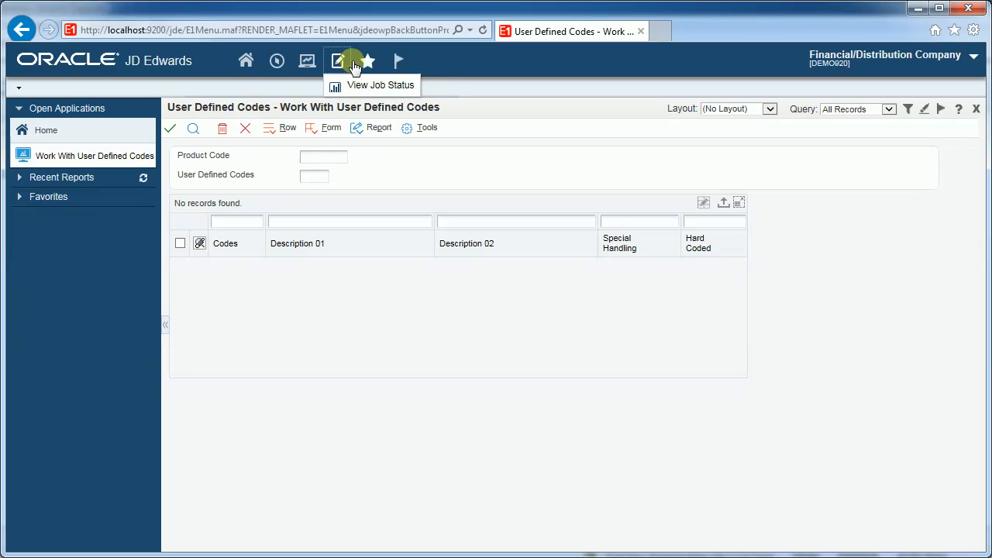
# - Open Favorites to list Manage Favorites and the Address Book and Accounts Payable folders
pyautogui.click(367, 61)
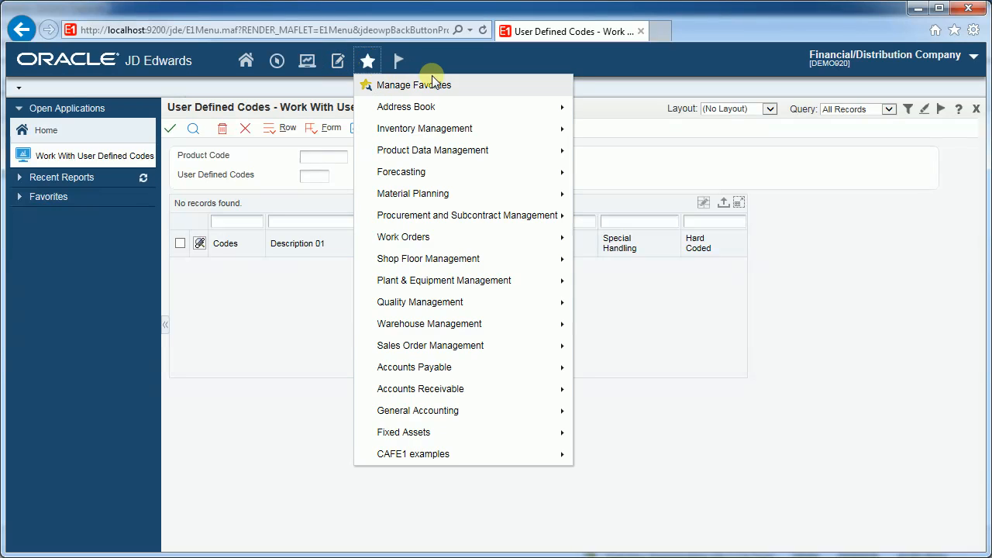
pyautogui.moveTo(466, 84)
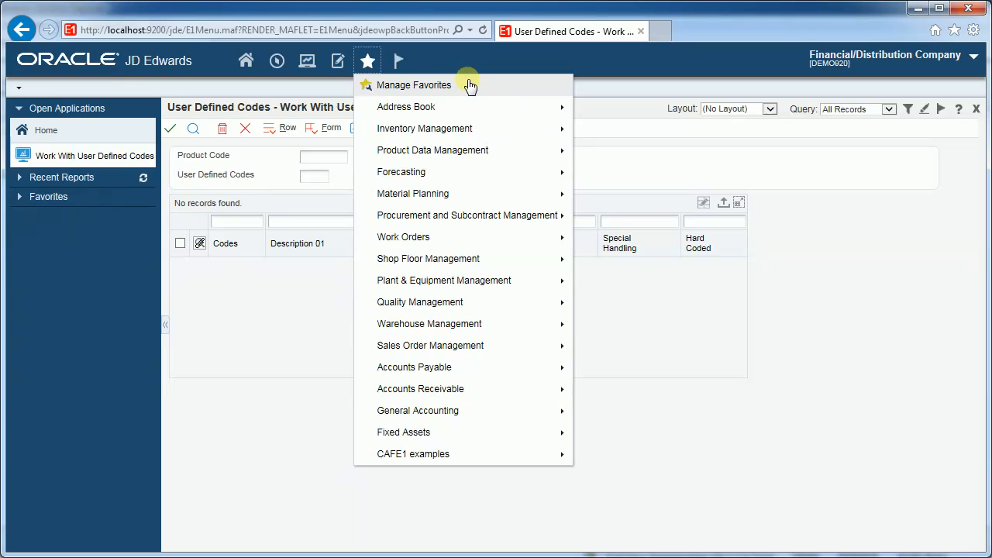
pyautogui.moveTo(472, 111)
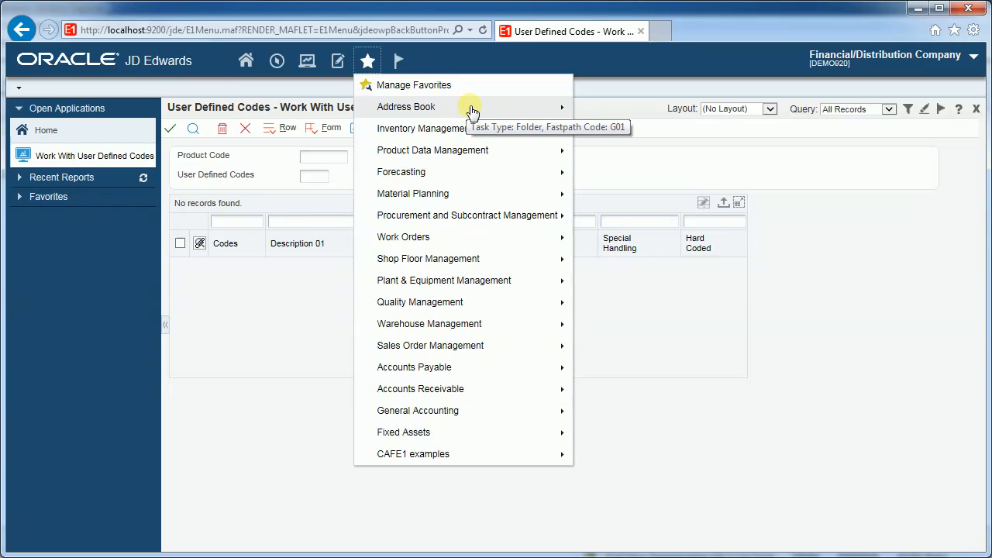
pyautogui.moveTo(479, 111)
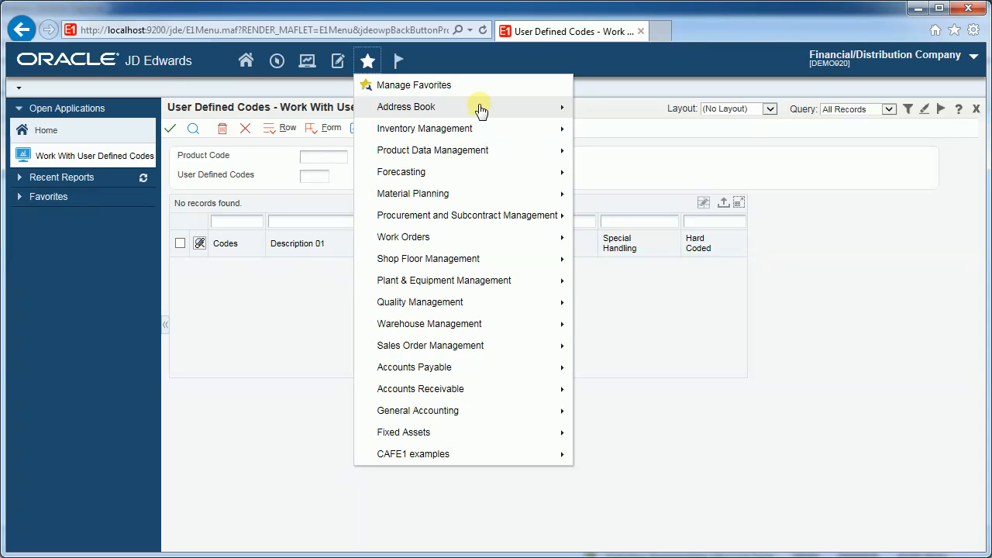
pyautogui.moveTo(480, 107)
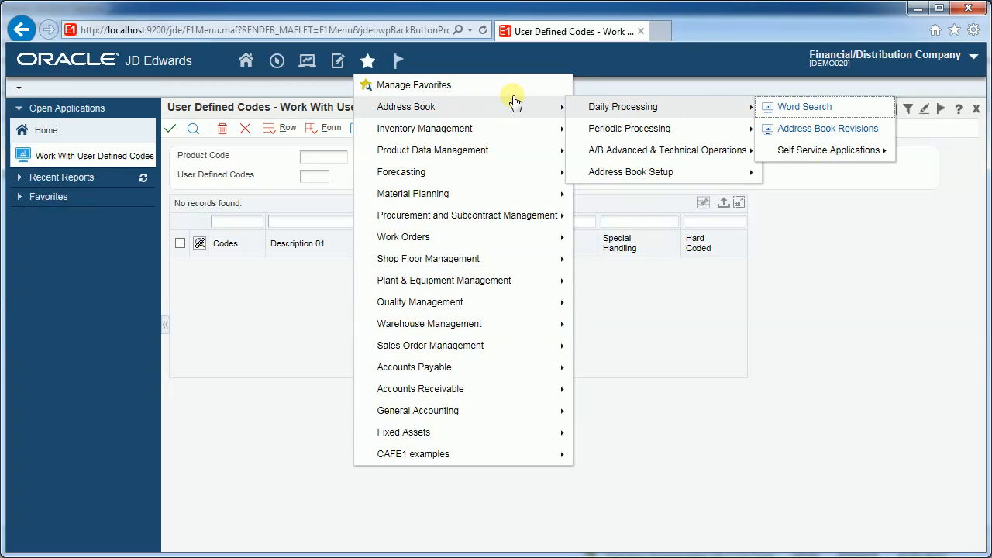
pyautogui.moveTo(422, 108)
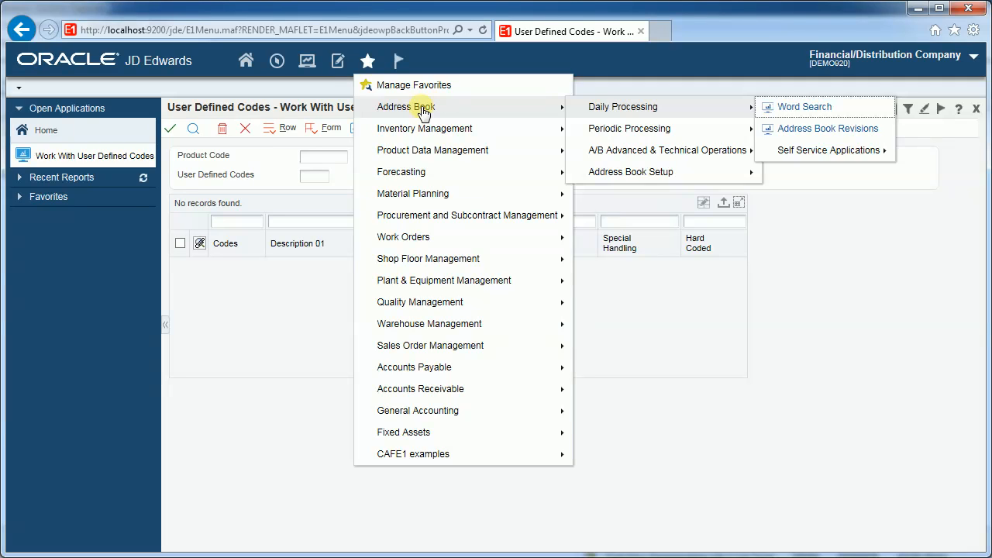
pyautogui.moveTo(398, 61)
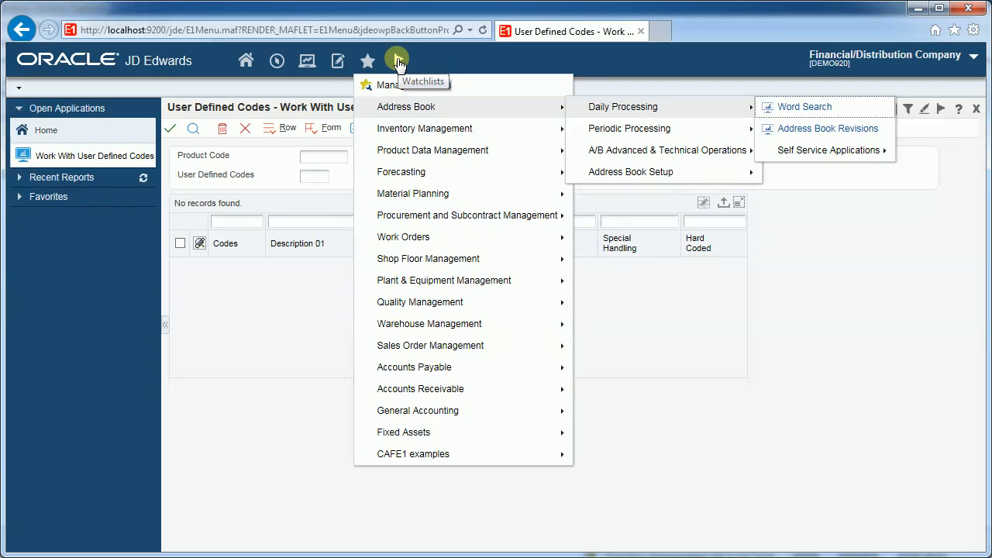
# - Open Watchlists showing the three DRP message watchlists for branch M30
pyautogui.click(396, 60)
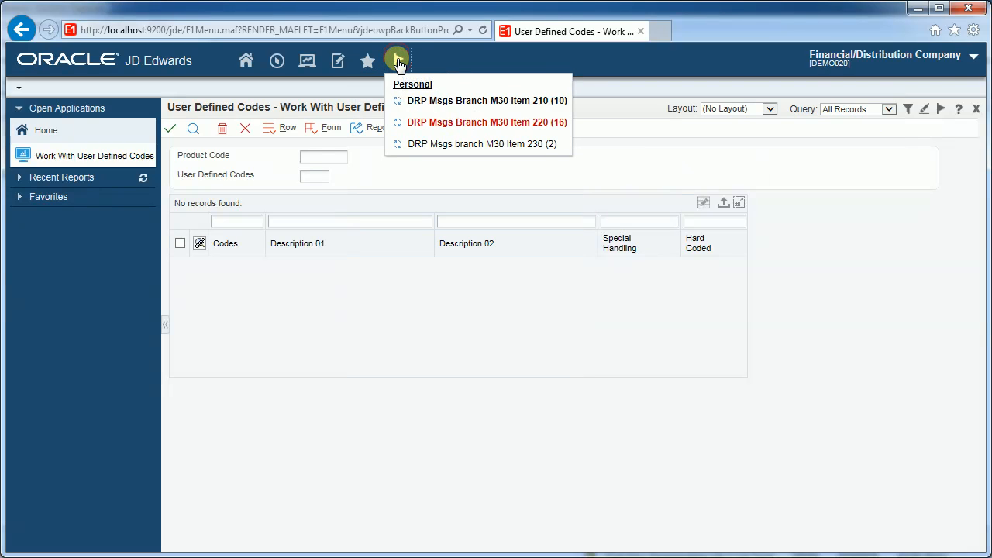
pyautogui.moveTo(474, 60)
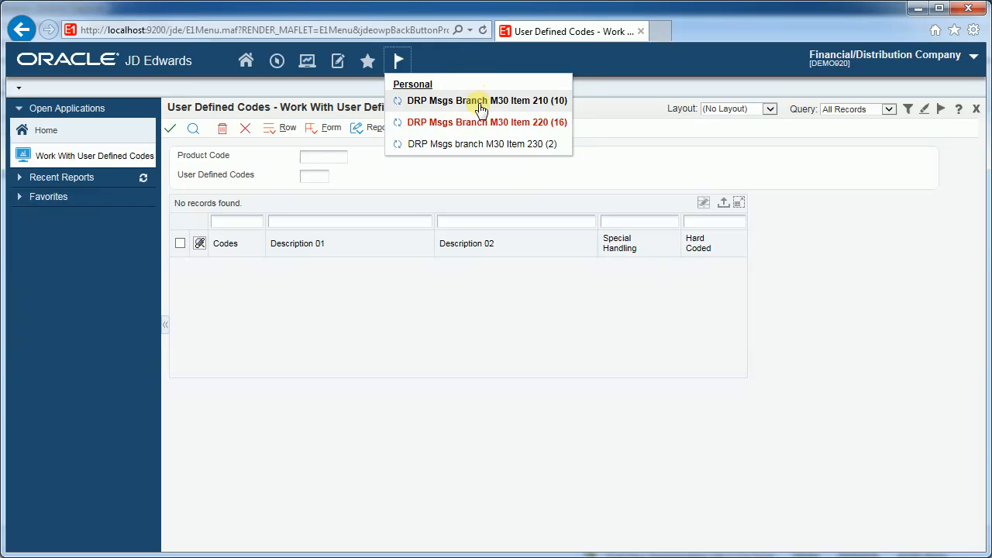
pyautogui.moveTo(502, 107)
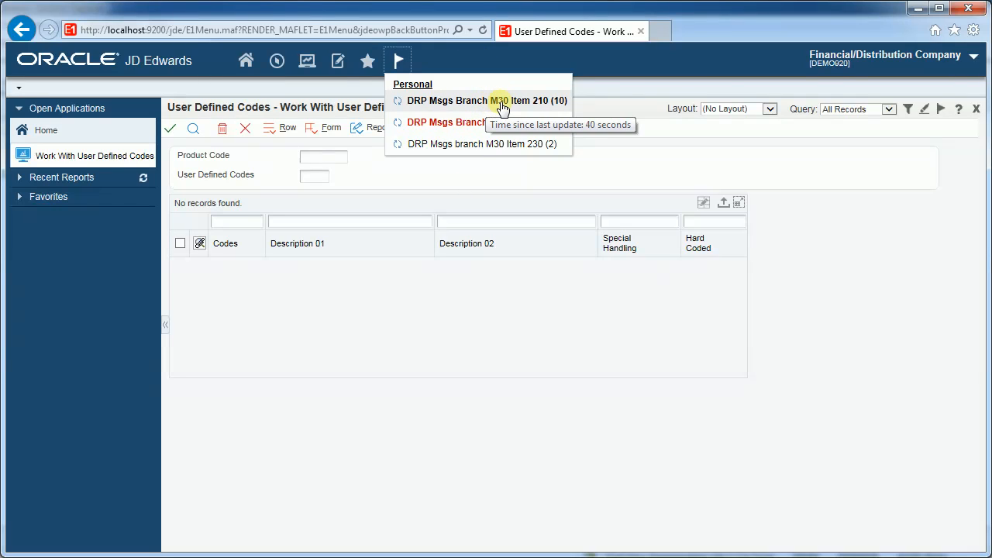
pyautogui.moveTo(616, 89)
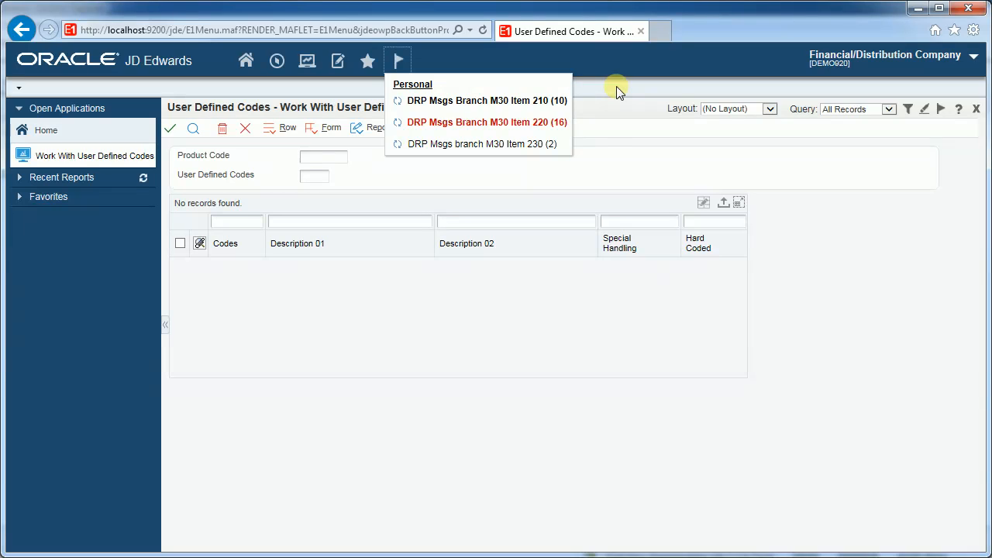
pyautogui.moveTo(603, 124)
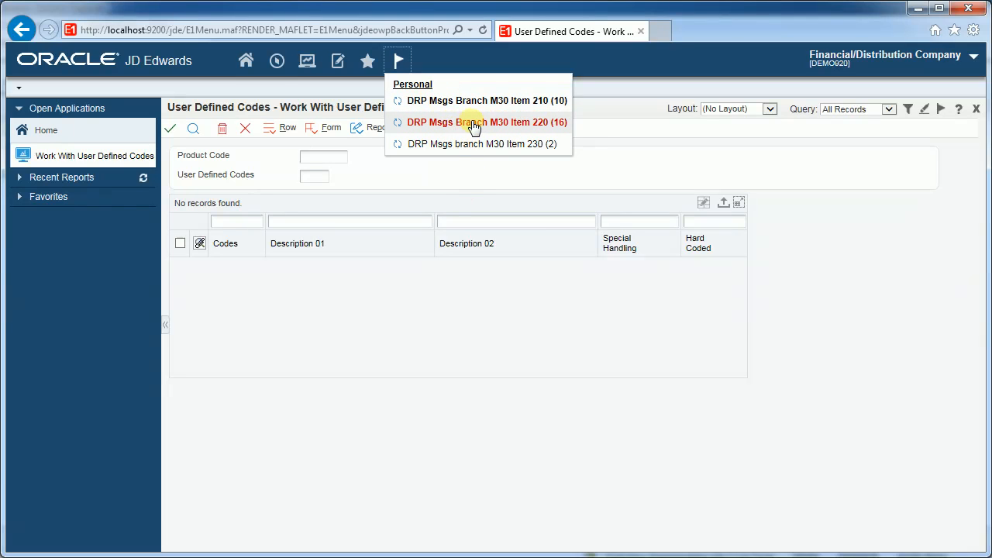
pyautogui.moveTo(605, 77)
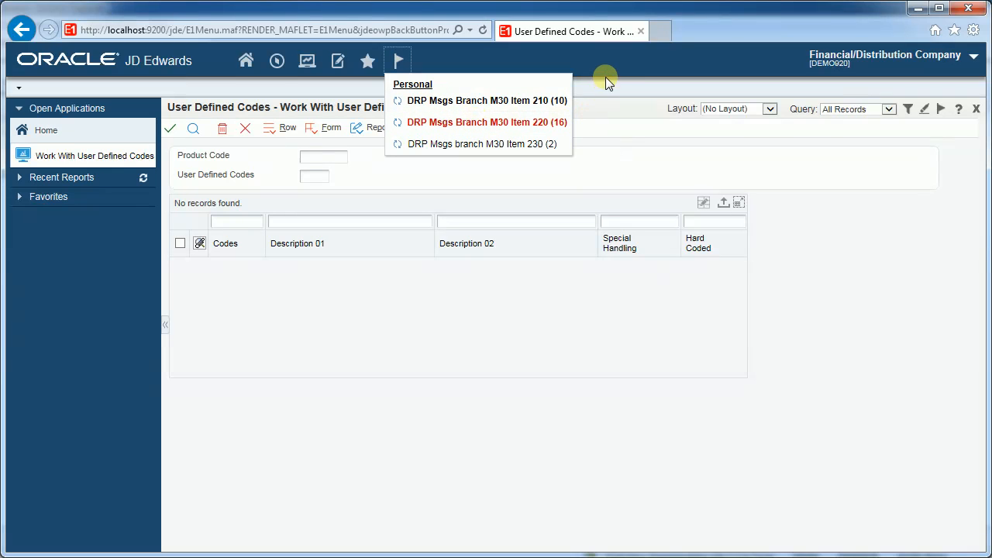
pyautogui.moveTo(606, 69)
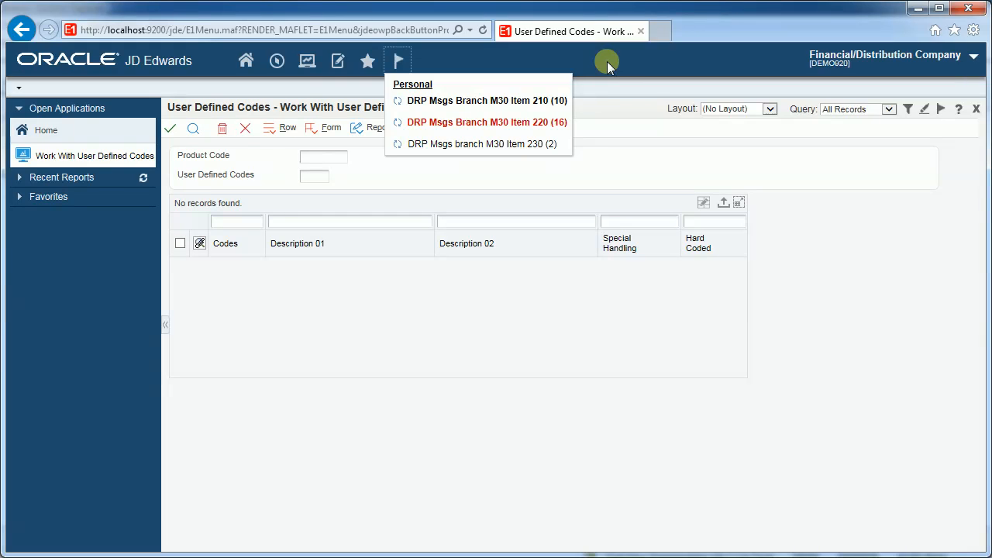
pyautogui.moveTo(601, 62)
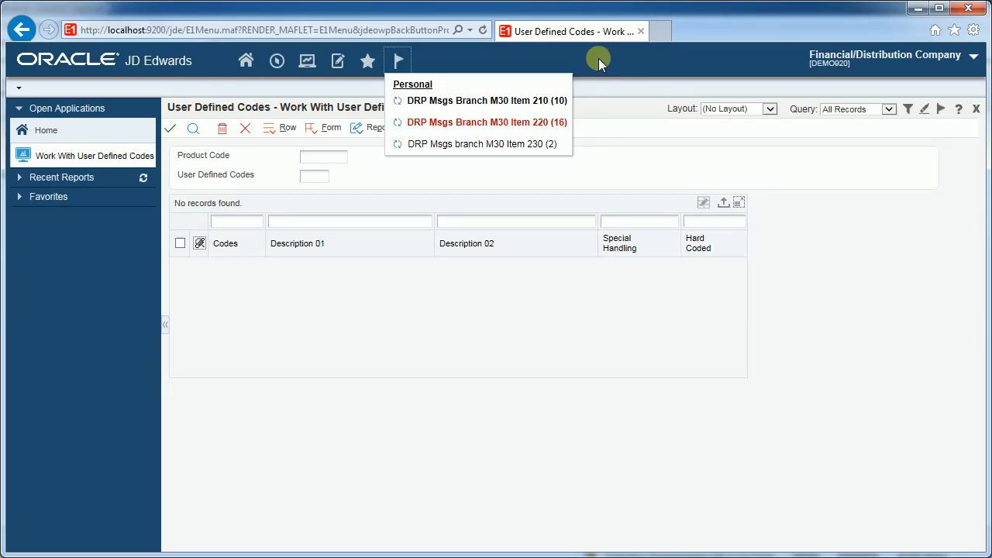
pyautogui.moveTo(594, 61)
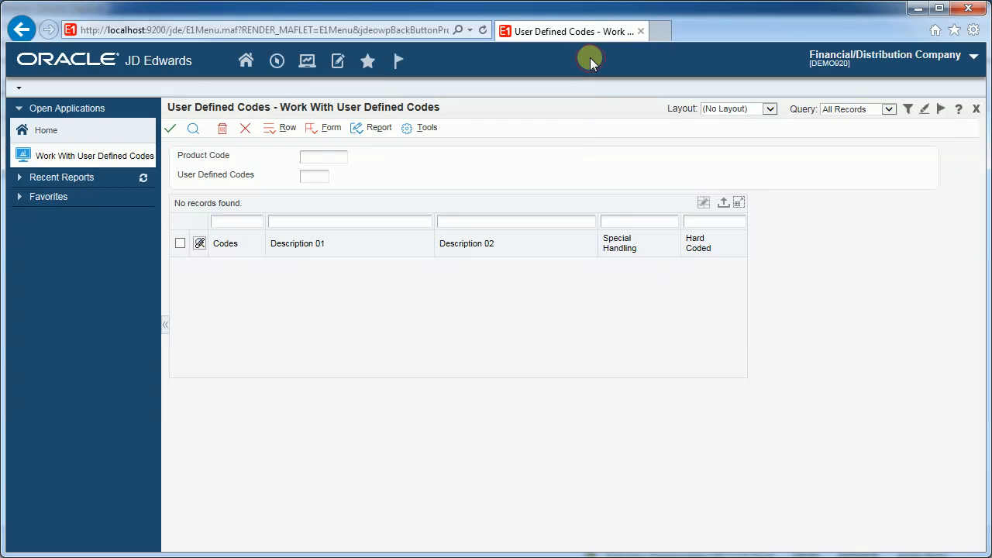
pyautogui.moveTo(244, 130)
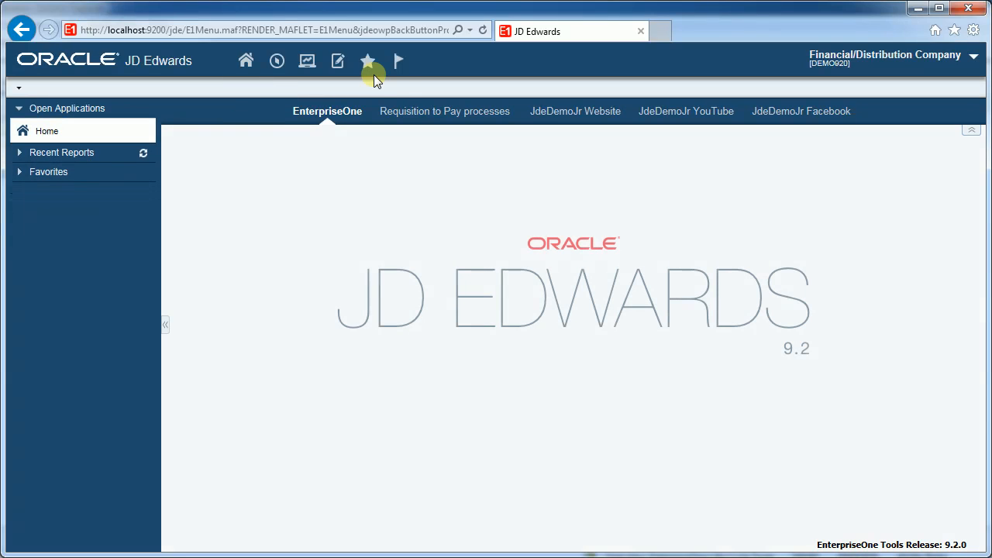
# - Open the Financial/Distribution Company user menu with Roles and Personalization options
pyautogui.click(892, 59)
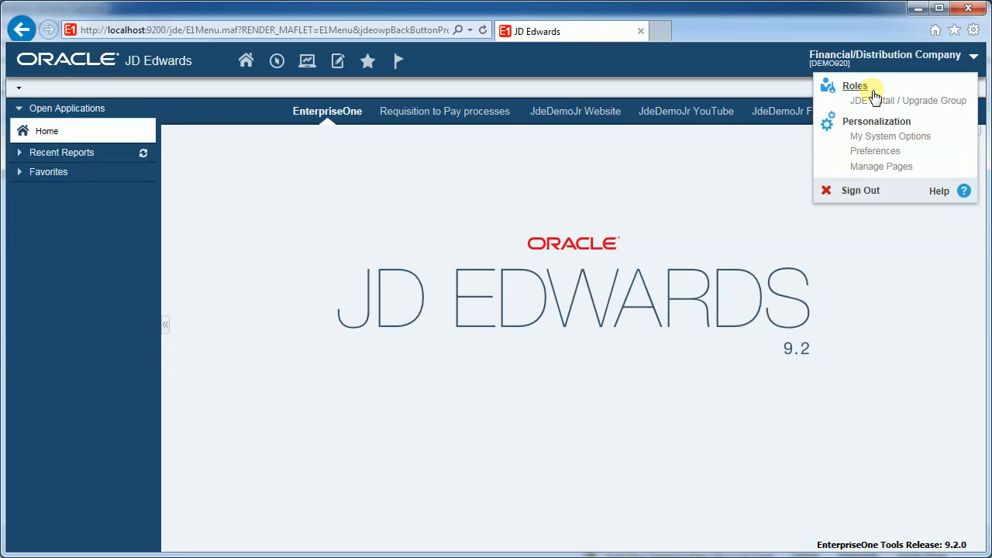
pyautogui.moveTo(908, 100)
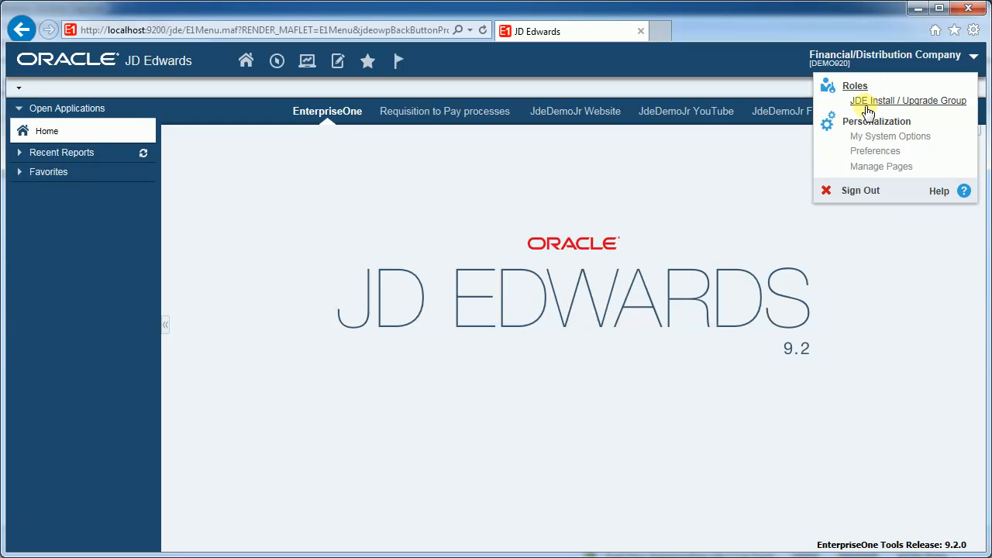
pyautogui.moveTo(927, 116)
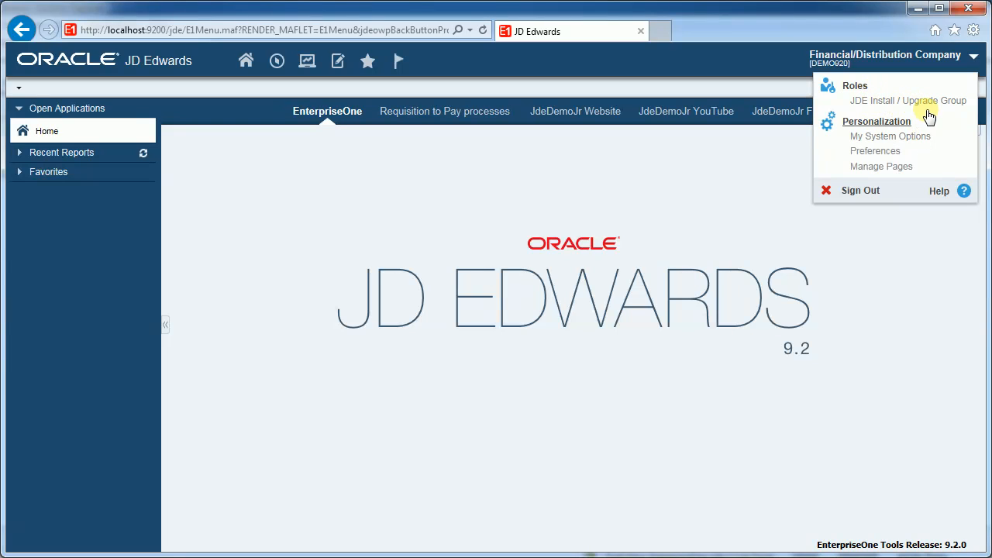
pyautogui.moveTo(897, 141)
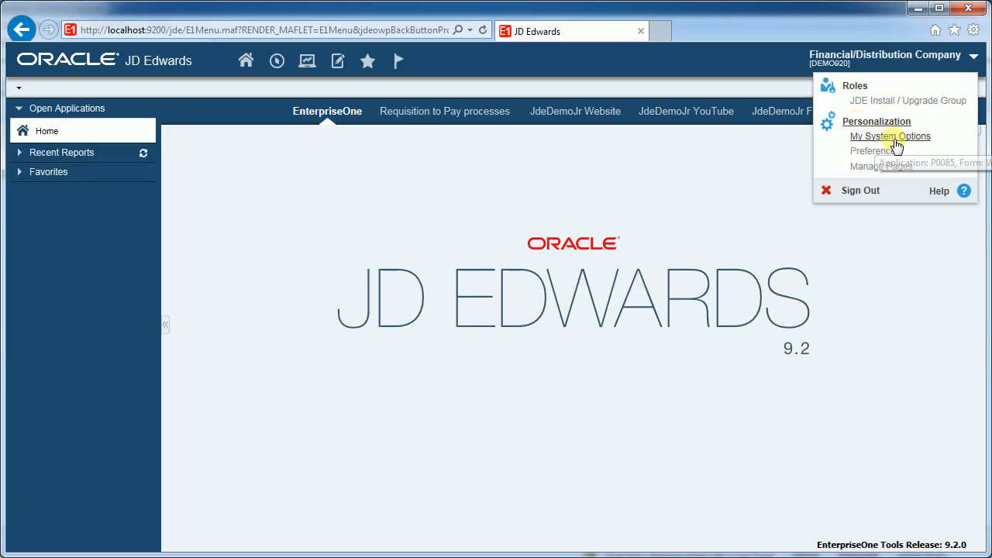
pyautogui.moveTo(875, 150)
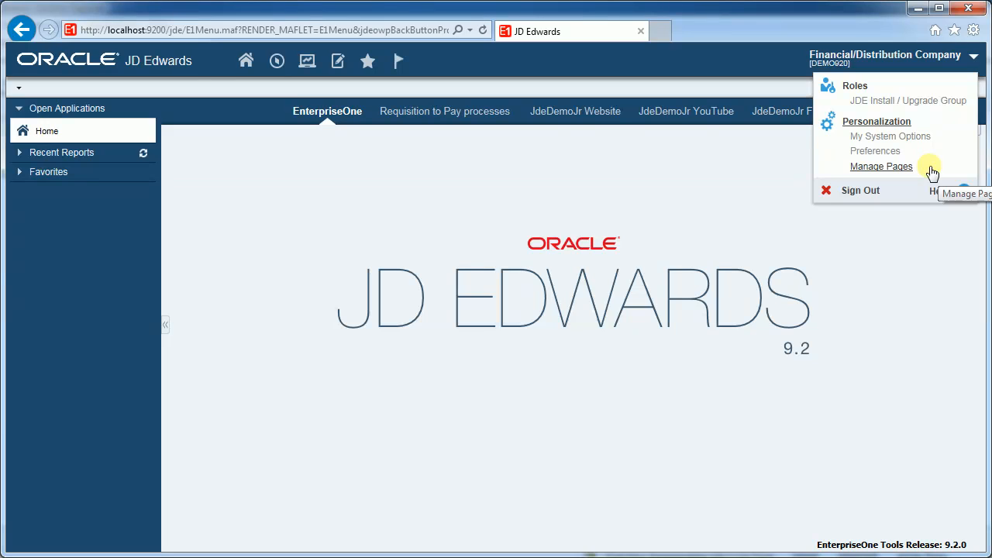
pyautogui.moveTo(930, 174)
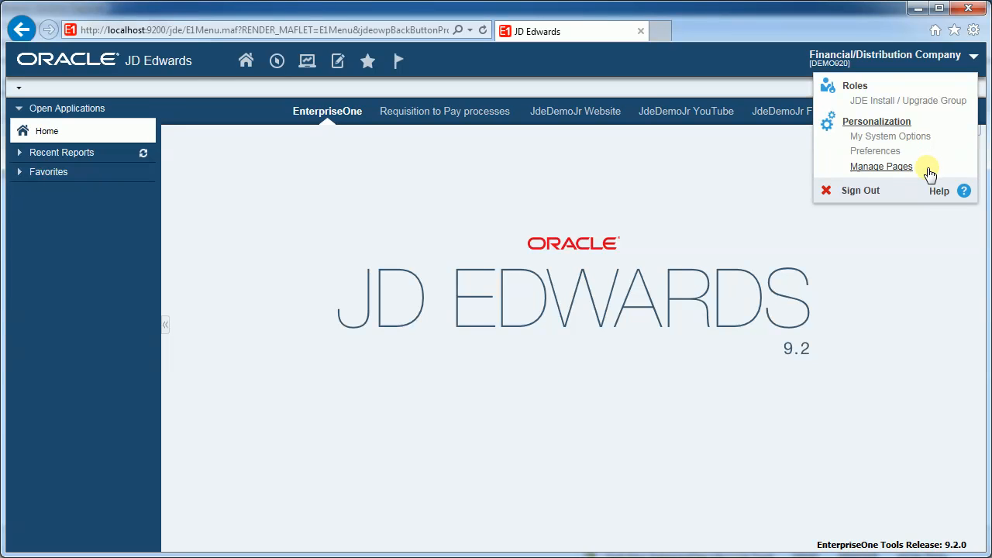
pyautogui.moveTo(881, 172)
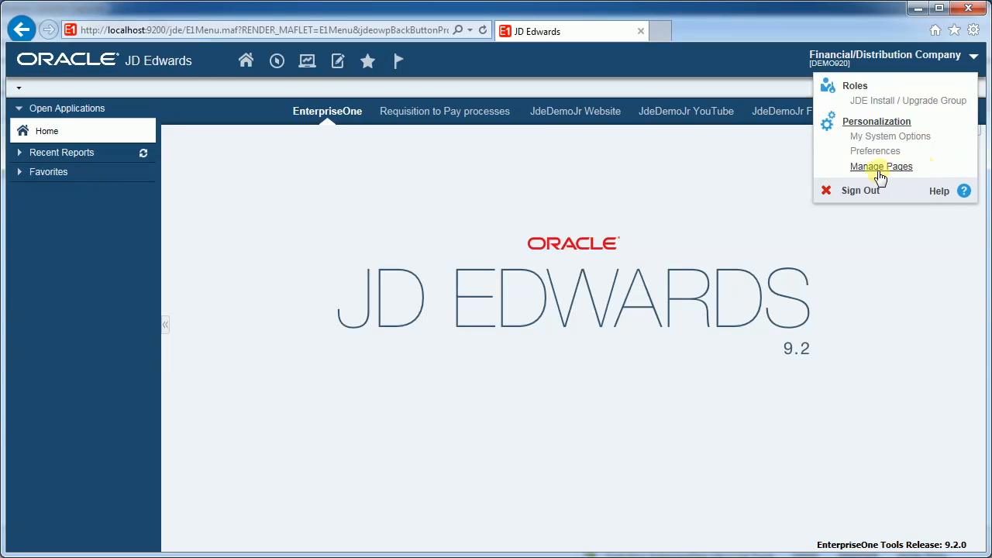
pyautogui.moveTo(881, 174)
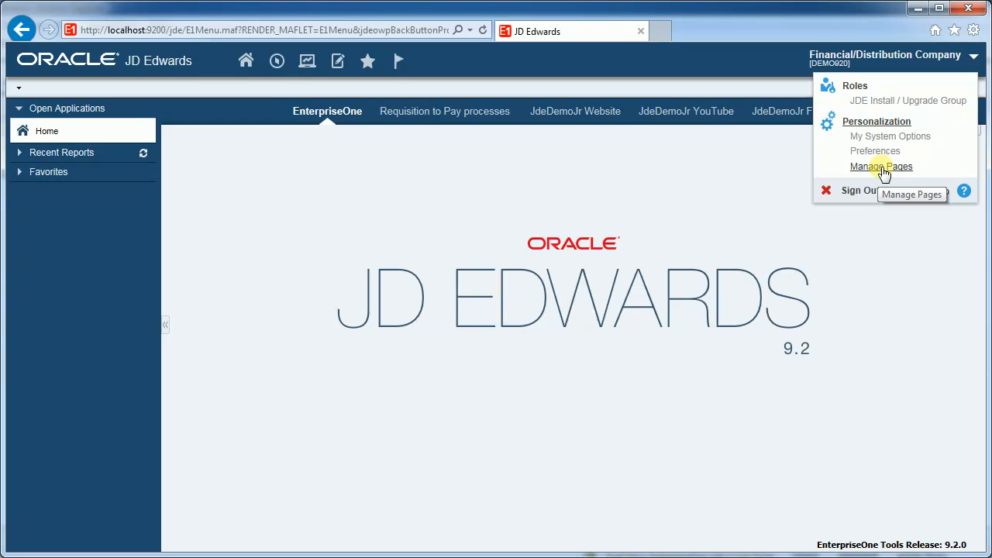
pyautogui.moveTo(882, 167)
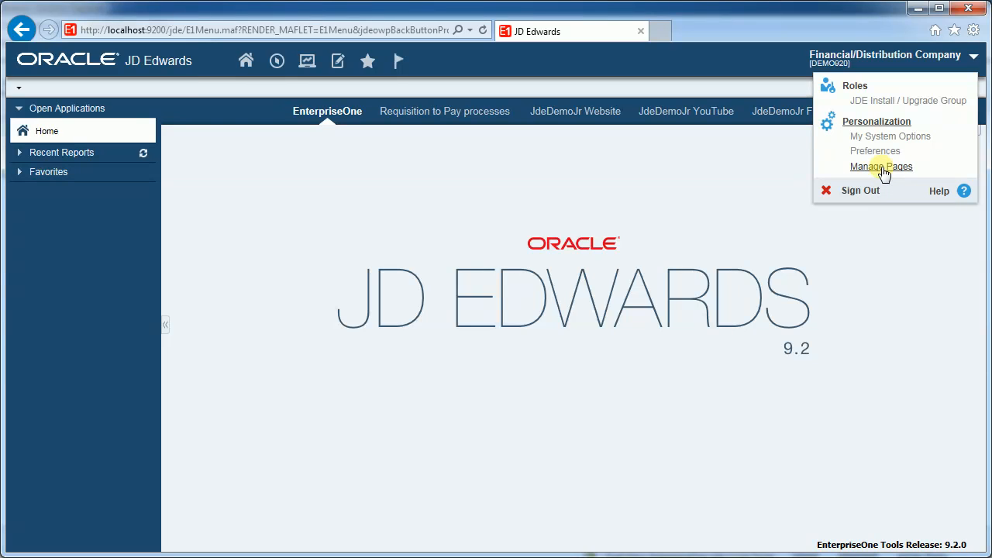
# - Open E1Page Manager with Name left at (Create)
pyautogui.click(880, 166)
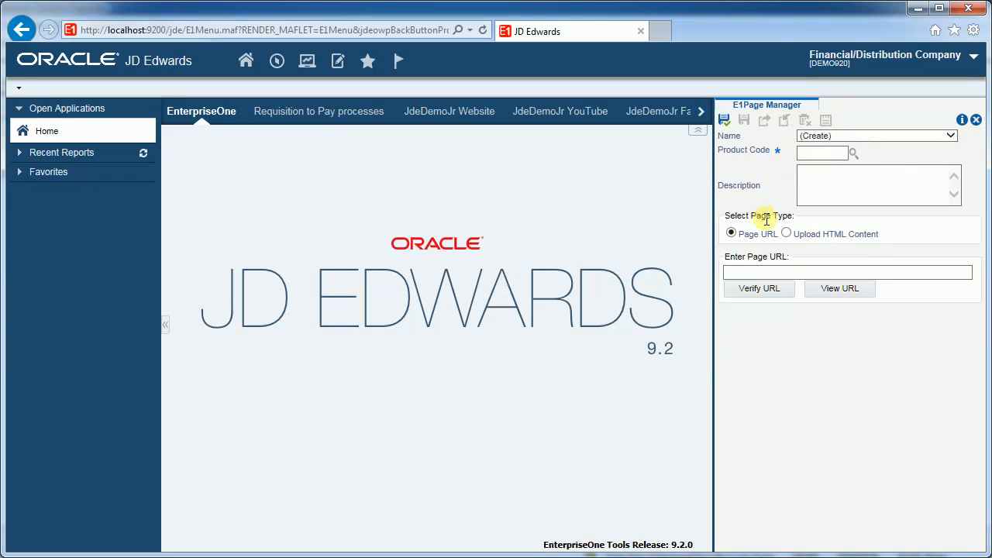
pyautogui.moveTo(872, 235)
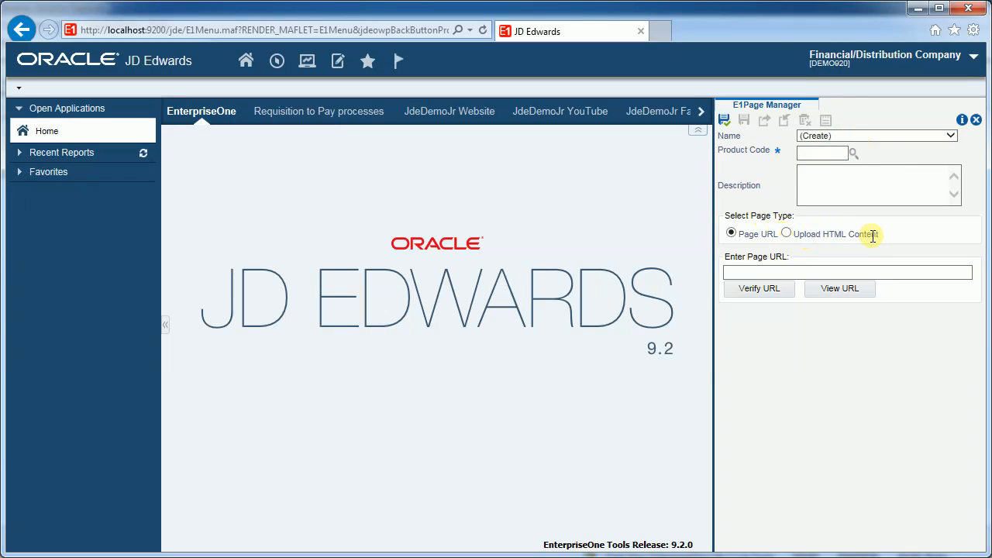
pyautogui.moveTo(899, 238)
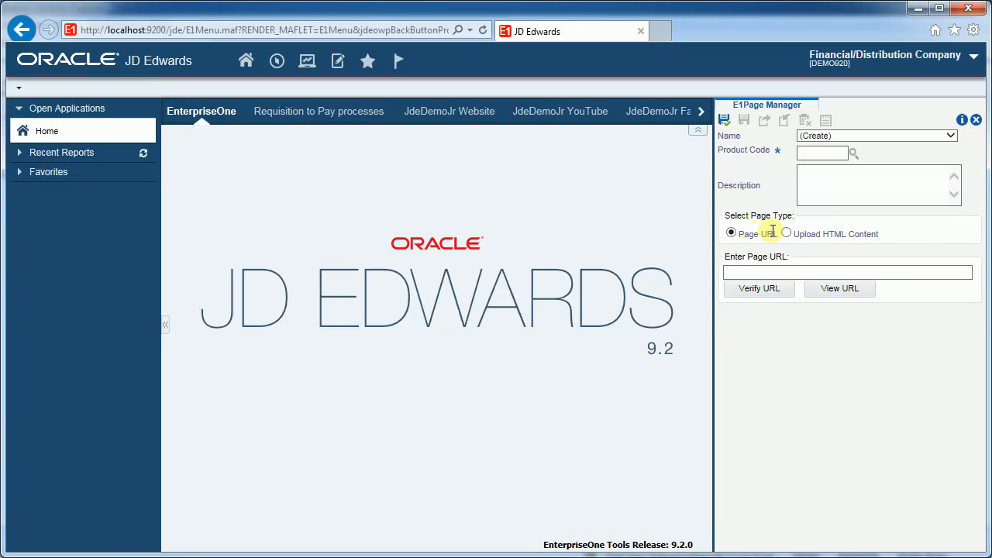
pyautogui.moveTo(971, 145)
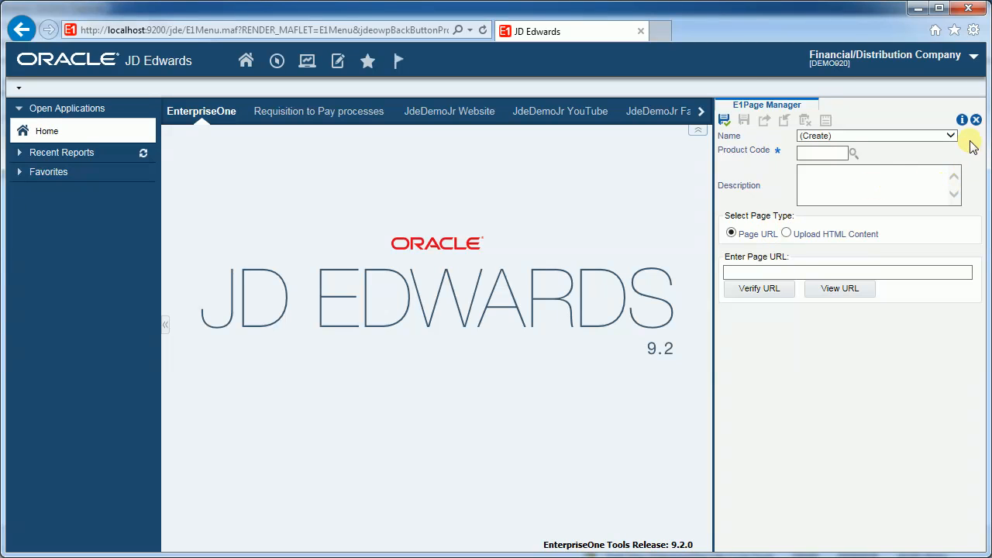
# - Close E1Page Manager and switch to the Requisition to Pay processes page
pyautogui.click(976, 119)
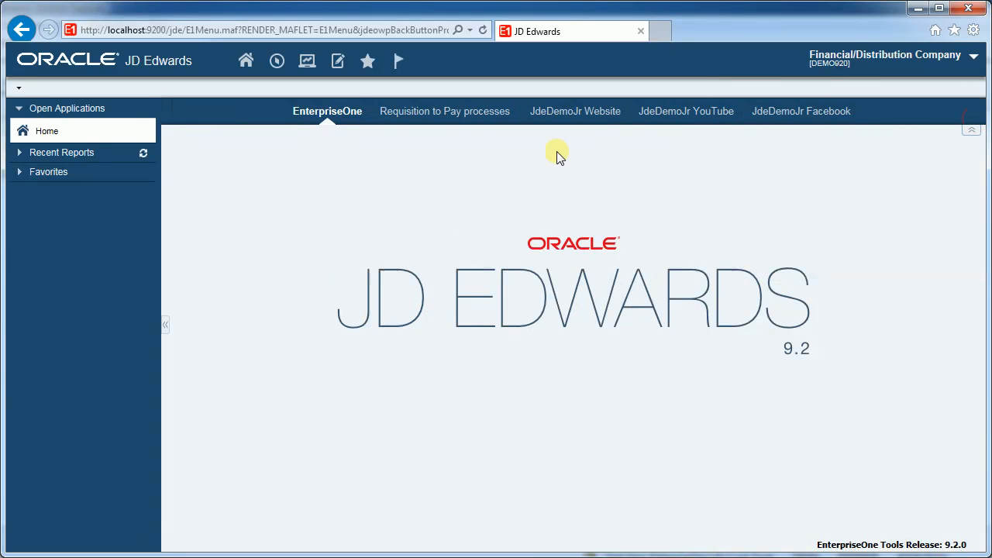
pyautogui.moveTo(589, 215)
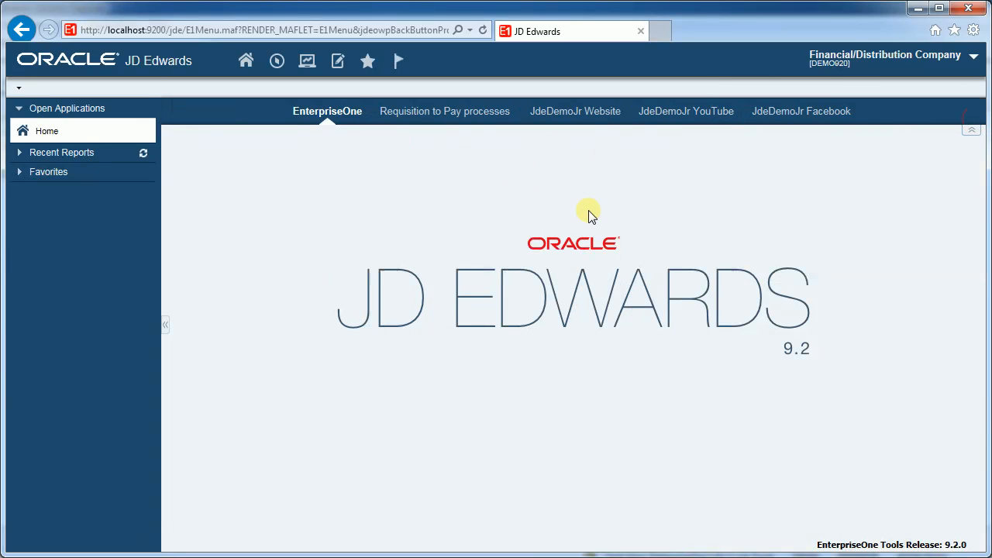
pyautogui.moveTo(632, 230)
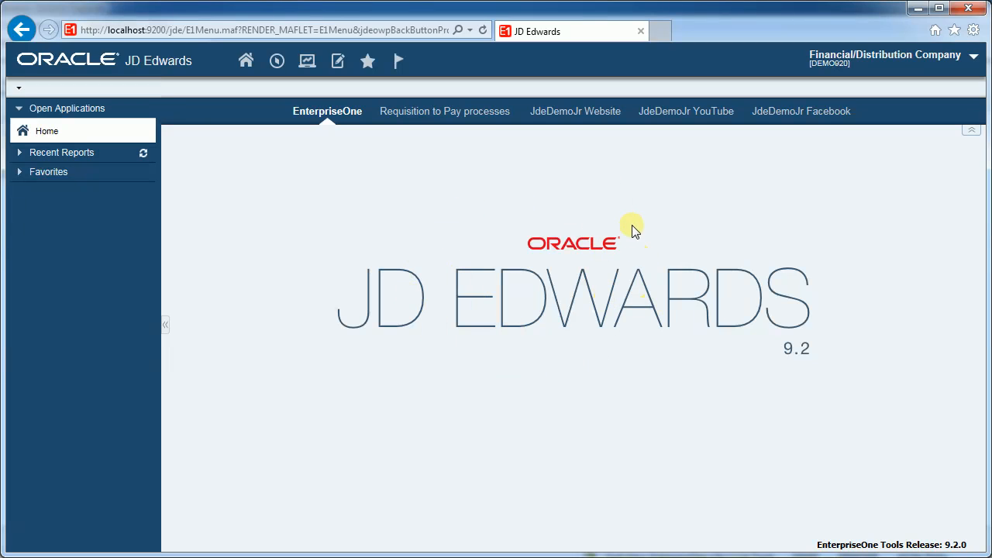
pyautogui.moveTo(327, 111)
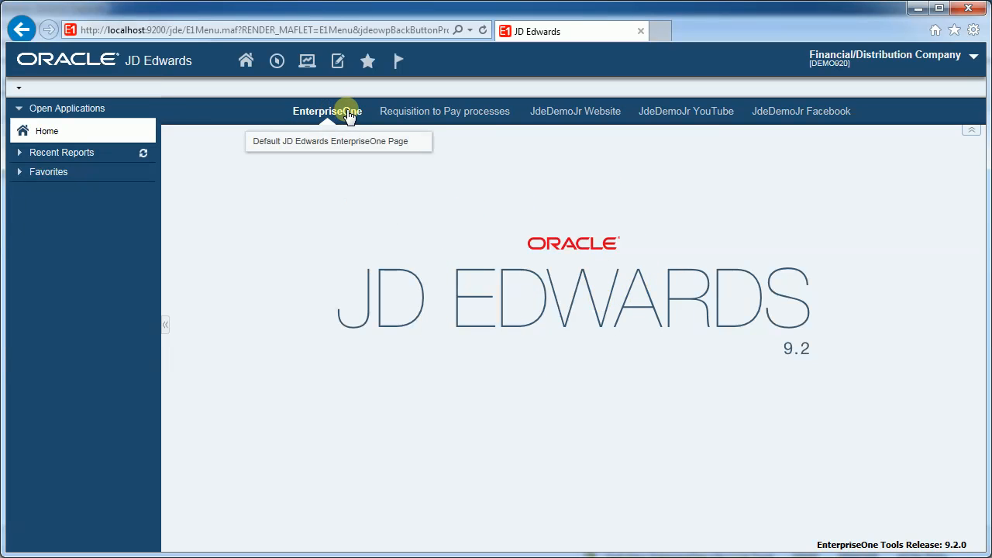
pyautogui.moveTo(649, 219)
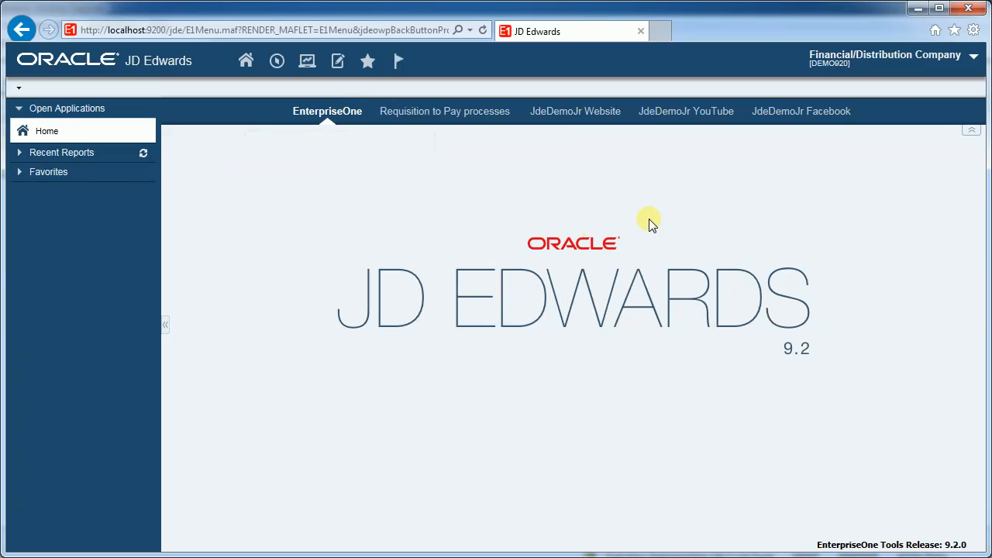
pyautogui.moveTo(636, 243)
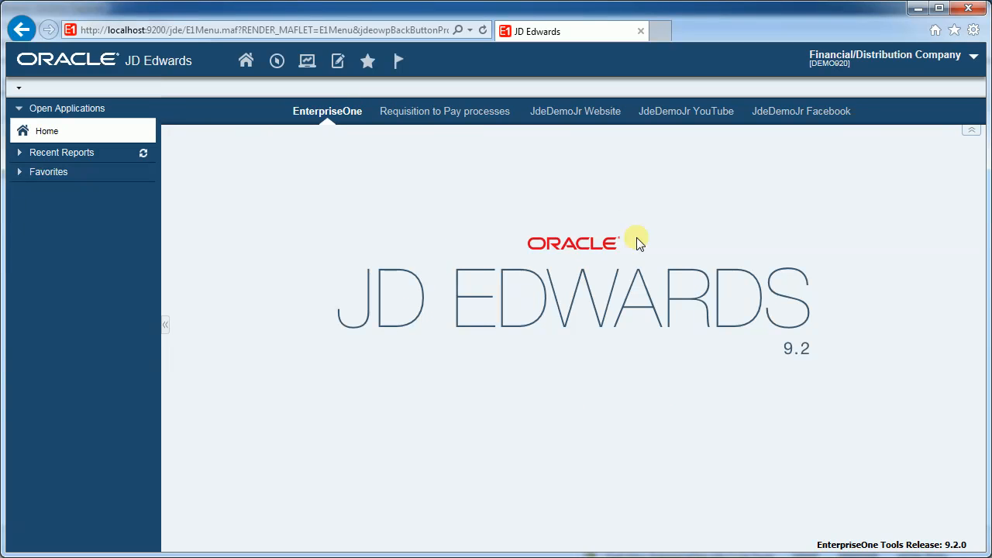
pyautogui.moveTo(441, 139)
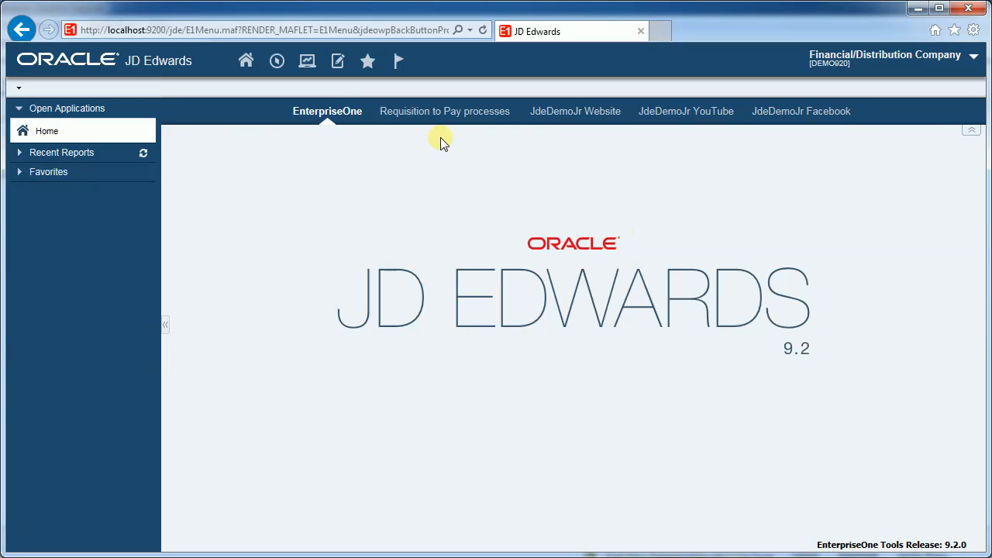
pyautogui.moveTo(780, 133)
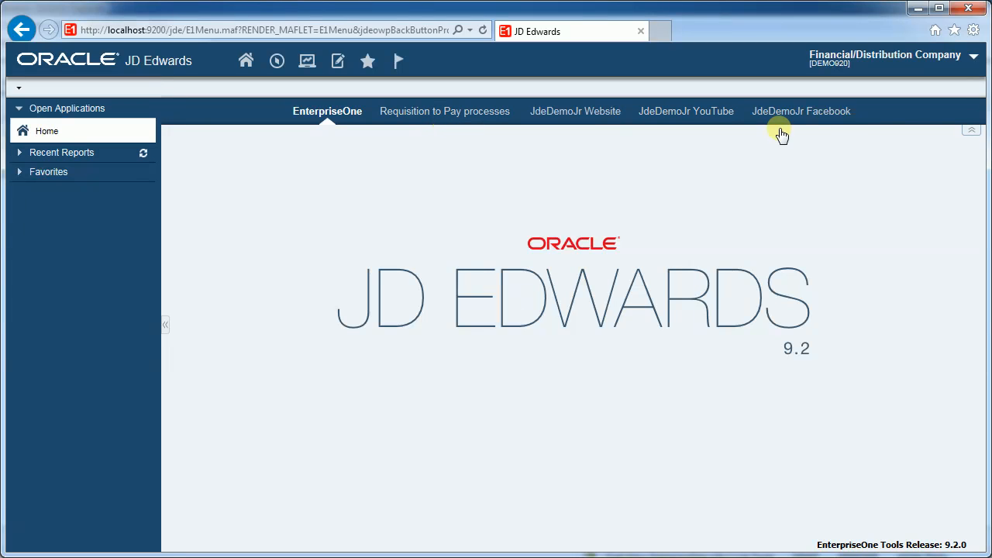
pyautogui.moveTo(444, 116)
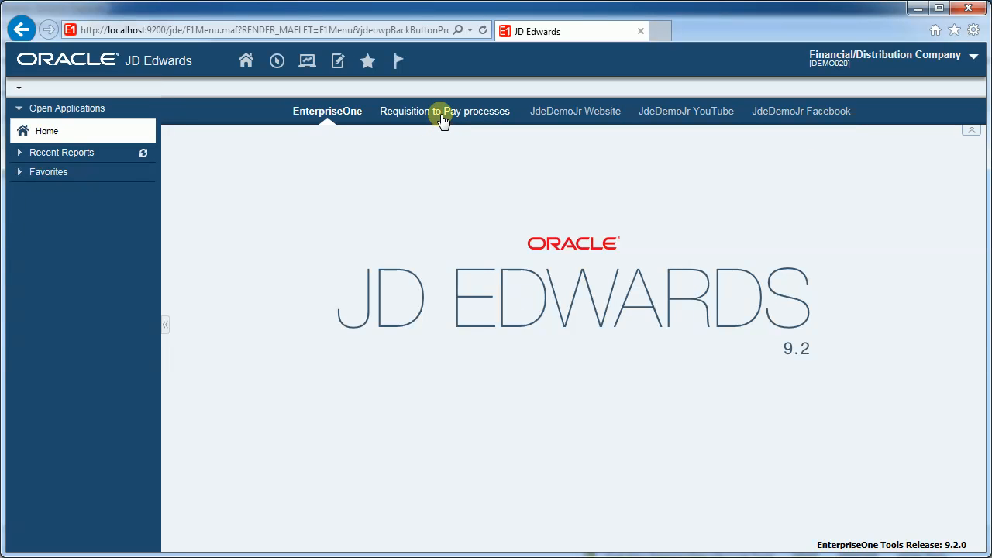
pyautogui.click(444, 111)
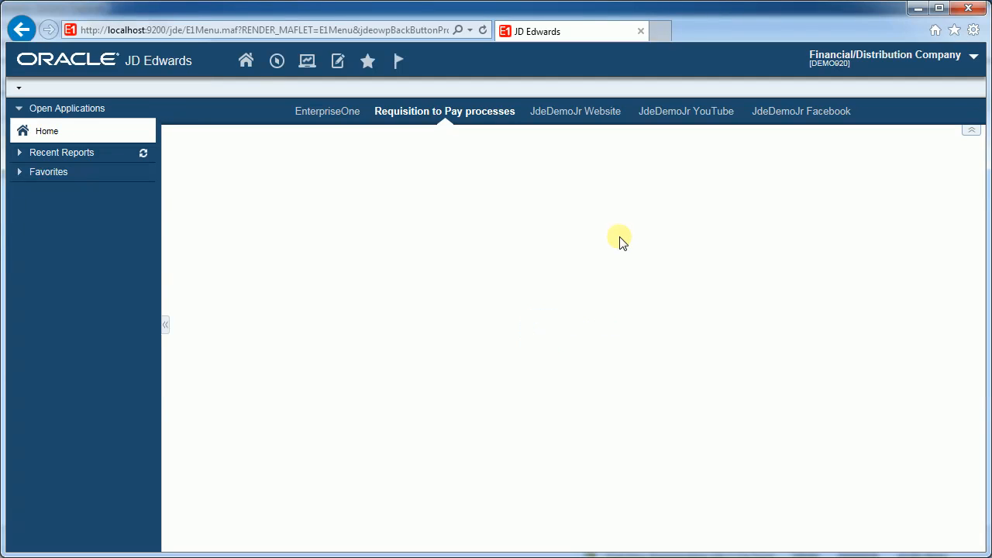
# - Load the six Requisition to Pay steps and open the 3. Purchase diagram
pyautogui.click(444, 111)
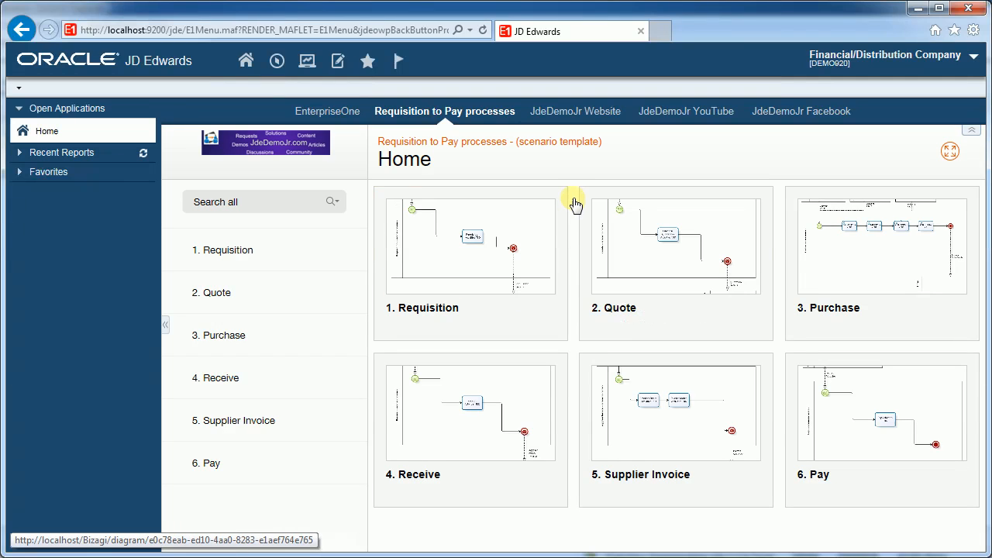
pyautogui.moveTo(573, 189)
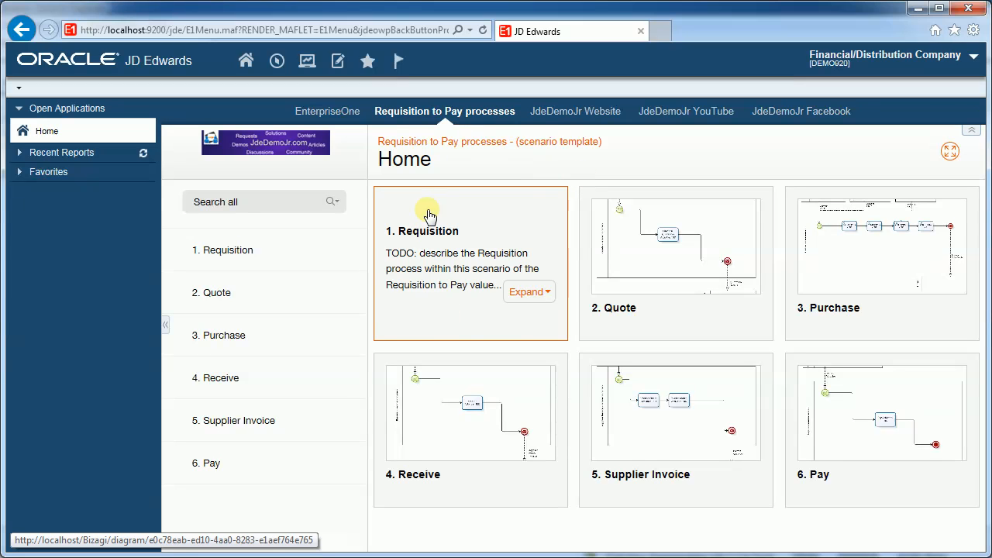
pyautogui.click(224, 335)
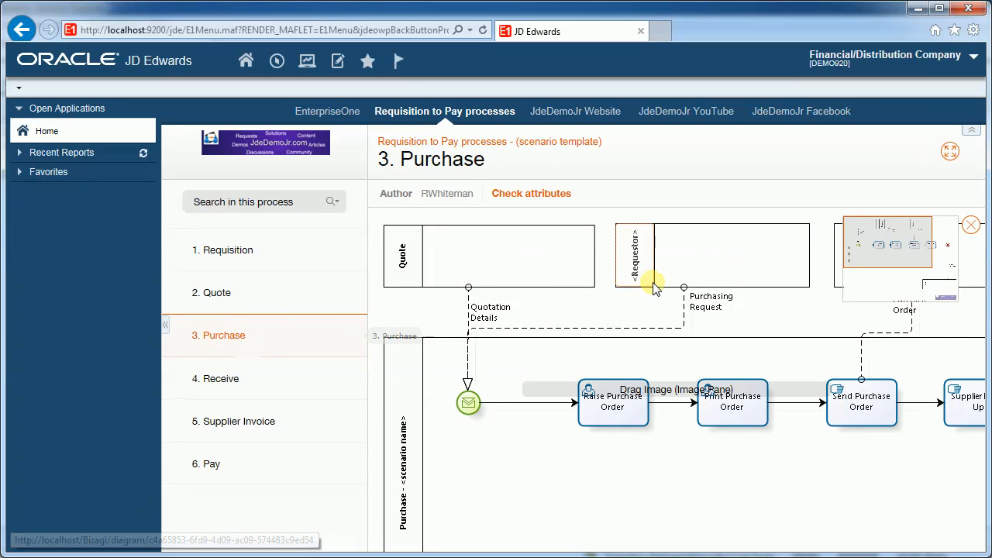
pyautogui.moveTo(608, 301)
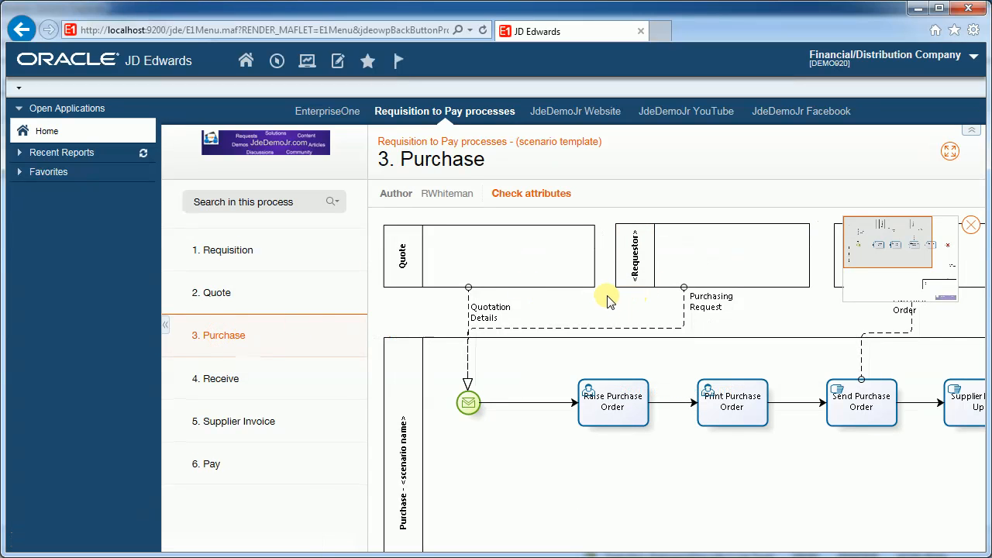
pyautogui.moveTo(605, 186)
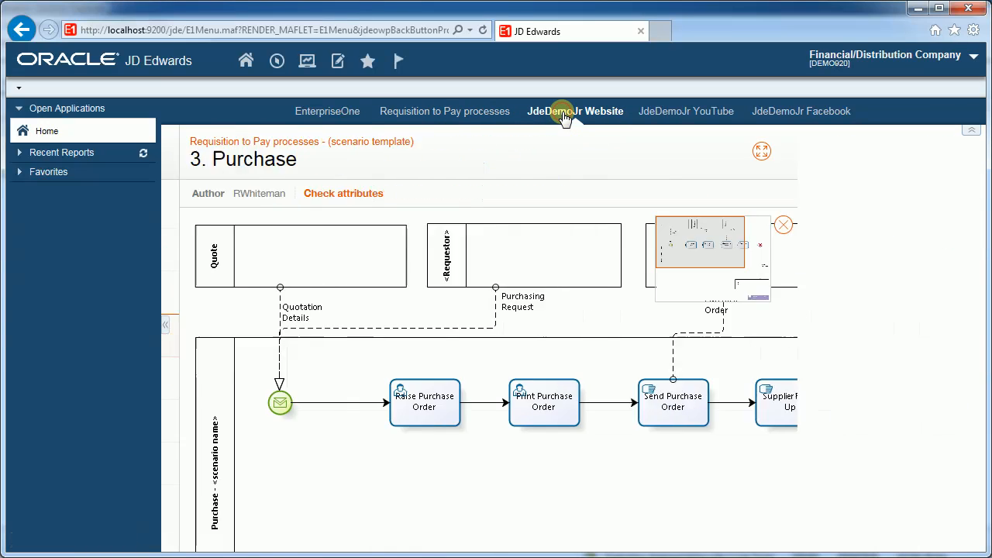
# - Show the JdeDemoJr Website page and scroll through its welcome and community content
pyautogui.click(575, 111)
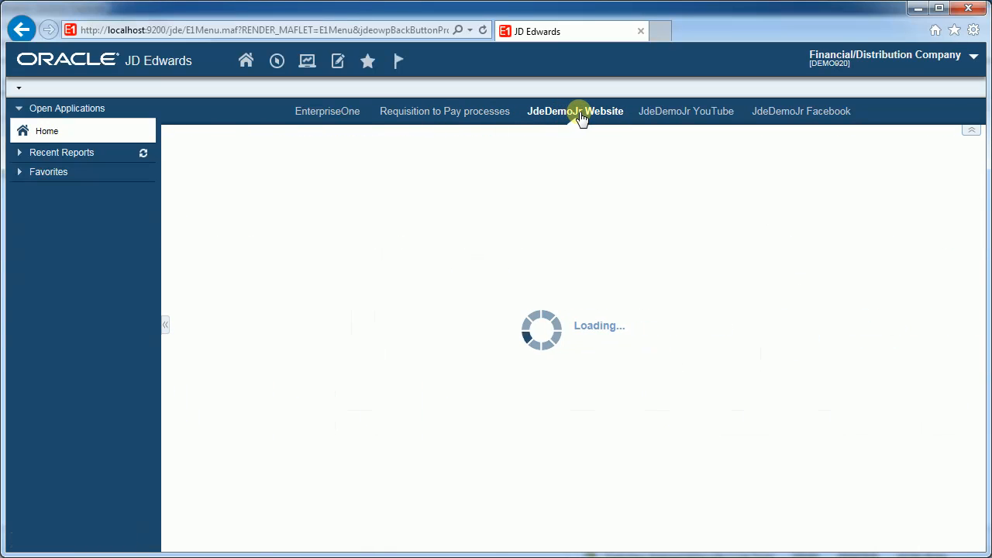
pyautogui.click(575, 111)
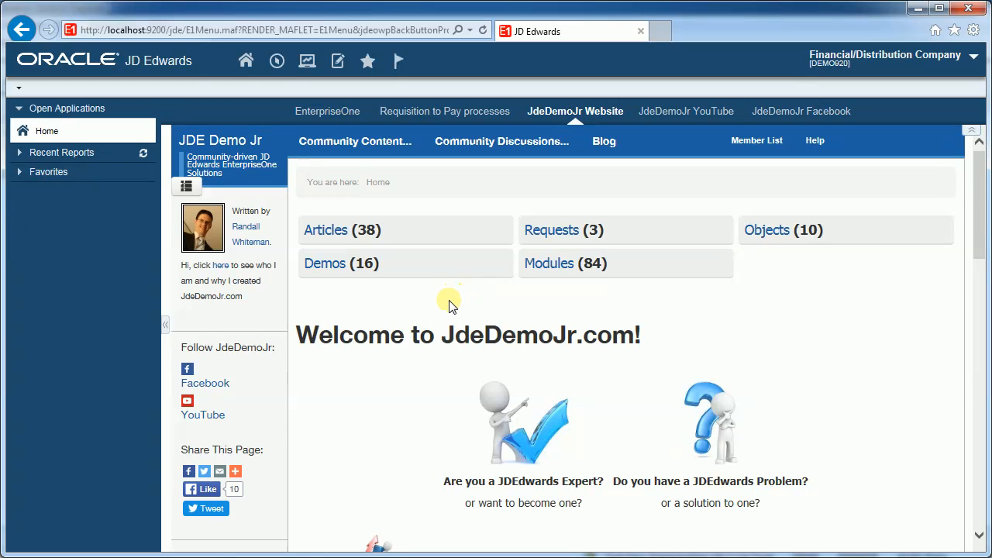
pyautogui.scroll(-3)
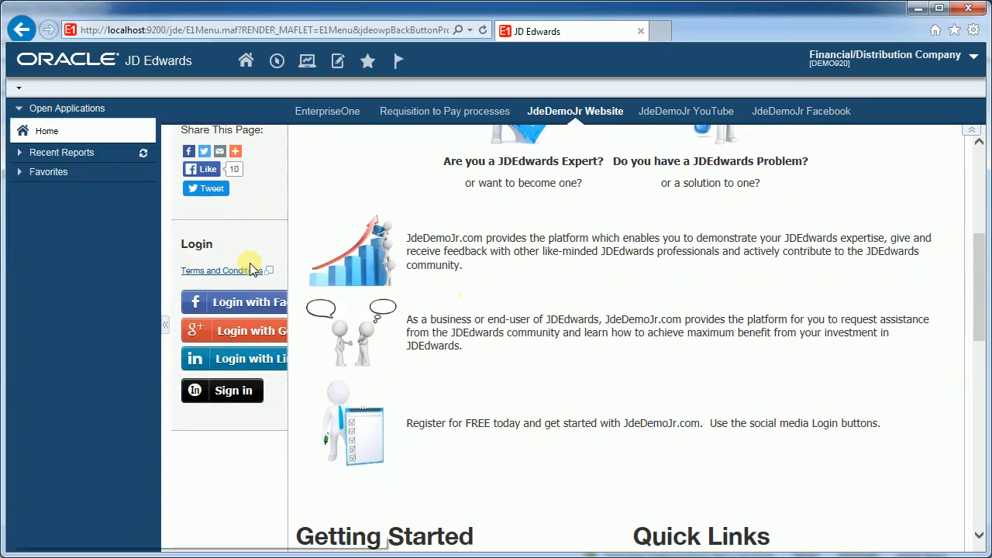
pyautogui.moveTo(252, 358)
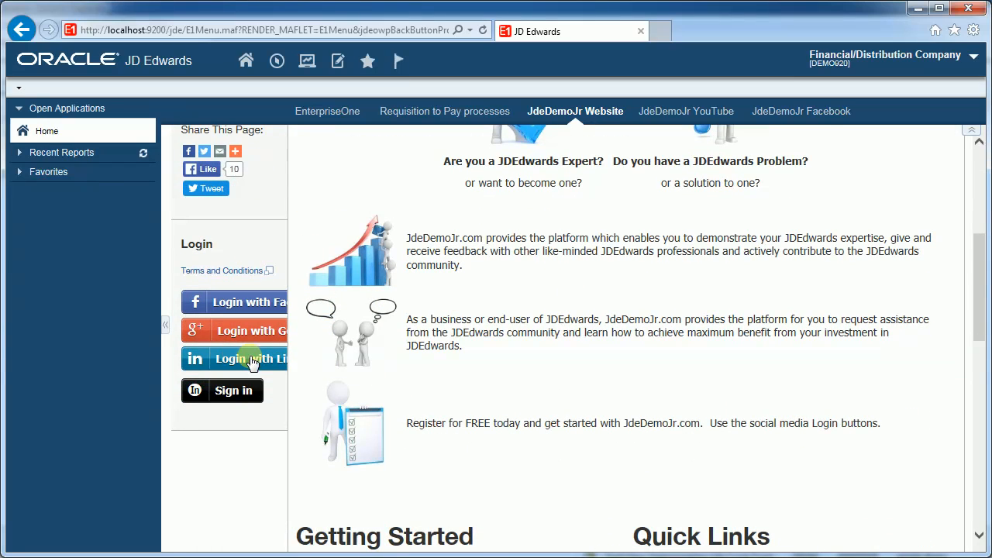
pyautogui.scroll(3)
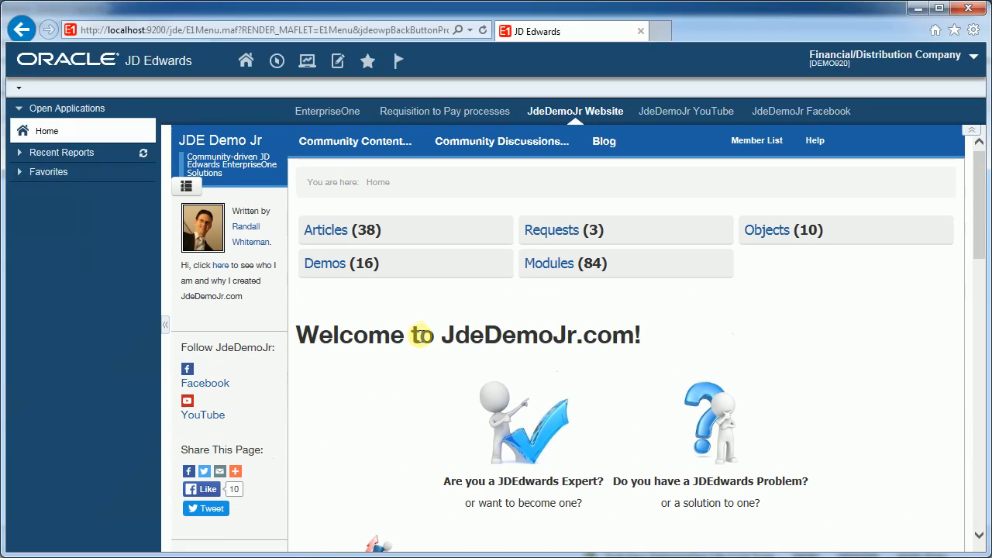
pyautogui.moveTo(484, 302)
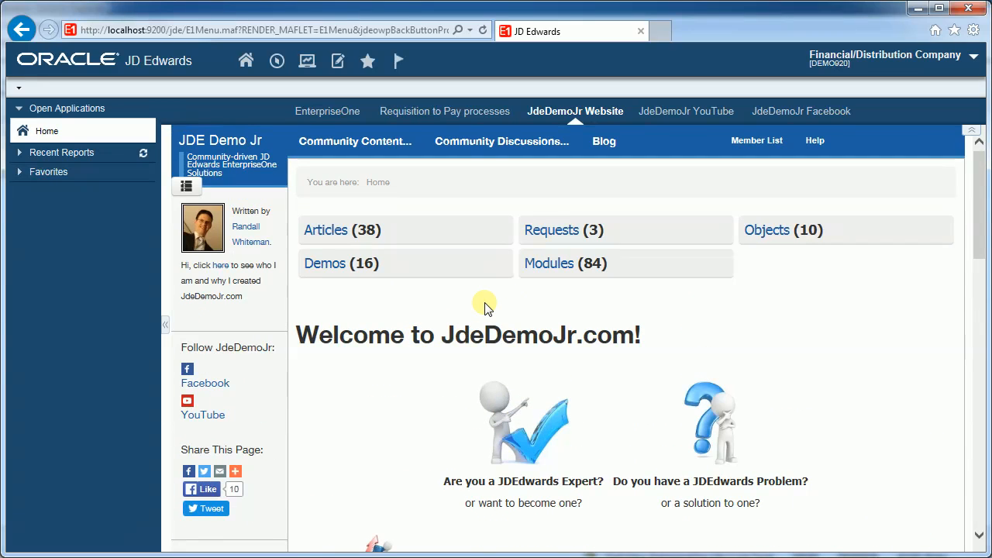
pyautogui.moveTo(461, 306)
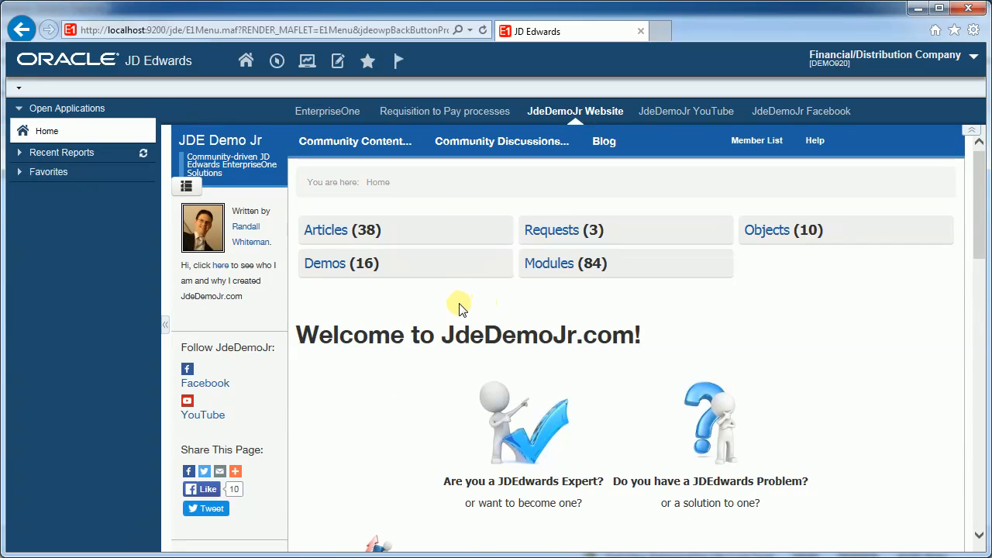
pyautogui.moveTo(452, 318)
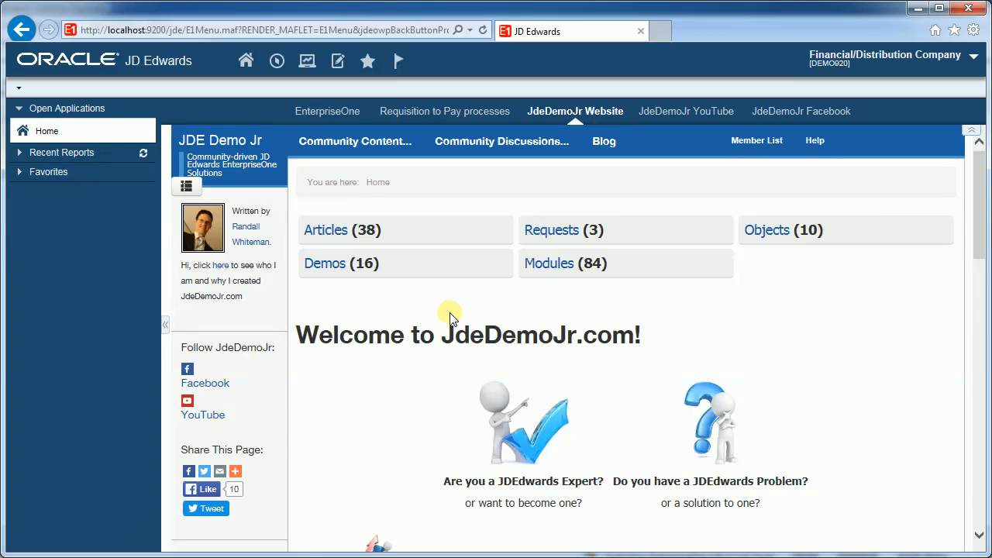
pyautogui.moveTo(449, 310)
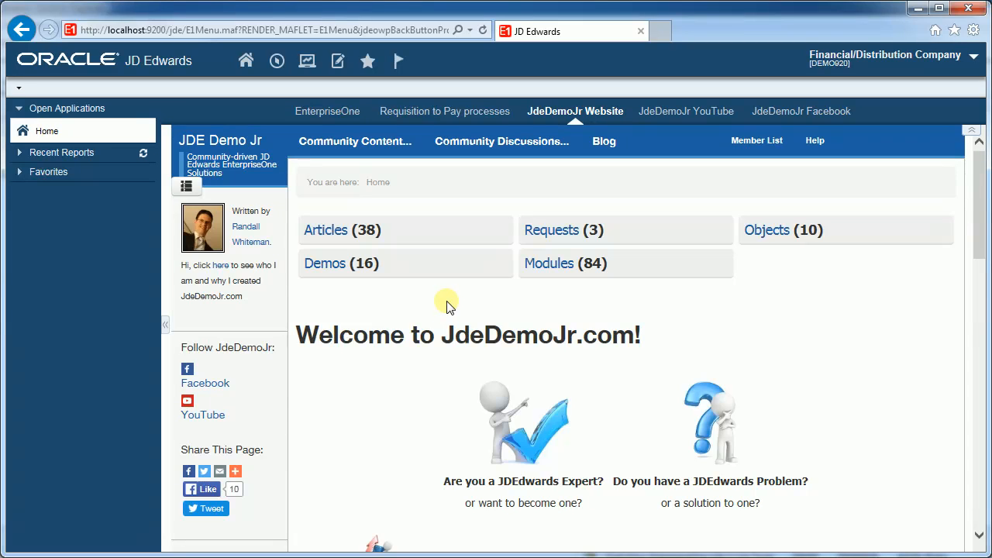
pyautogui.moveTo(690, 110)
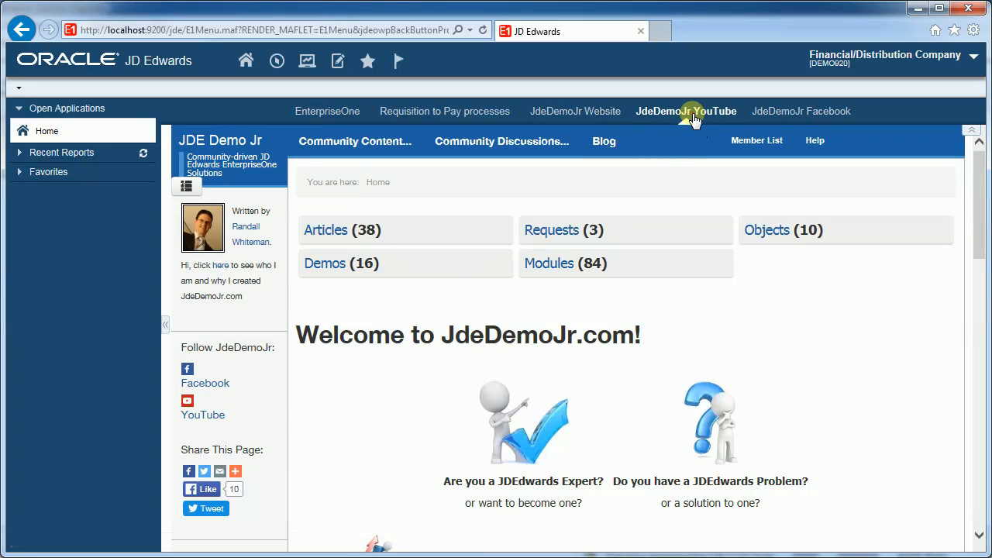
# - Open the JdeDemoJr YouTube carousel tab, which shows a 'cannot be displayed in a frame' message
pyautogui.click(686, 111)
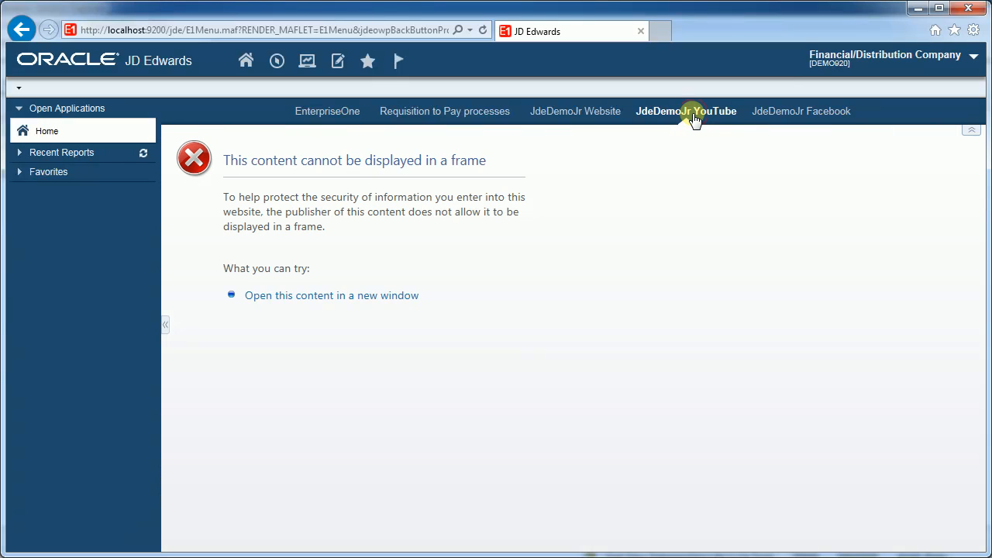
pyautogui.moveTo(309, 223)
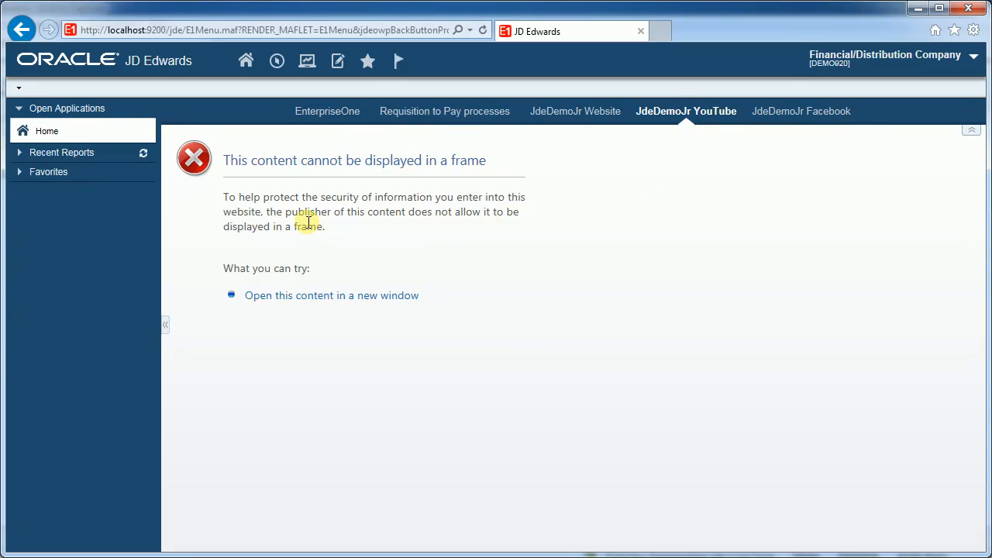
pyautogui.moveTo(266, 226)
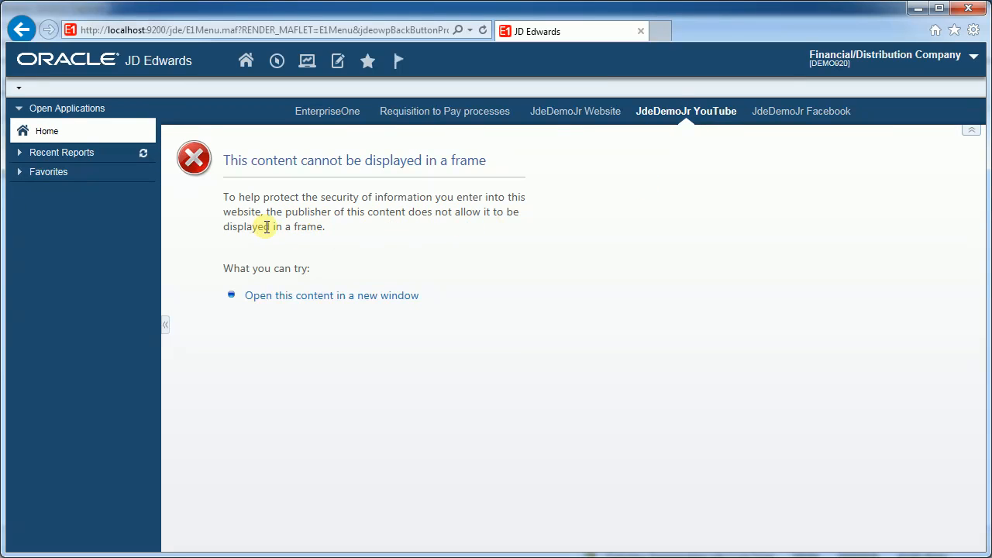
pyautogui.moveTo(271, 240)
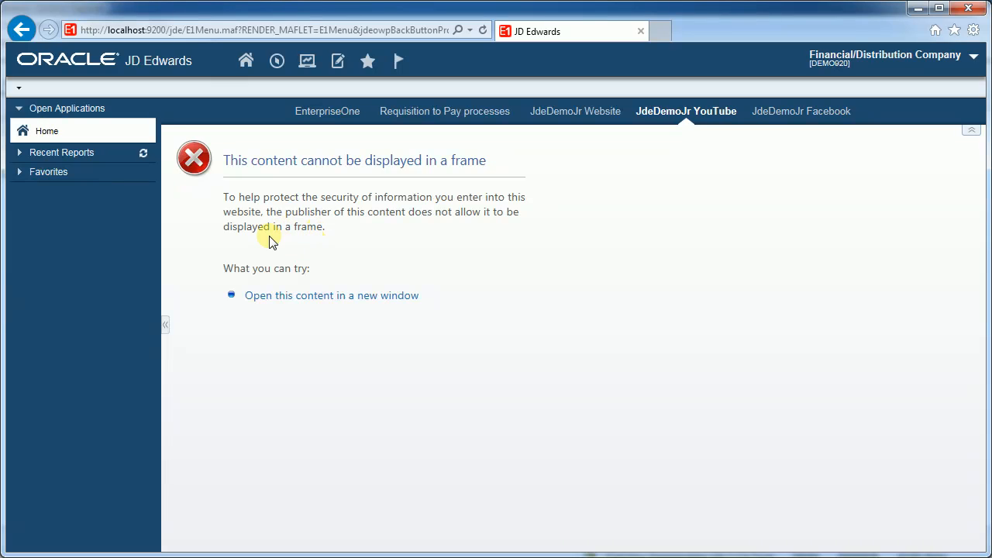
pyautogui.moveTo(300, 230)
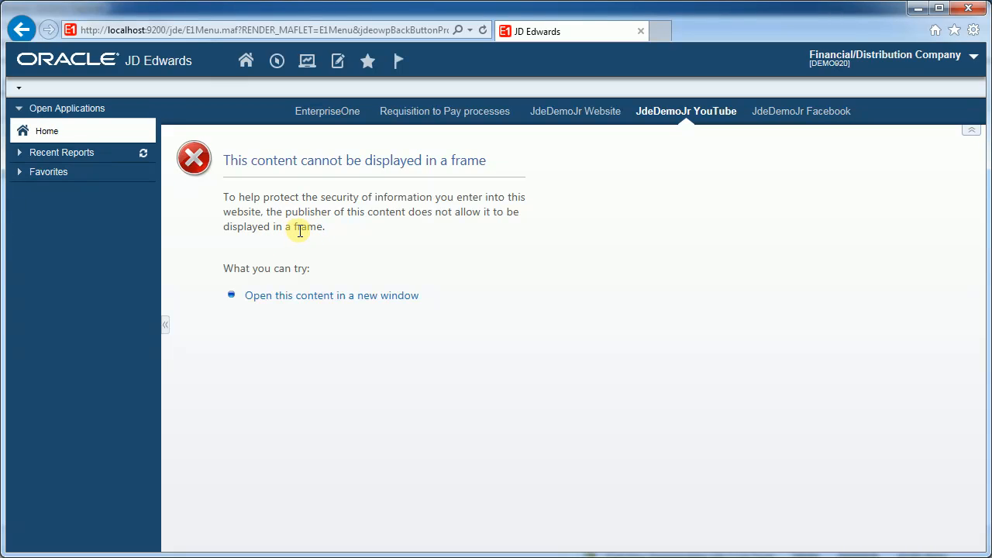
pyautogui.moveTo(612, 138)
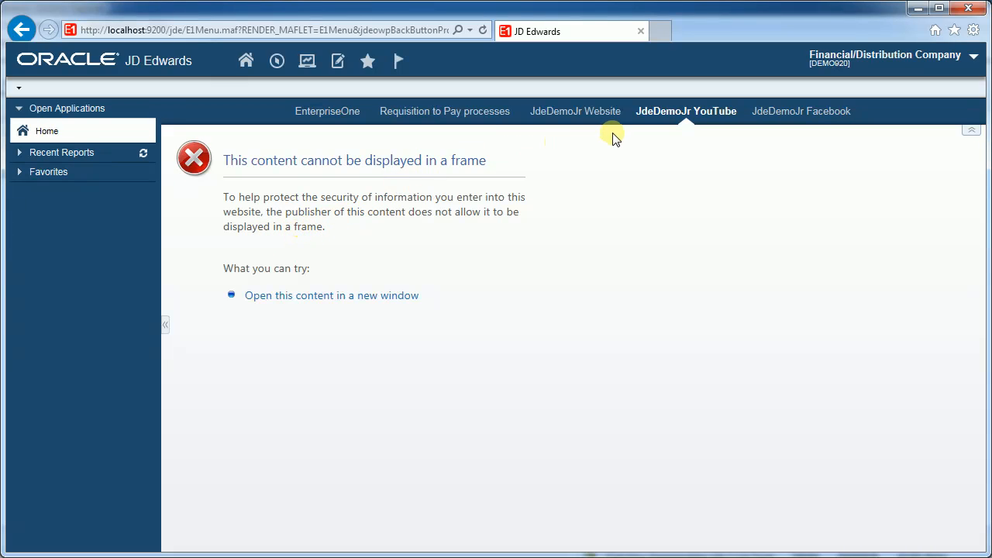
# - Switch the carousel back to the EnterpriseOne JD Edwards 9.2 welcome content
pyautogui.click(327, 111)
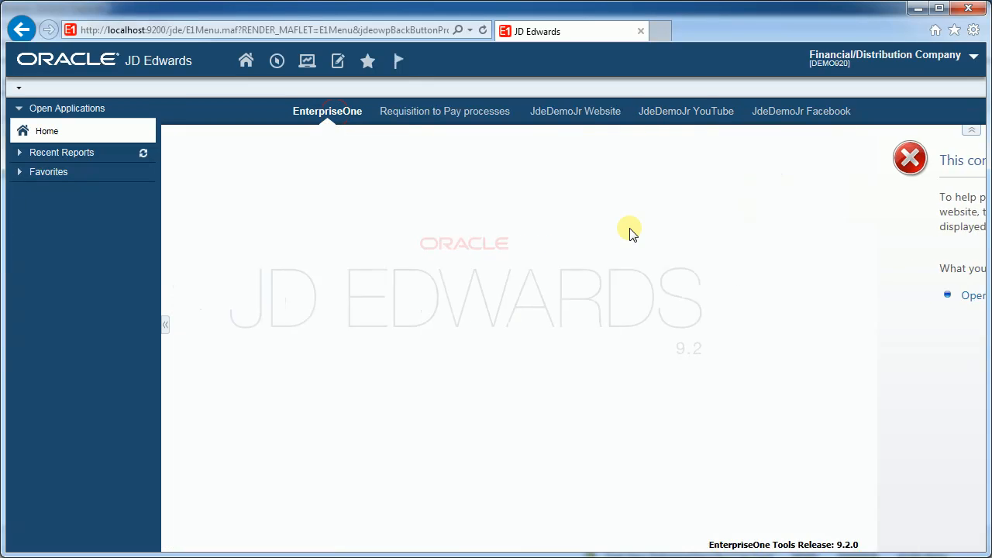
pyautogui.click(910, 158)
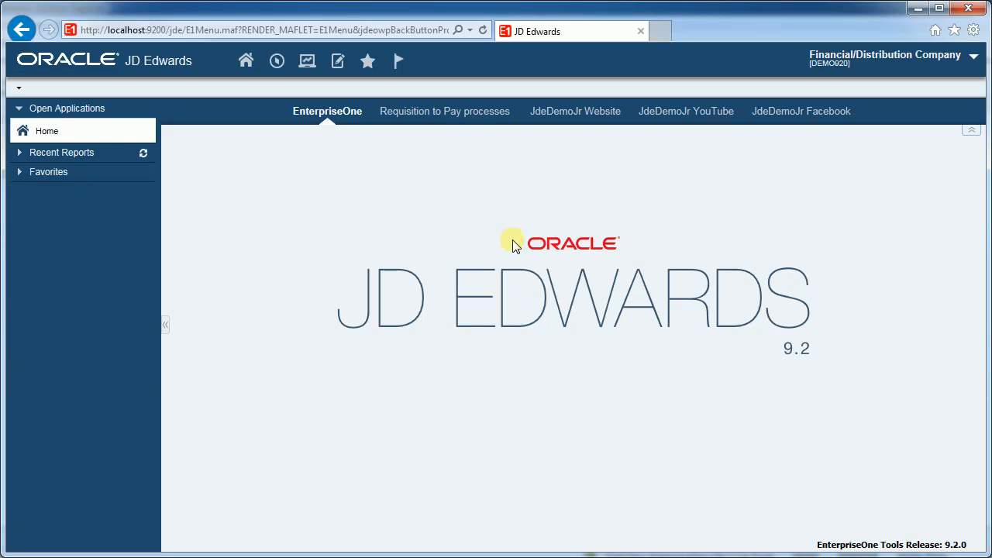
pyautogui.moveTo(502, 239)
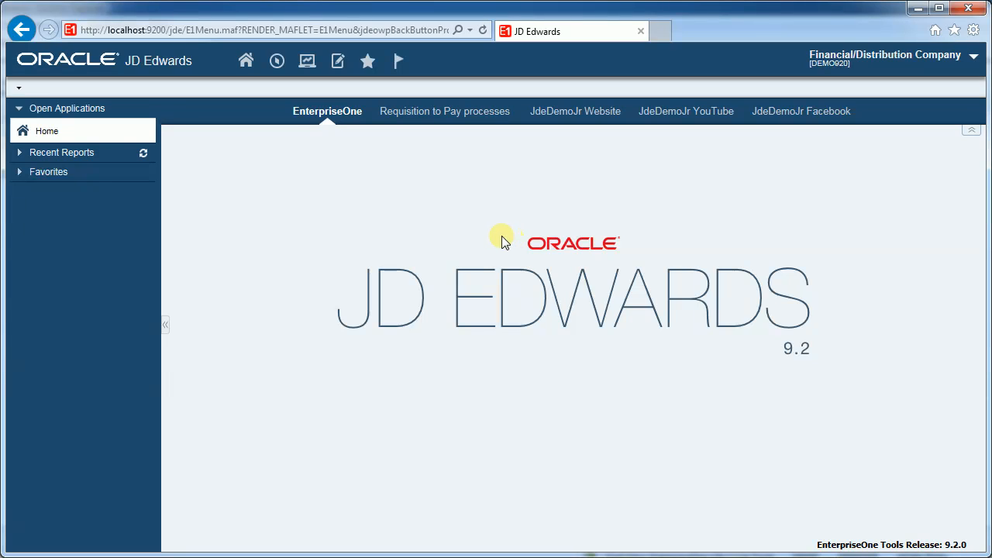
pyautogui.moveTo(186, 316)
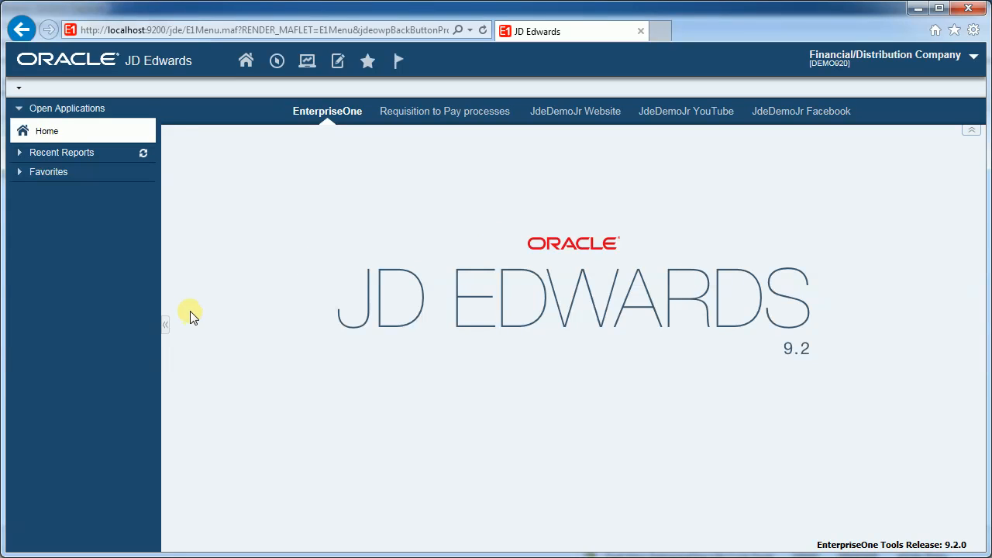
pyautogui.moveTo(87, 279)
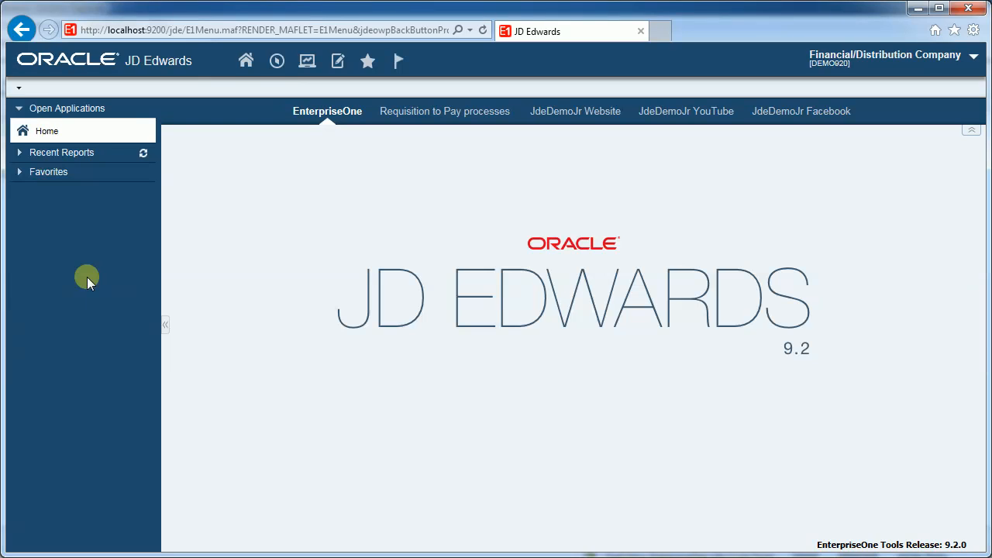
pyautogui.moveTo(167, 326)
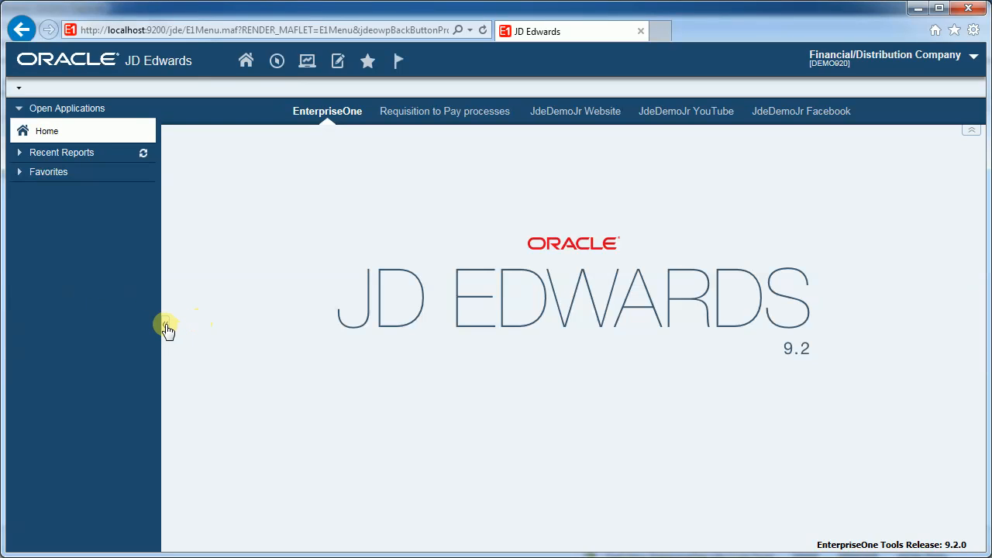
pyautogui.moveTo(168, 326)
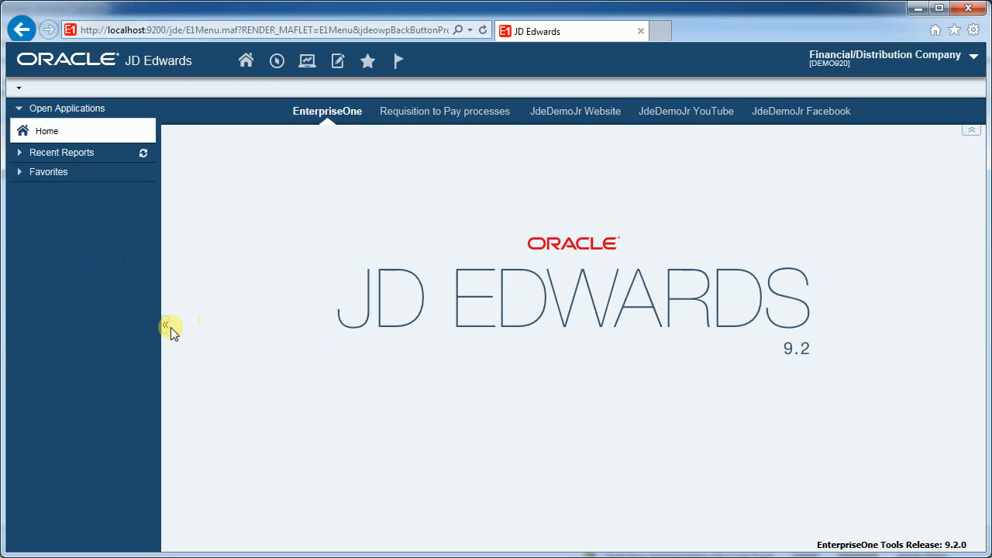
pyautogui.moveTo(167, 326)
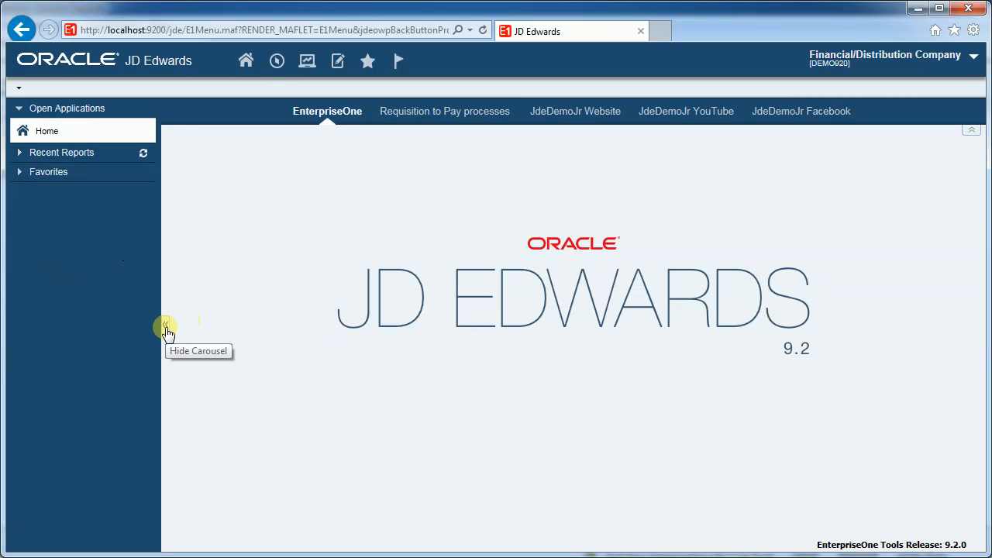
pyautogui.click(165, 325)
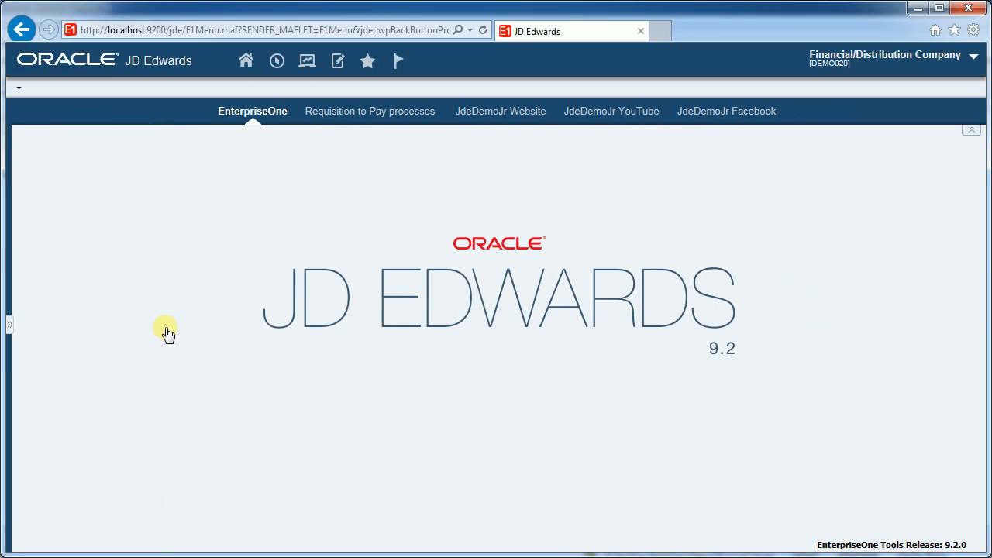
pyautogui.moveTo(9, 326)
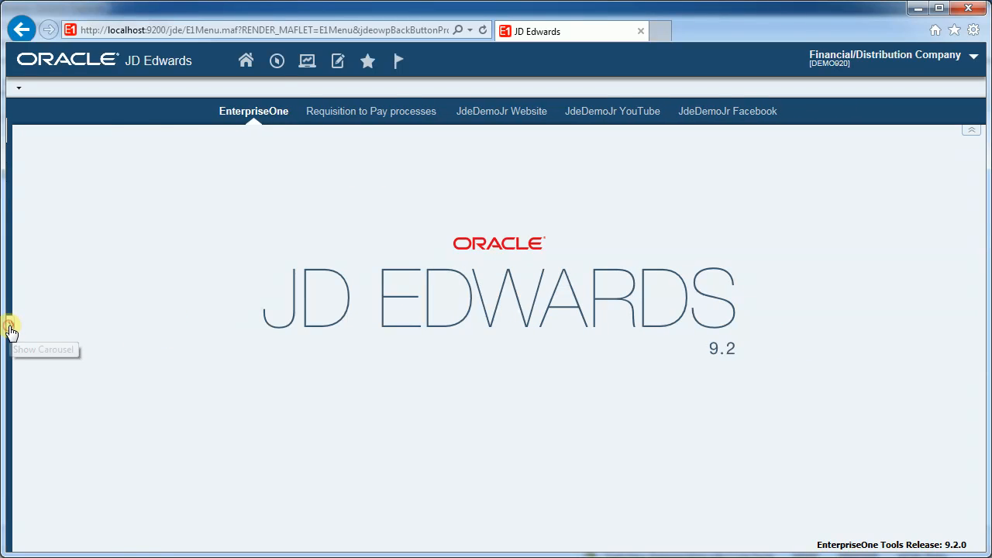
pyautogui.click(10, 326)
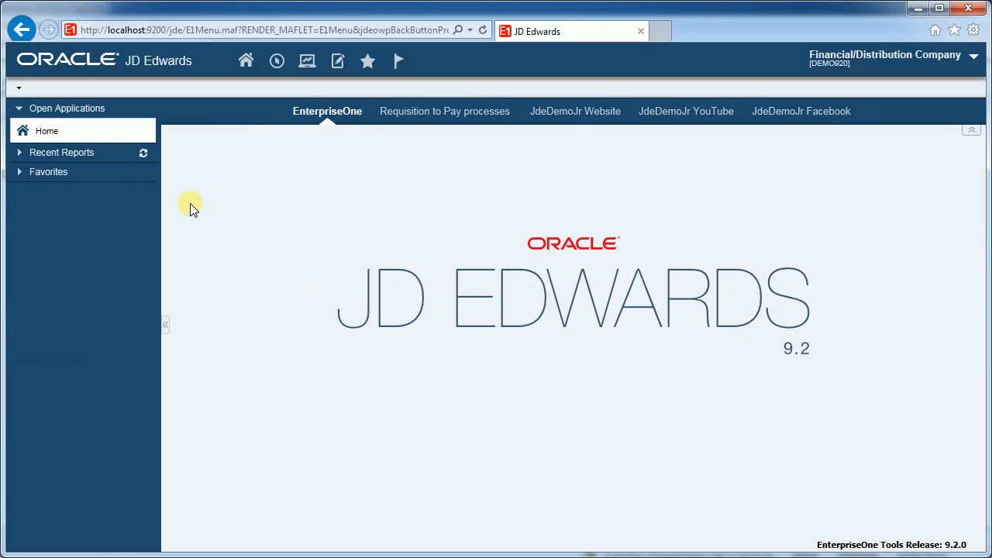
pyautogui.moveTo(87, 217)
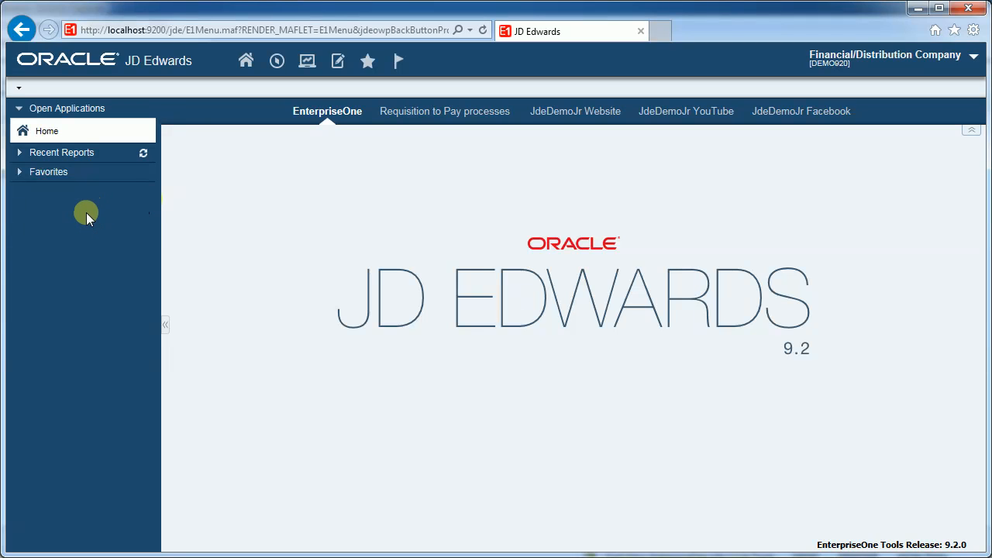
pyautogui.moveTo(67, 108)
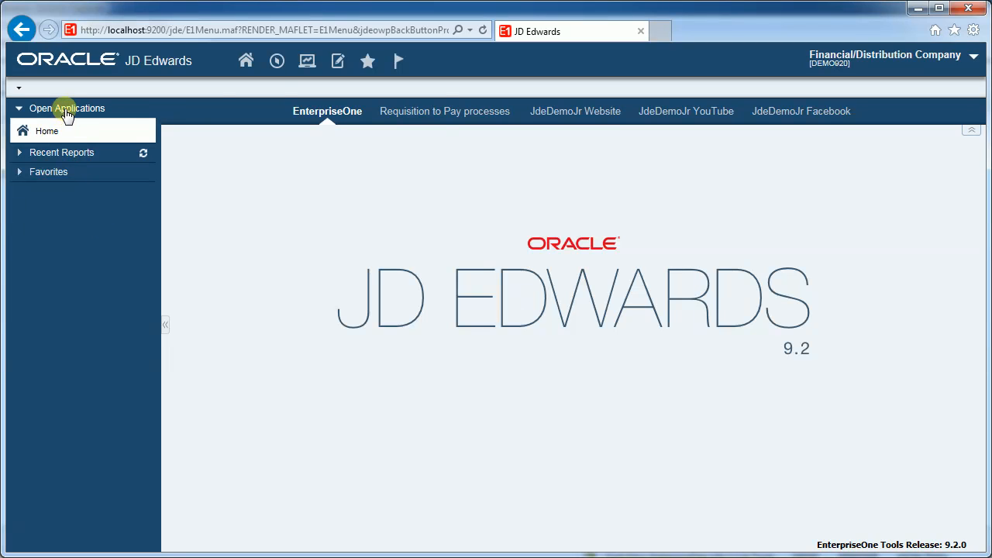
pyautogui.click(276, 61)
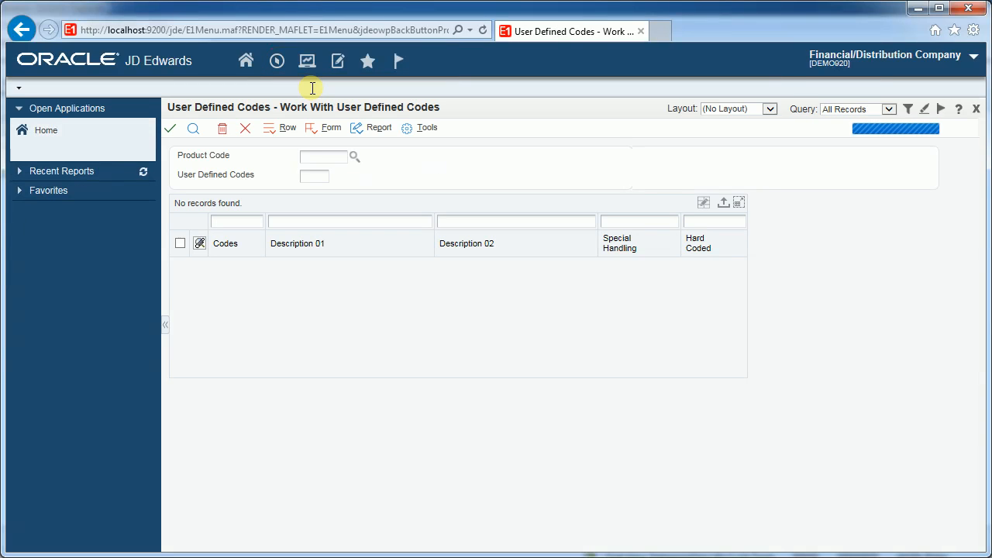
pyautogui.click(307, 61)
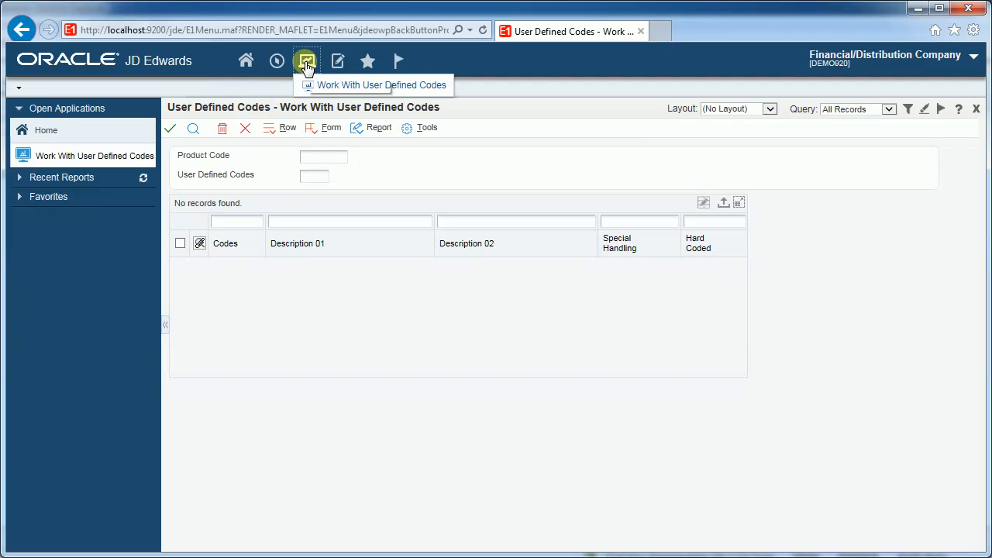
pyautogui.moveTo(306, 60)
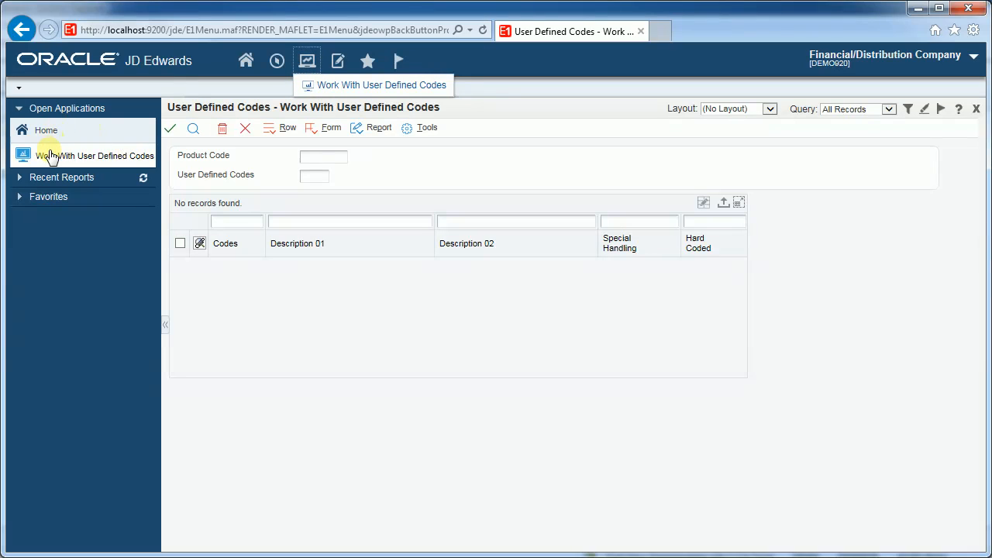
pyautogui.moveTo(82, 185)
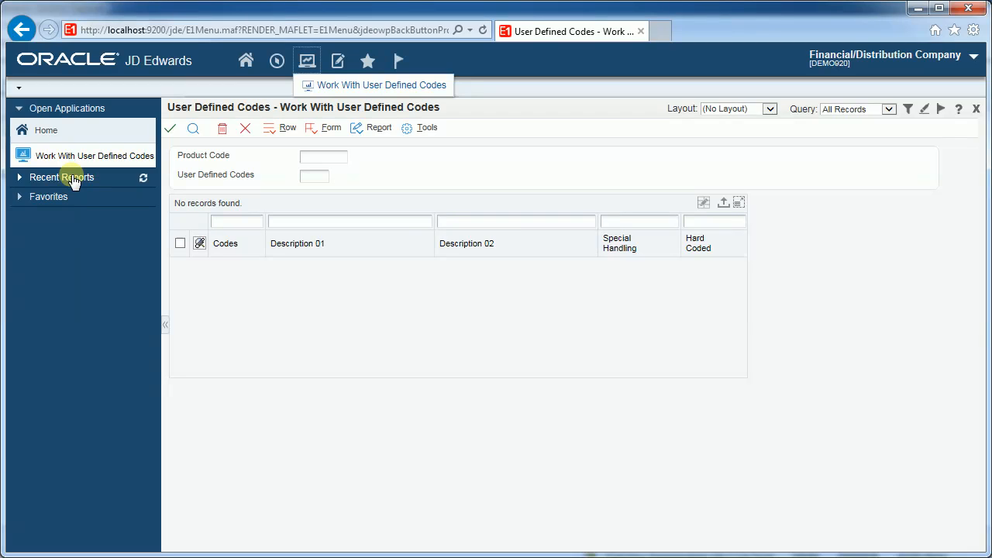
pyautogui.moveTo(46, 130)
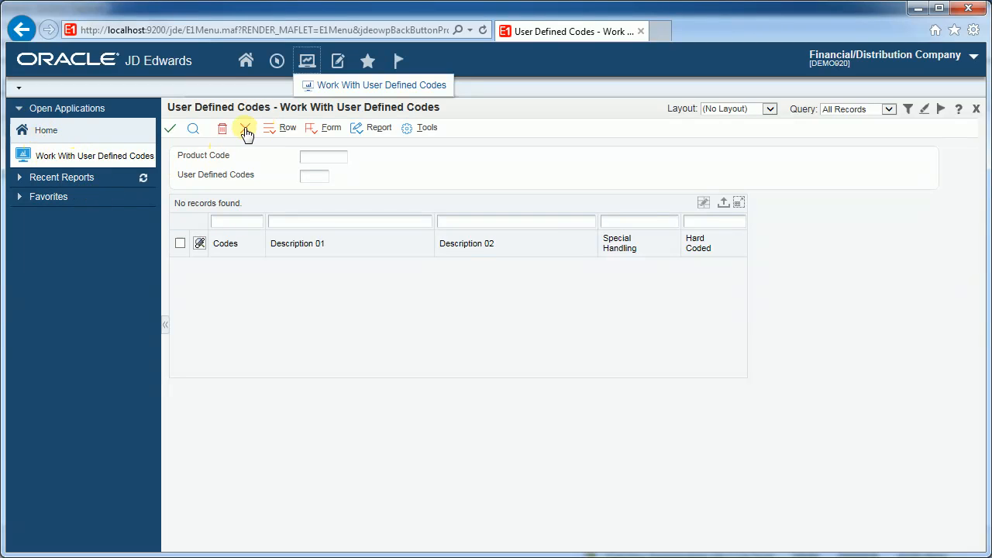
pyautogui.click(976, 109)
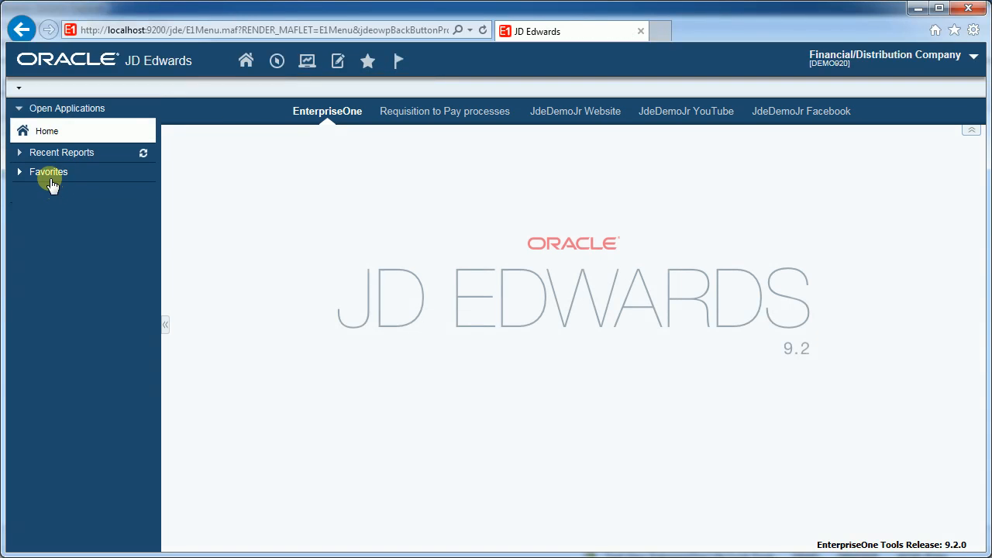
# - Expand Favorites and open the Address Book folder with its Daily, Periodic and Setup tasks
pyautogui.click(48, 171)
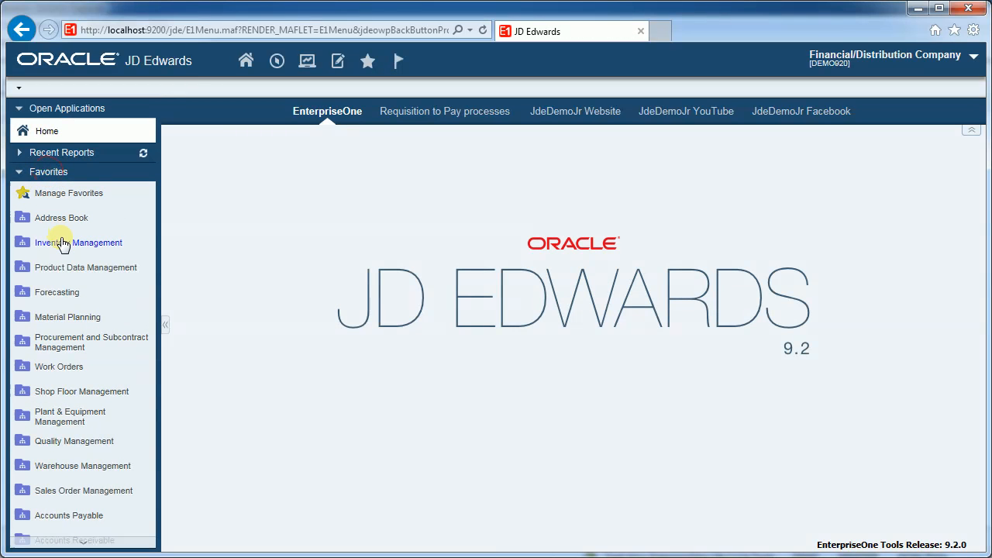
pyautogui.moveTo(62, 243)
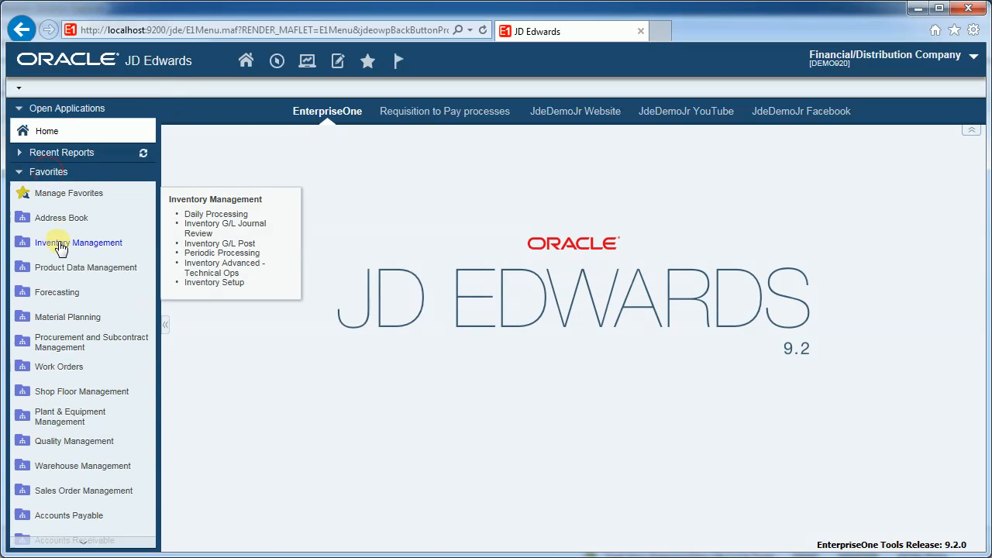
pyautogui.moveTo(61, 218)
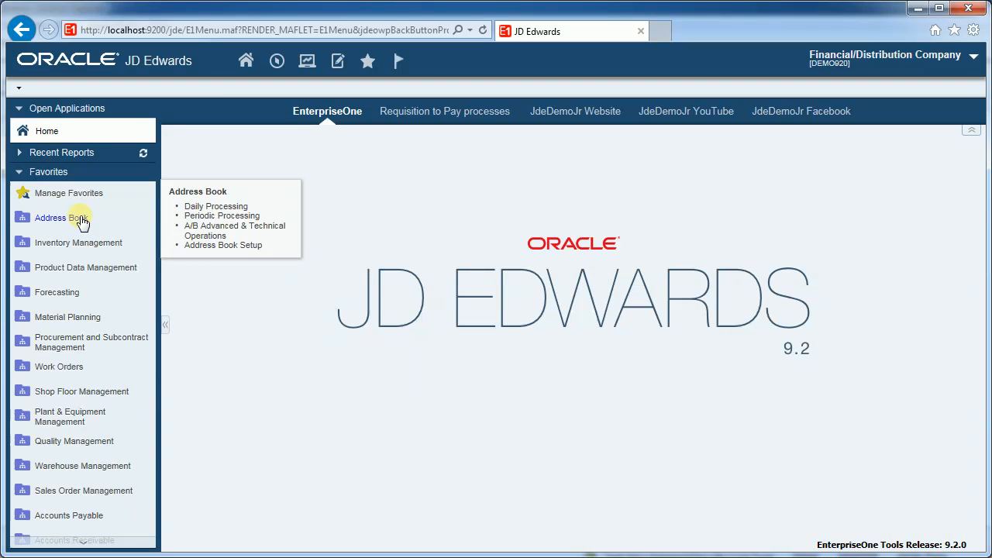
pyautogui.click(50, 217)
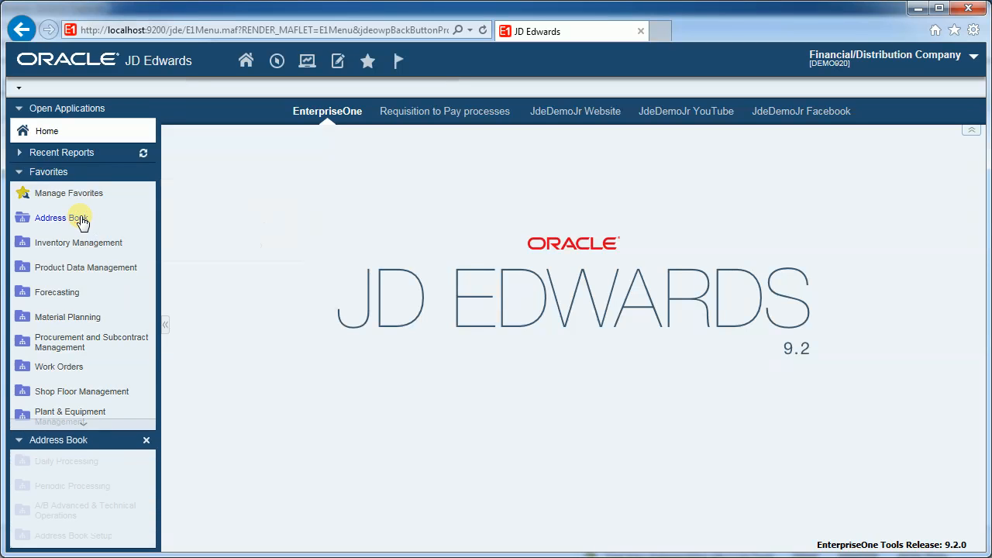
pyautogui.moveTo(66, 460)
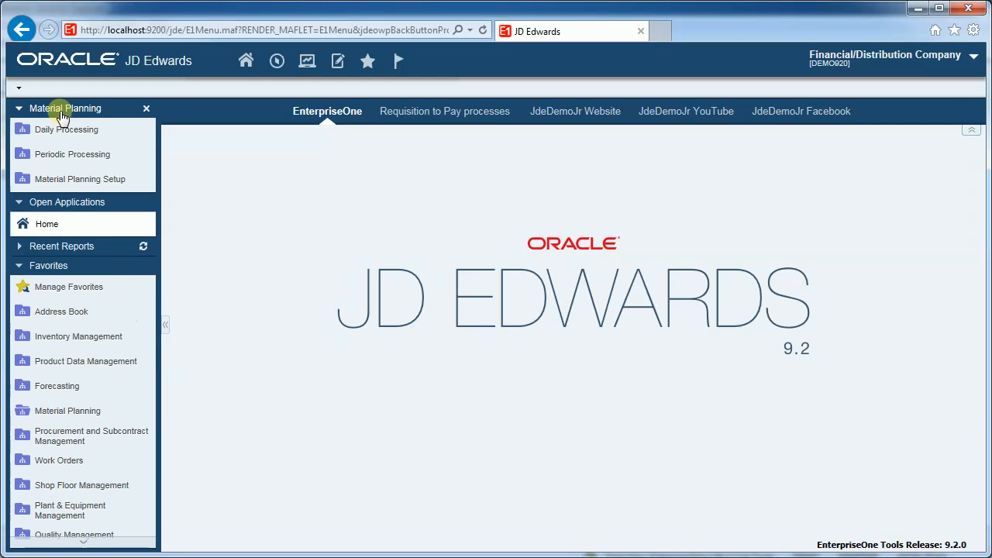
pyautogui.click(49, 265)
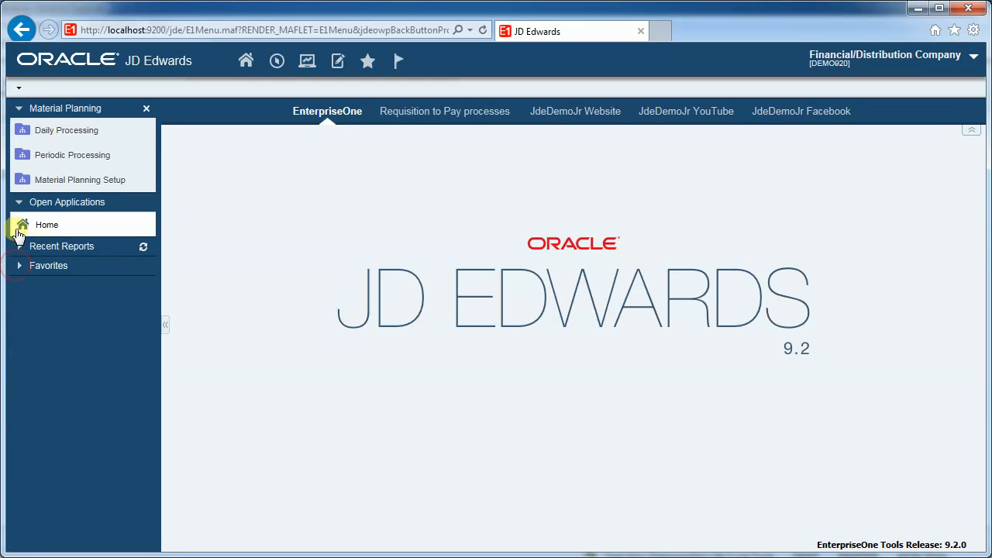
pyautogui.click(66, 202)
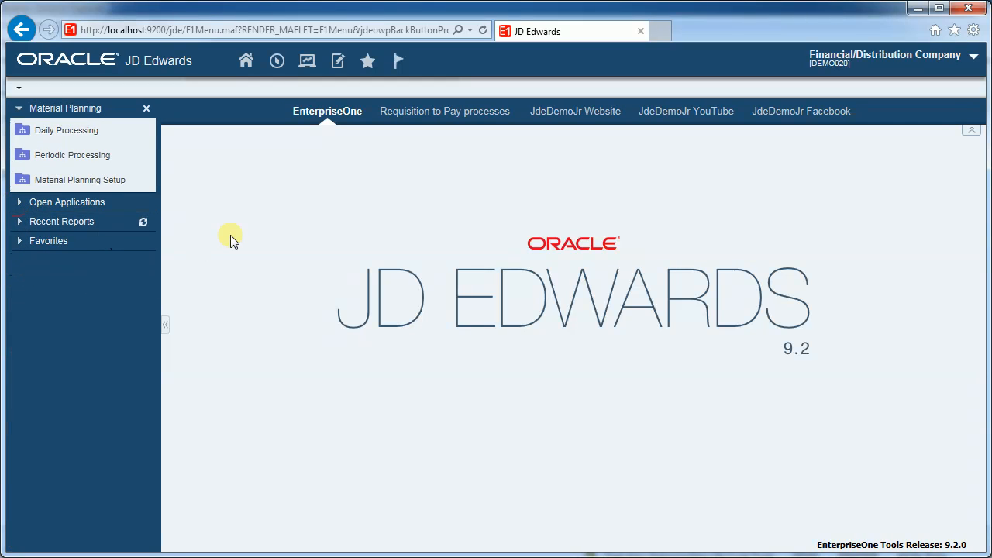
pyautogui.click(65, 129)
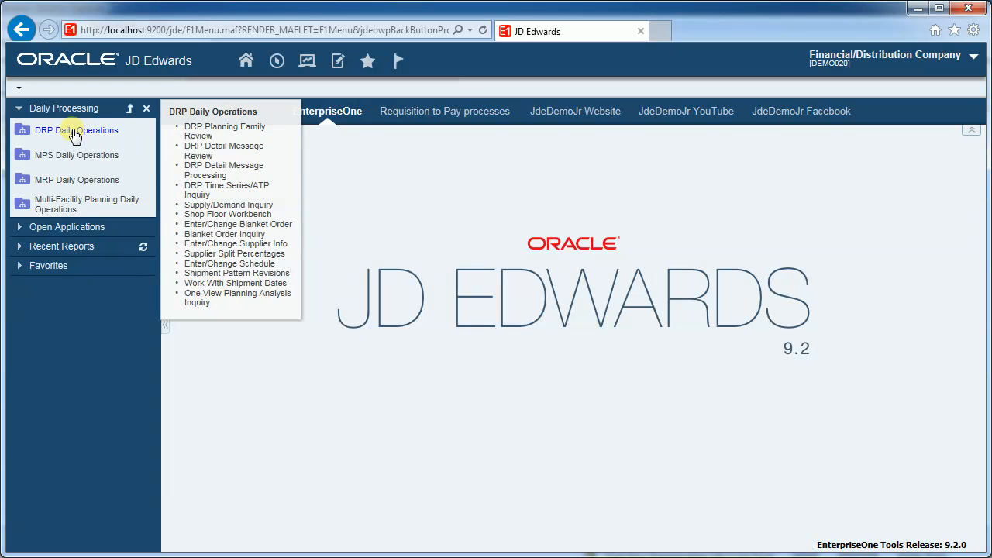
pyautogui.click(76, 130)
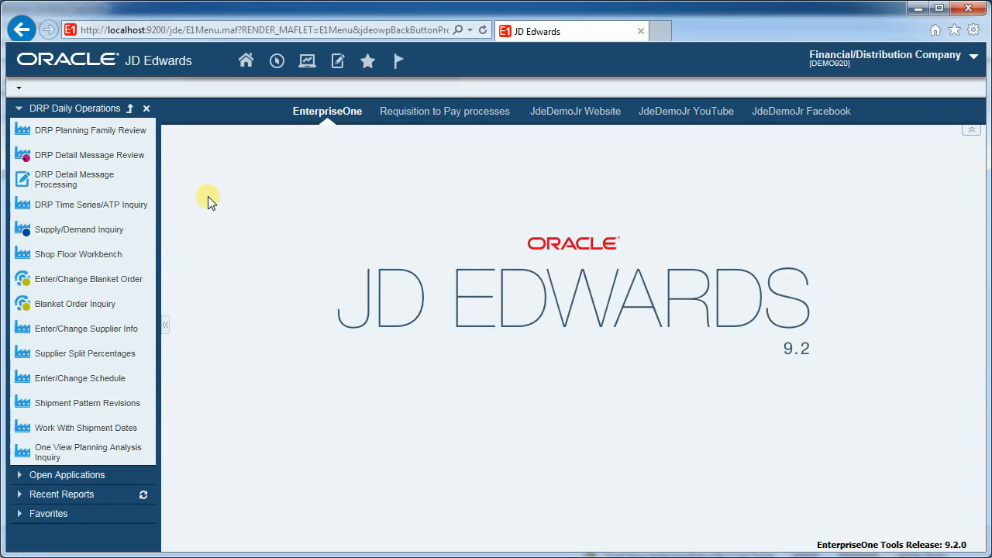
pyautogui.moveTo(227, 240)
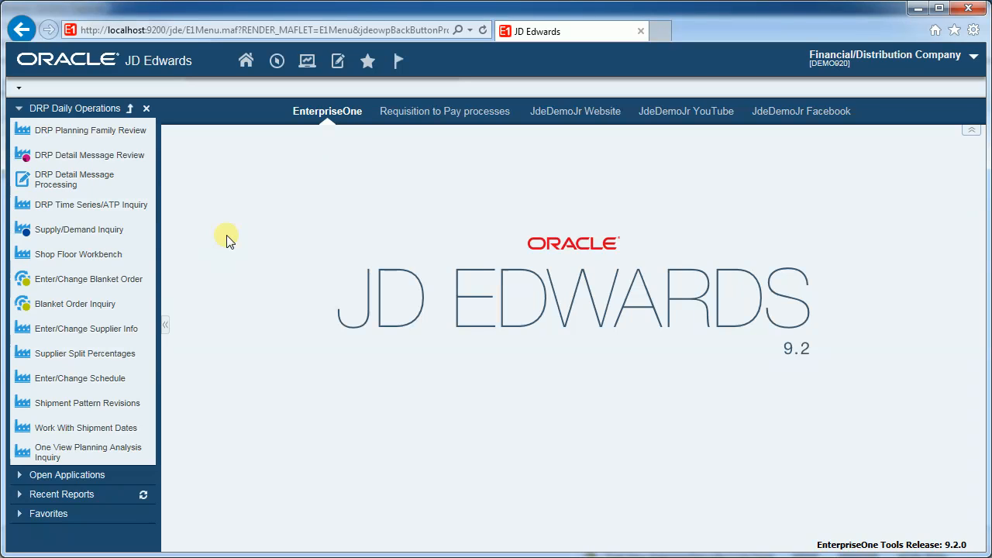
pyautogui.moveTo(70, 130)
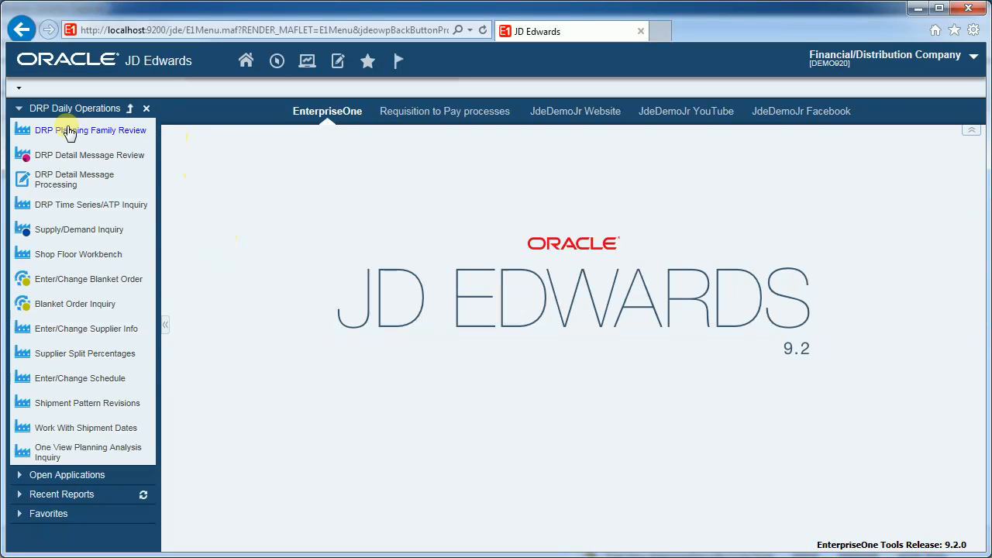
# - Run the DRP Msgs Branch M30 Item 210 watchlist to open Work With Detail Messages
pyautogui.click(276, 61)
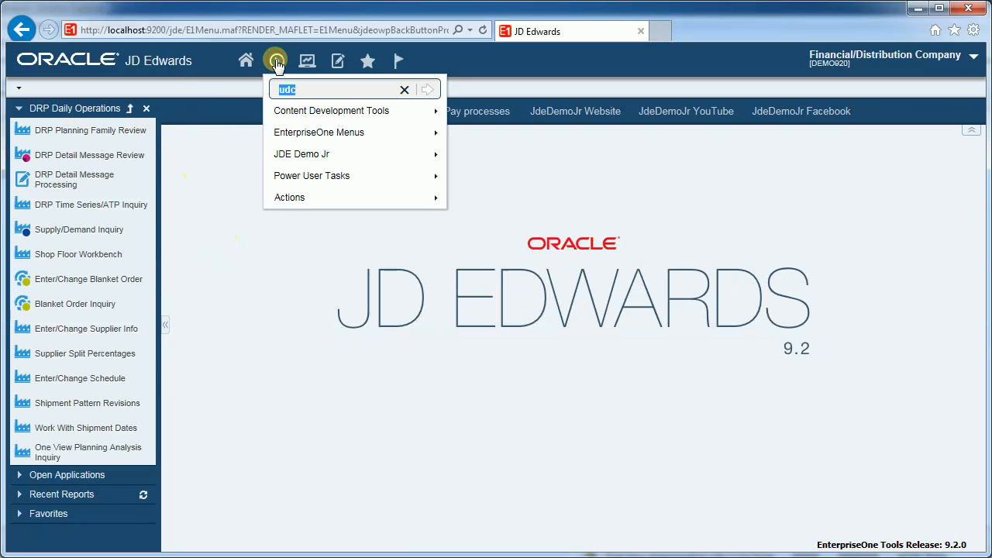
pyautogui.click(398, 60)
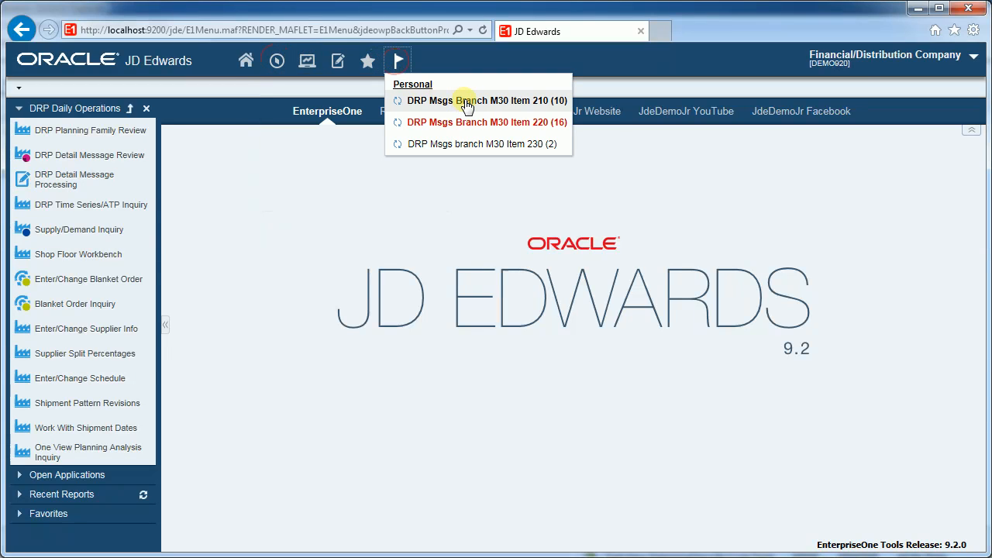
pyautogui.click(486, 100)
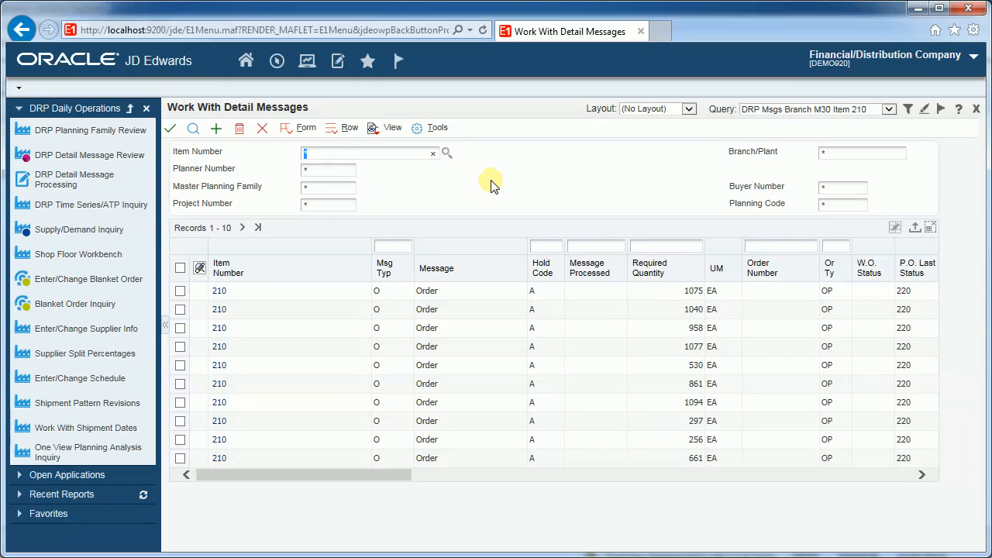
pyautogui.moveTo(458, 189)
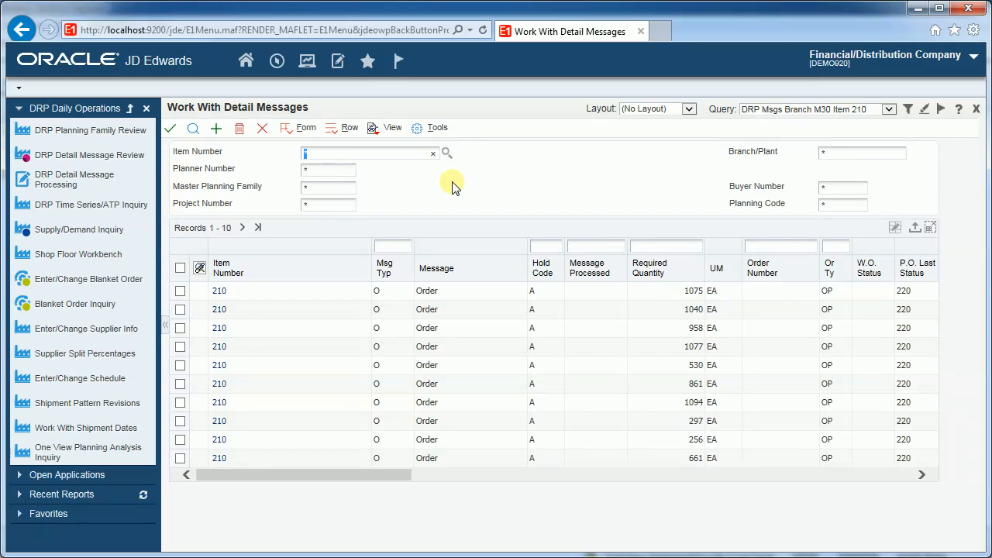
pyautogui.moveTo(372, 128)
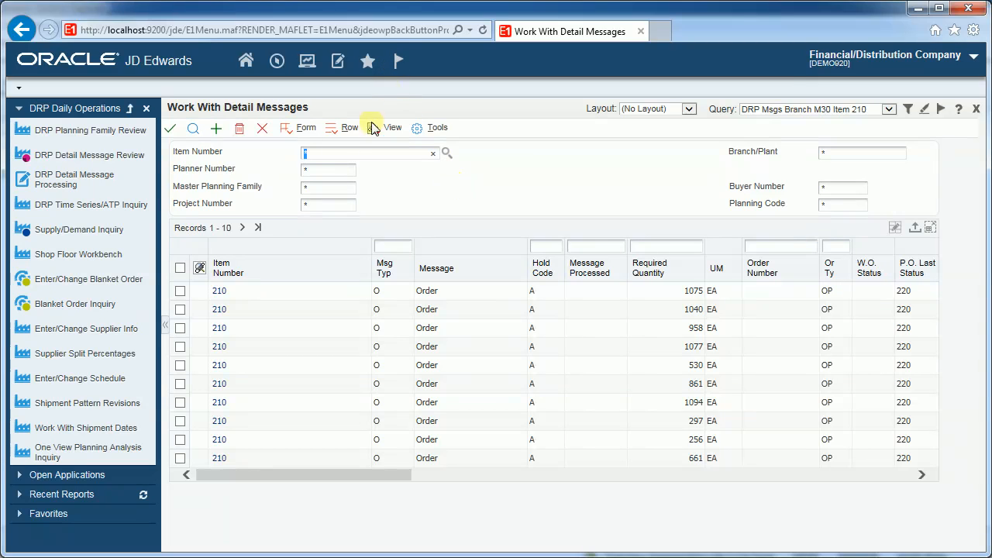
# - Reopen the personal watchlists and refresh the Item 210 watchlist count
pyautogui.click(976, 108)
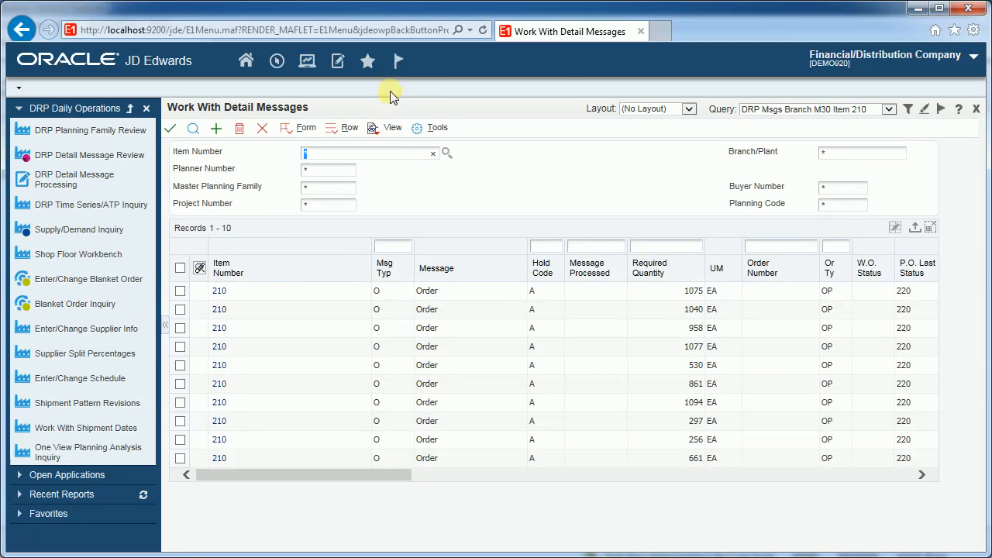
pyautogui.click(398, 60)
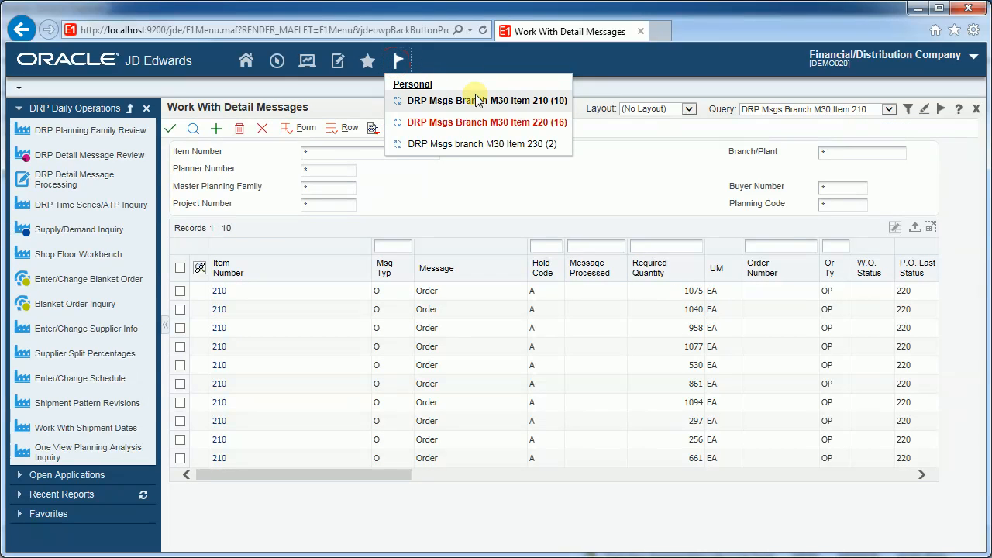
pyautogui.moveTo(558, 104)
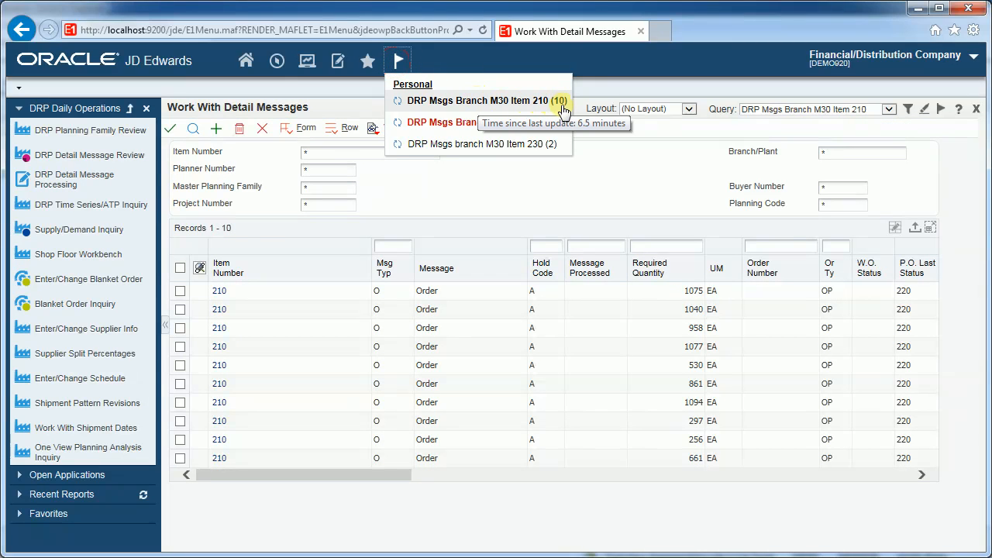
pyautogui.click(435, 186)
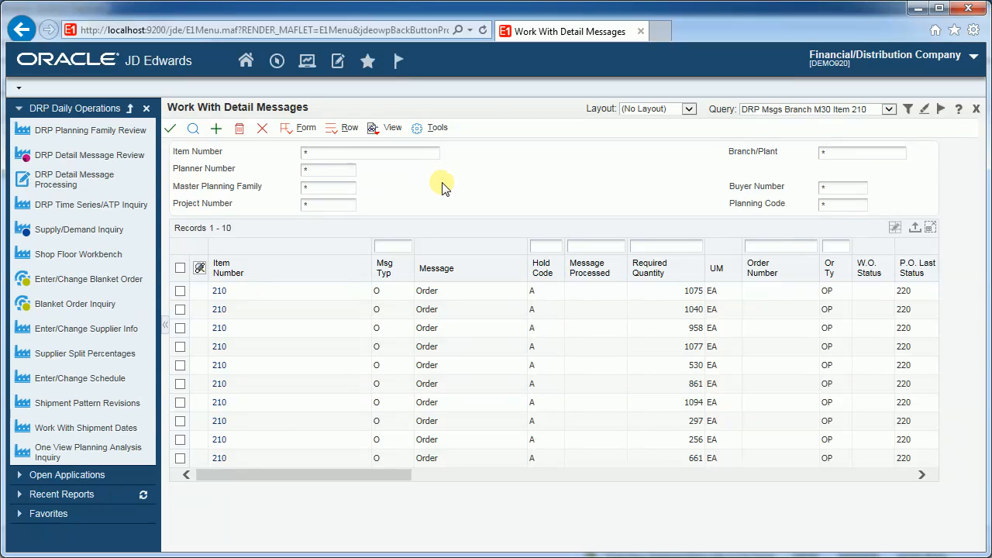
pyautogui.moveTo(283, 172)
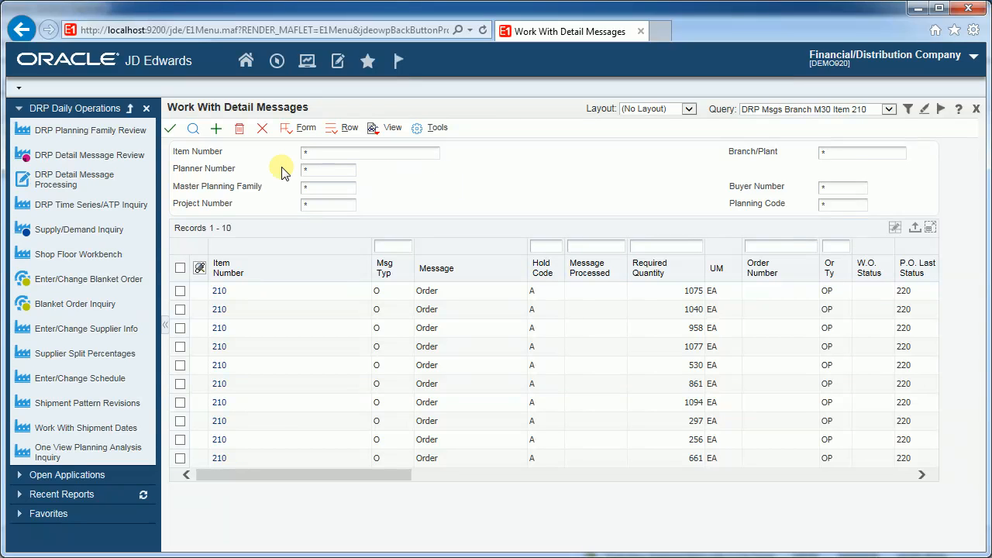
pyautogui.moveTo(643, 159)
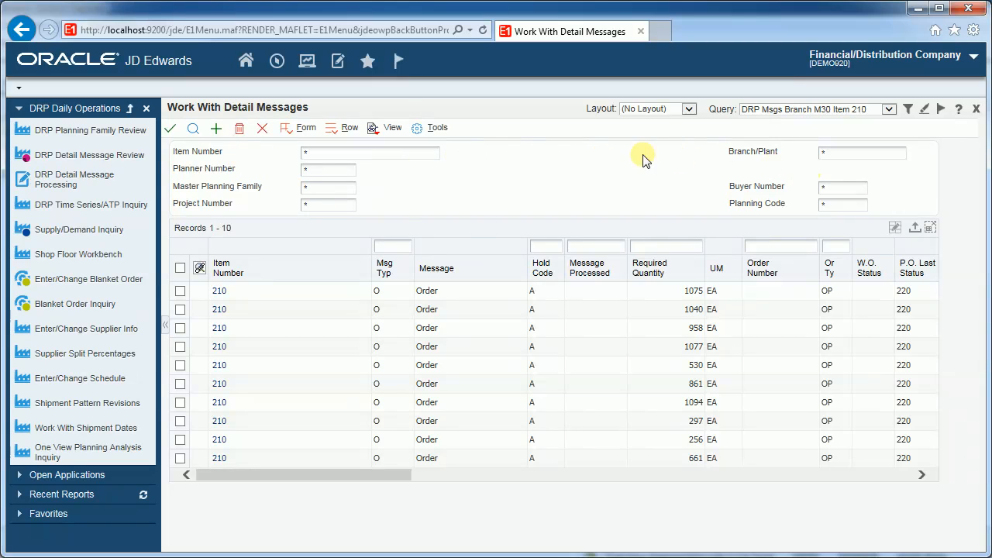
pyautogui.moveTo(264, 259)
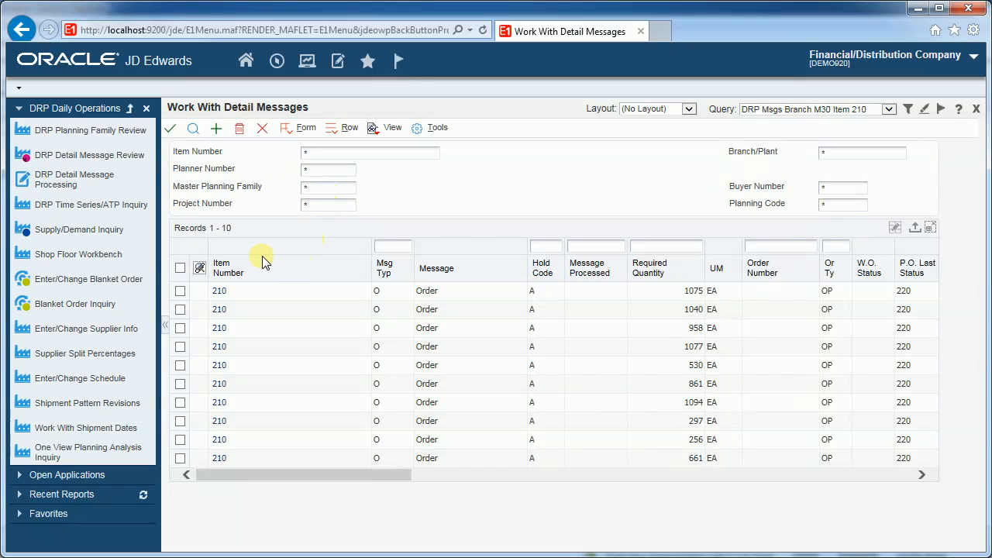
pyautogui.moveTo(802, 260)
pyautogui.write('xxxxx')
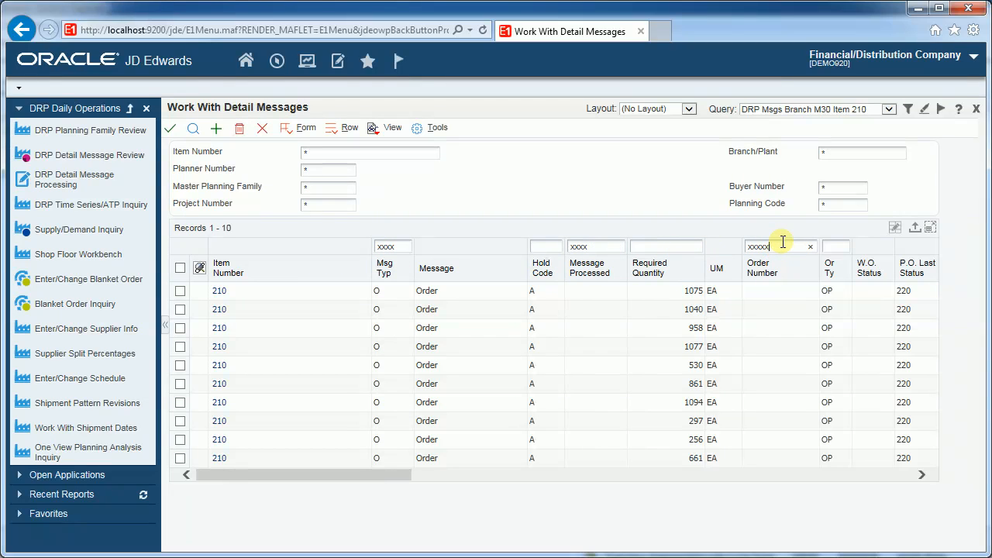
pyautogui.moveTo(820, 225)
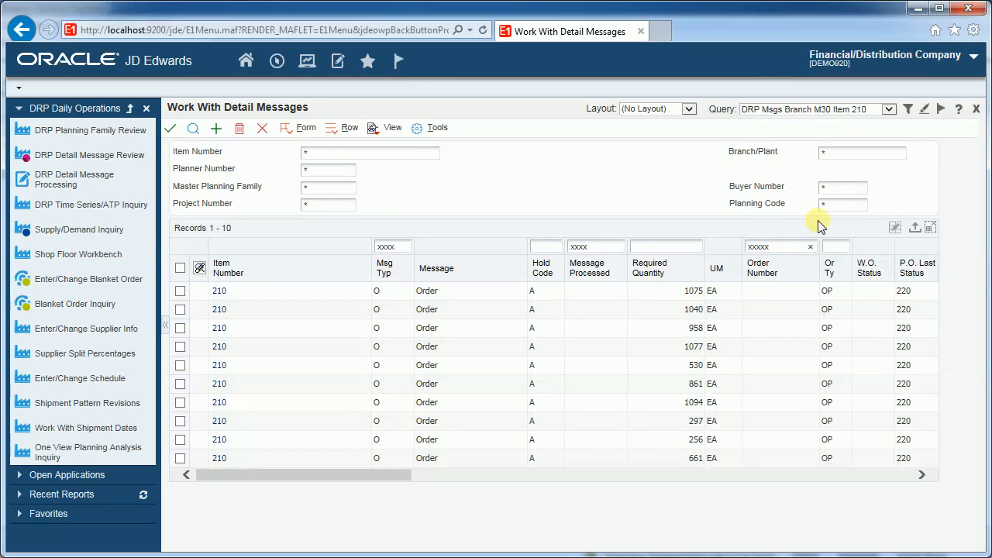
pyautogui.moveTo(813, 226)
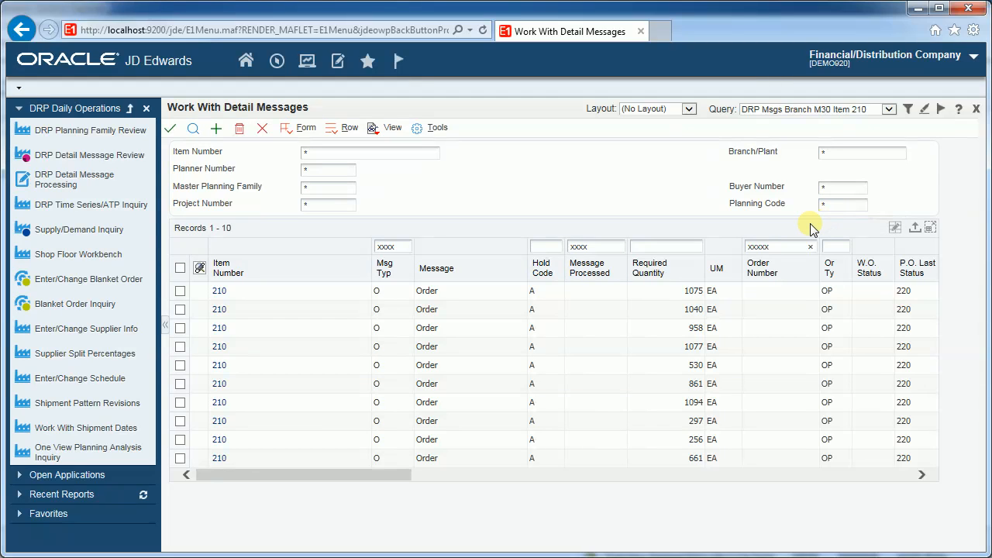
pyautogui.moveTo(924, 120)
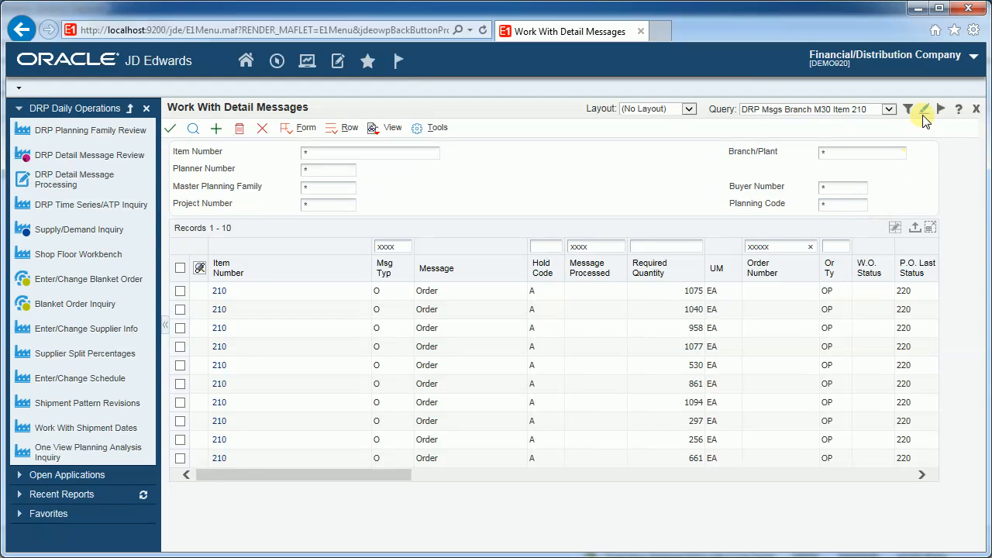
pyautogui.click(924, 108)
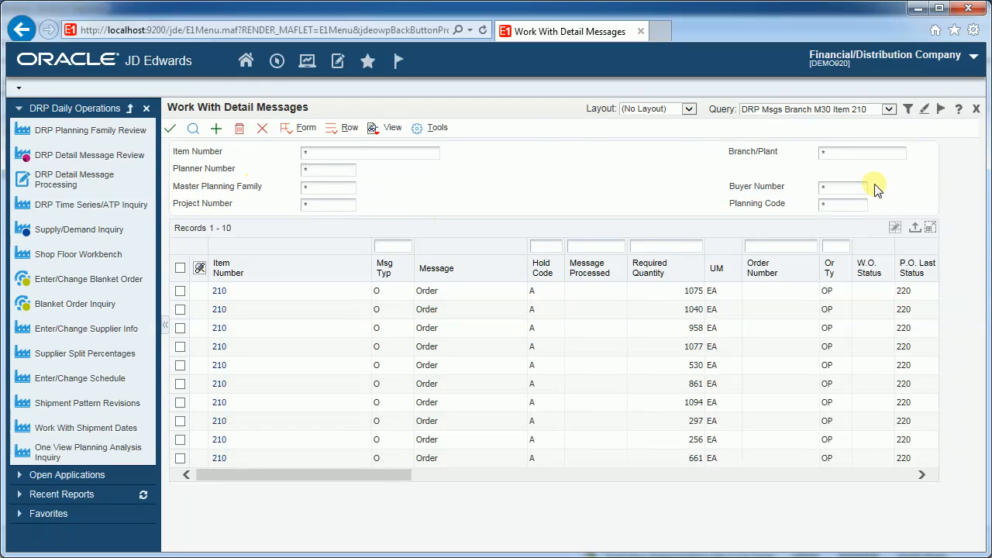
pyautogui.moveTo(562, 171)
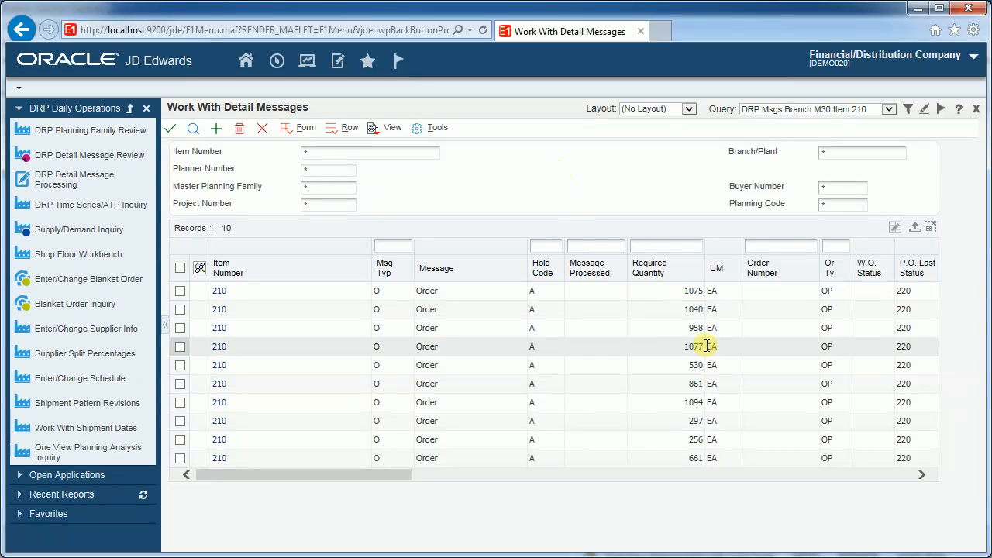
pyautogui.moveTo(896, 227)
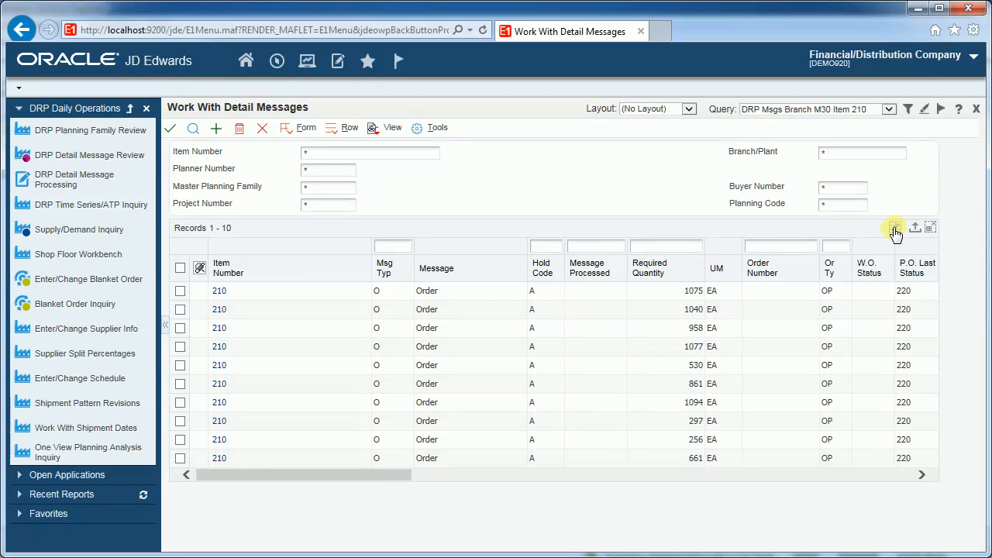
pyautogui.moveTo(916, 227)
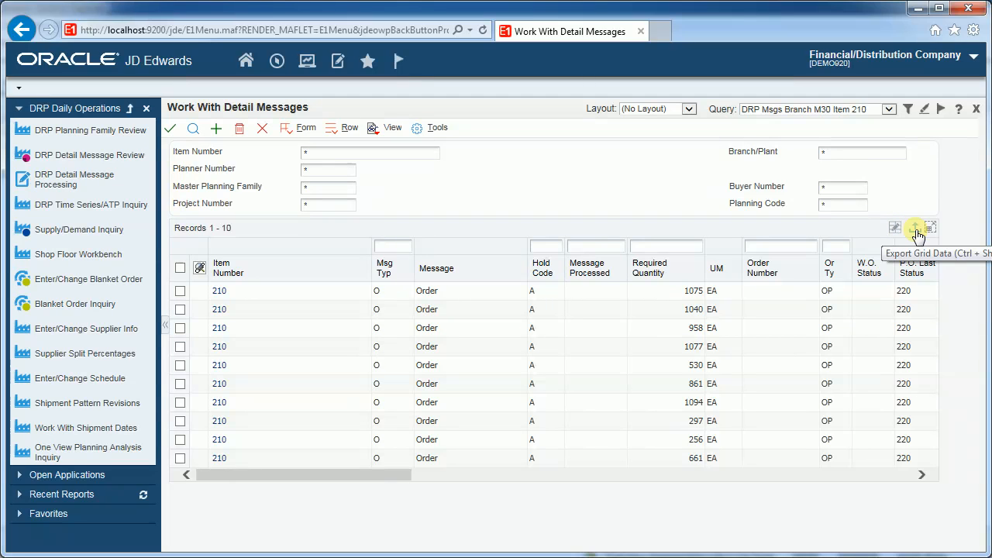
pyautogui.moveTo(930, 228)
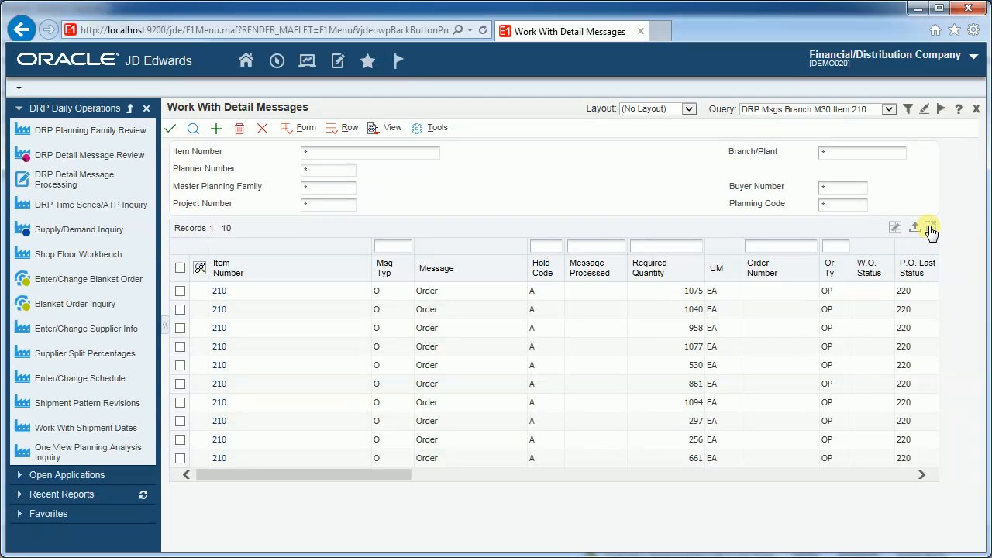
pyautogui.moveTo(676, 177)
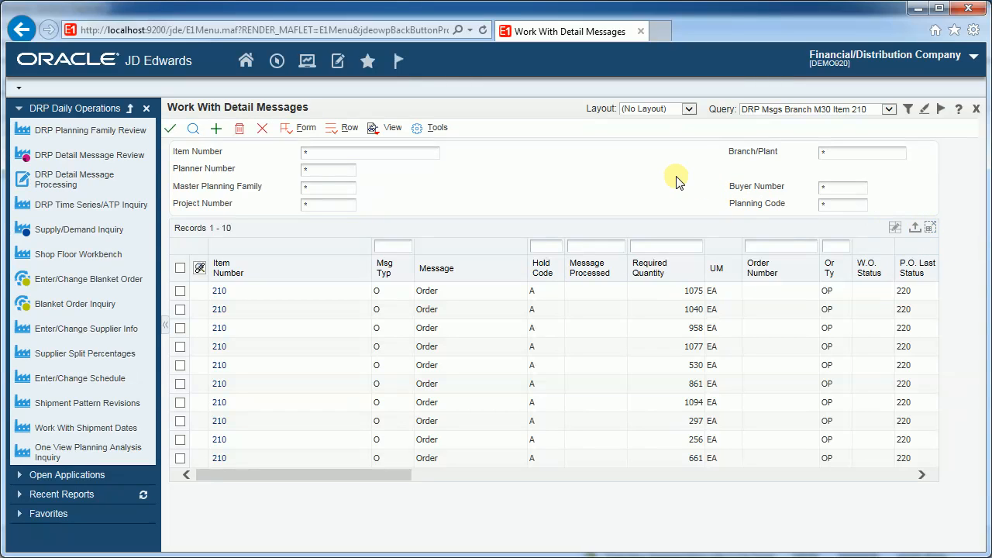
pyautogui.moveTo(680, 142)
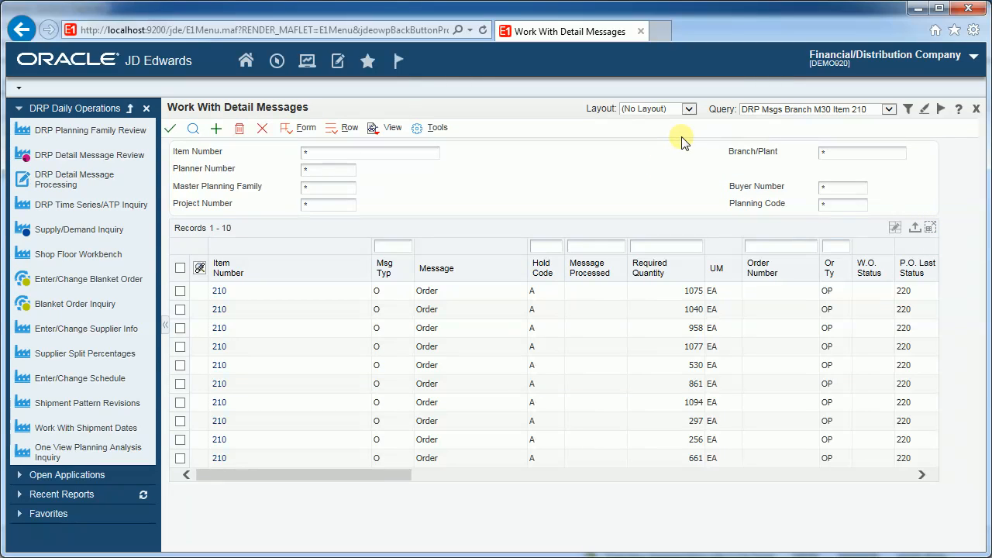
pyautogui.moveTo(890, 110)
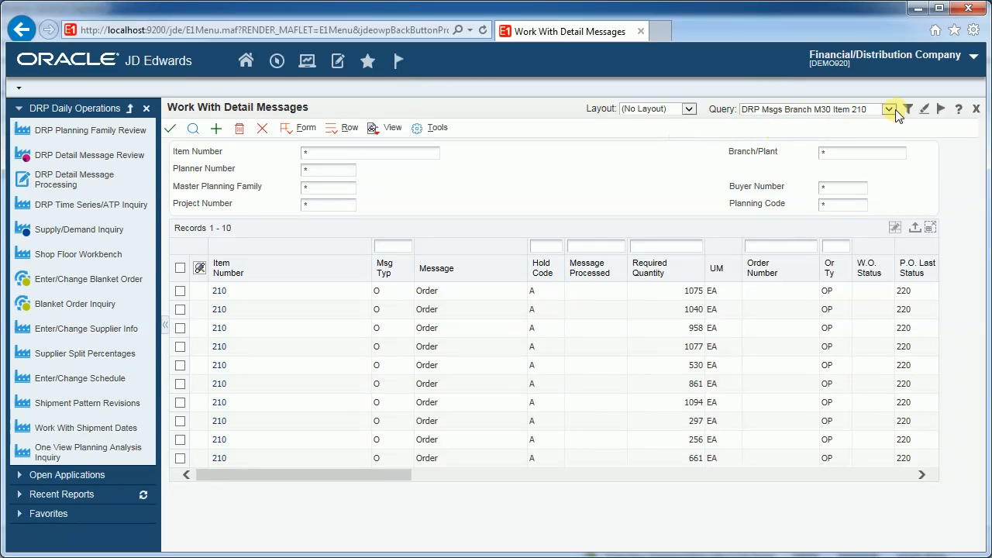
pyautogui.moveTo(907, 109)
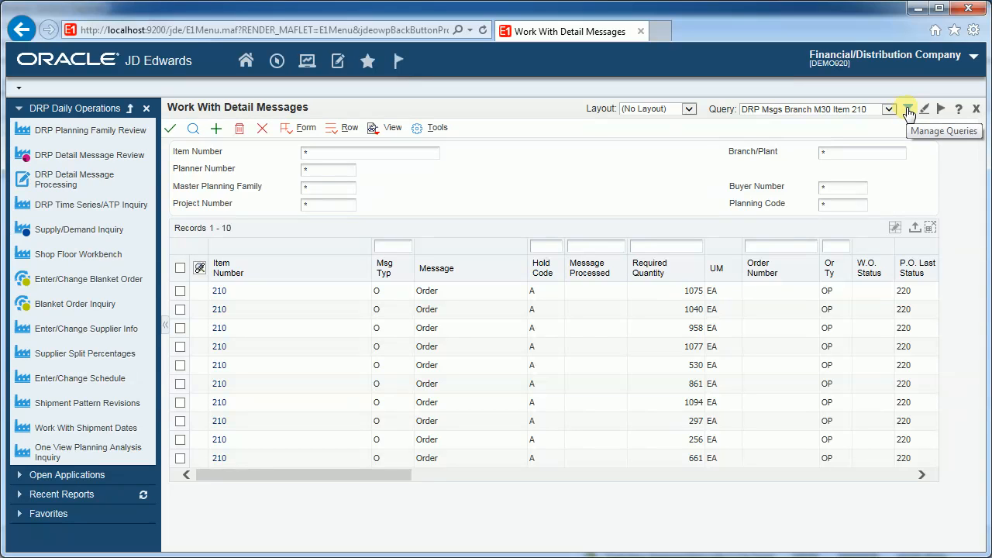
# - Open Query Manager showing the Branch/Plant M30 and Short Item 60011 conditions
pyautogui.click(907, 108)
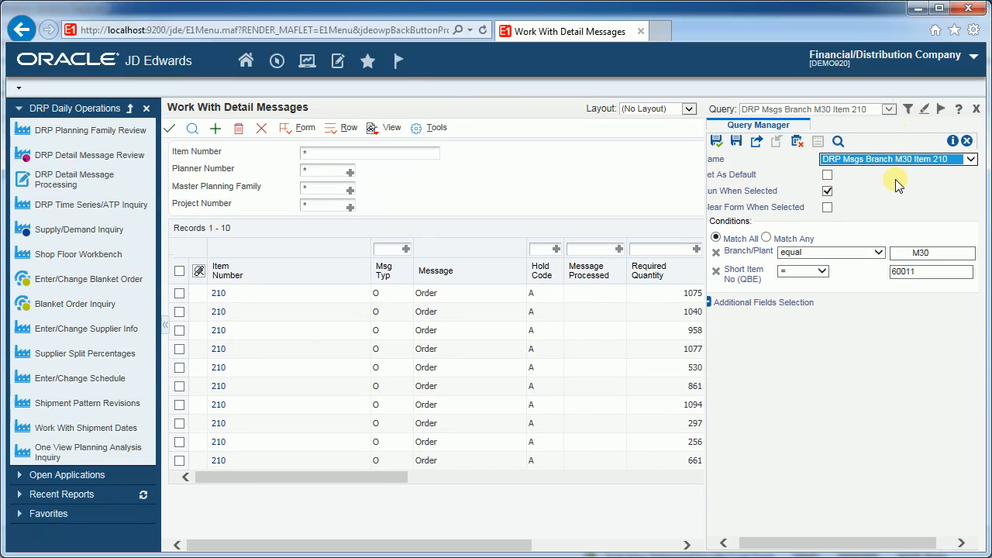
pyautogui.moveTo(851, 349)
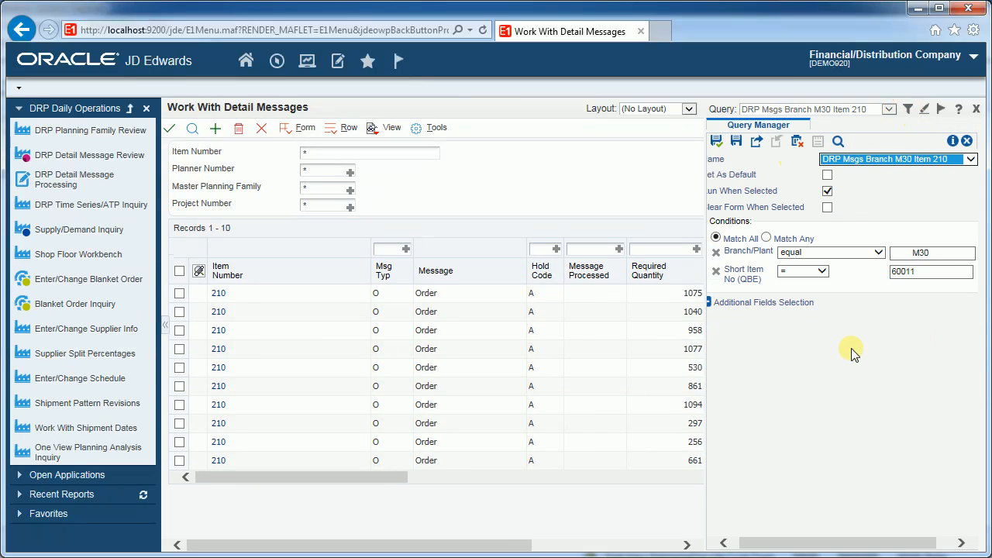
pyautogui.moveTo(870, 192)
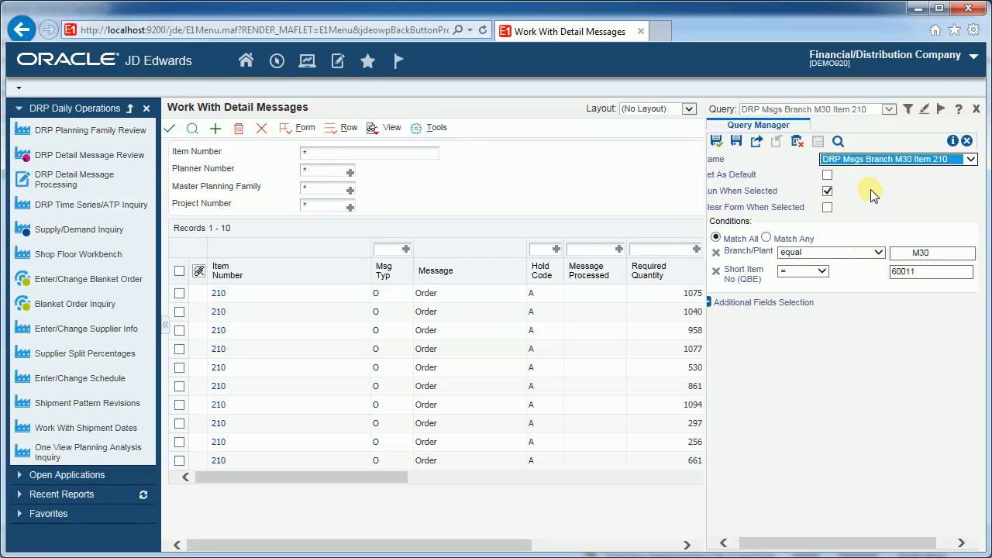
pyautogui.moveTo(407, 256)
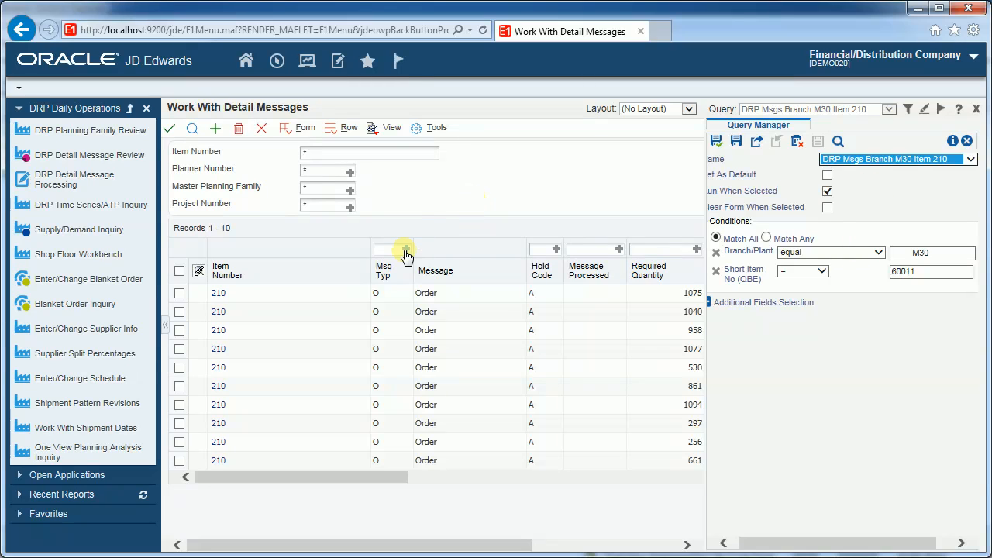
pyautogui.moveTo(407, 256)
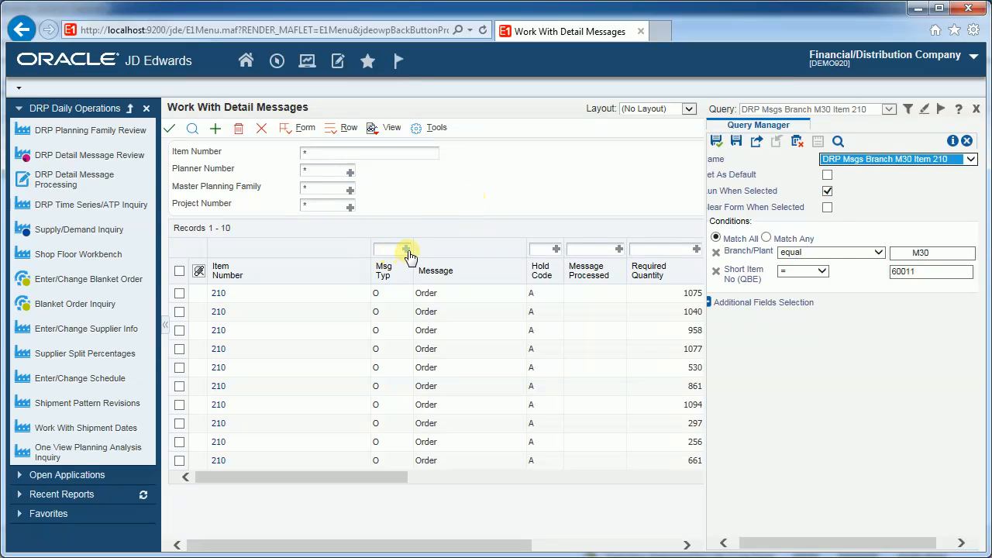
pyautogui.moveTo(422, 256)
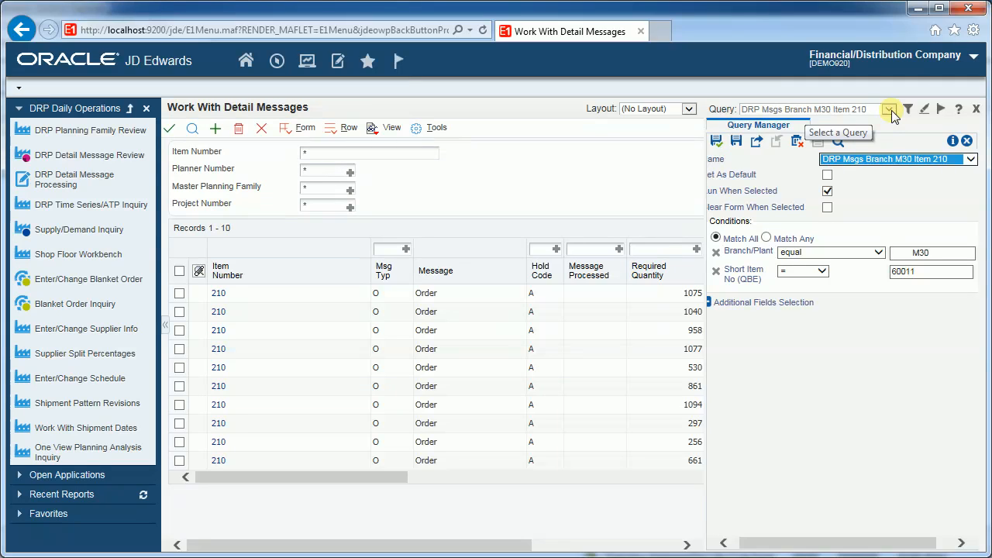
pyautogui.moveTo(899, 128)
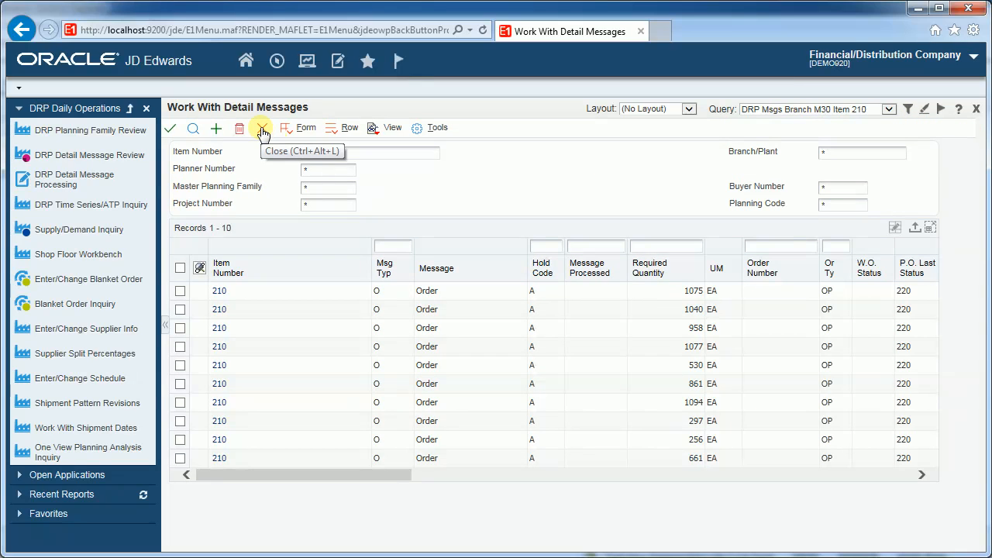
# - Check the available form layouts, then start Edit Form Layout to create a new layout
pyautogui.click(688, 108)
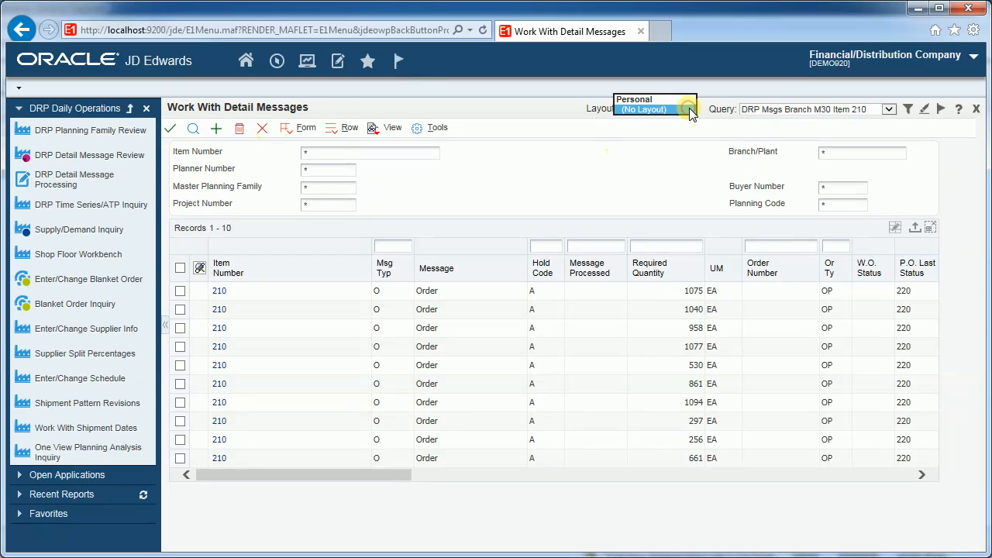
pyautogui.click(688, 108)
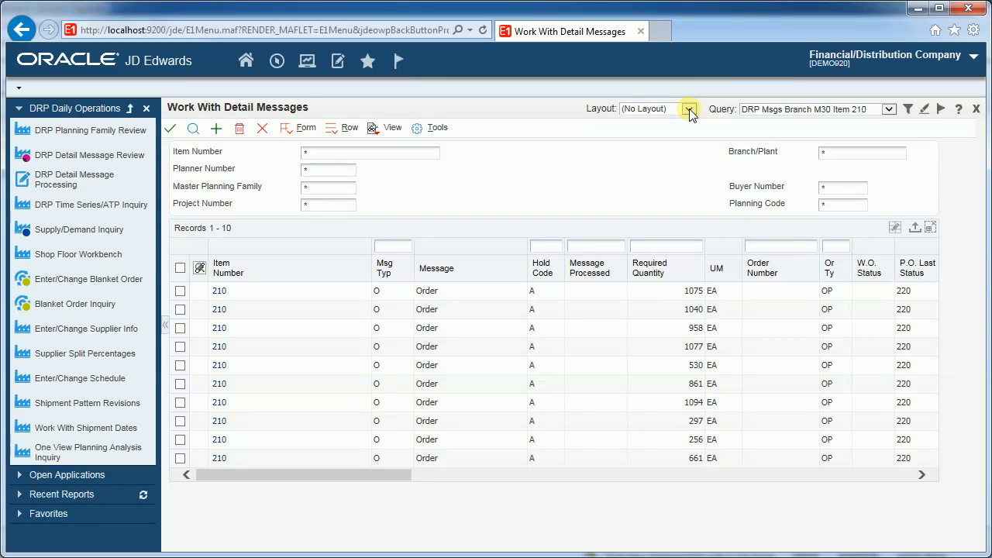
pyautogui.moveTo(919, 61)
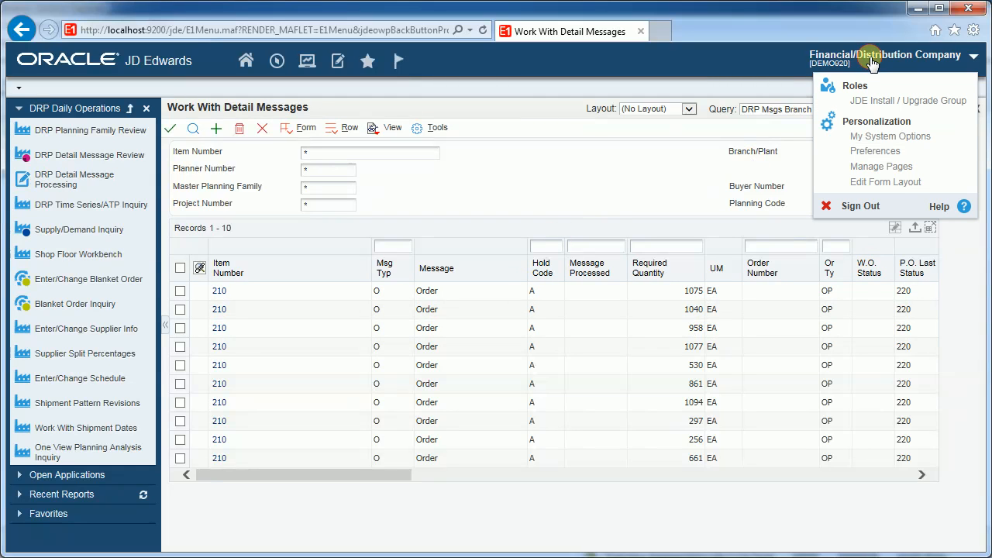
pyautogui.moveTo(885, 182)
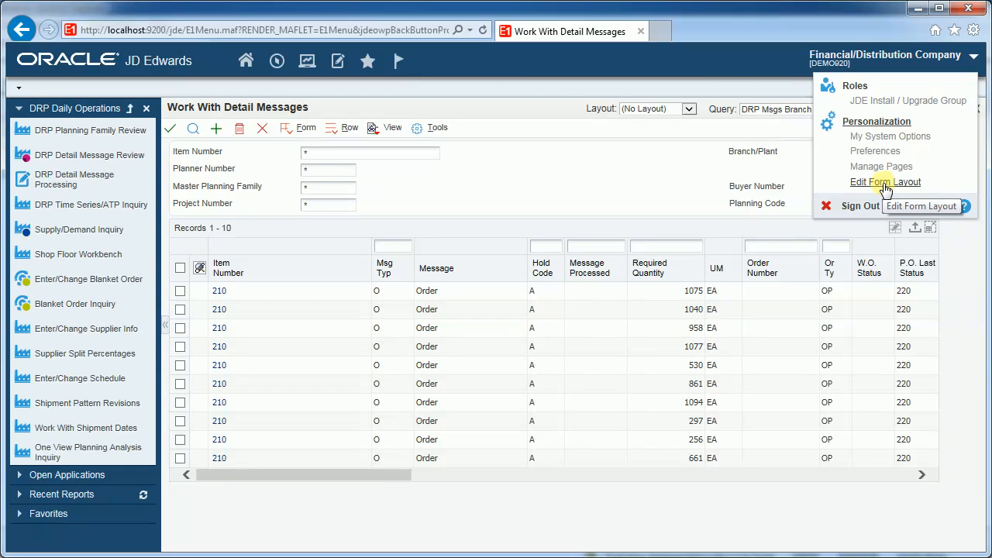
pyautogui.click(885, 181)
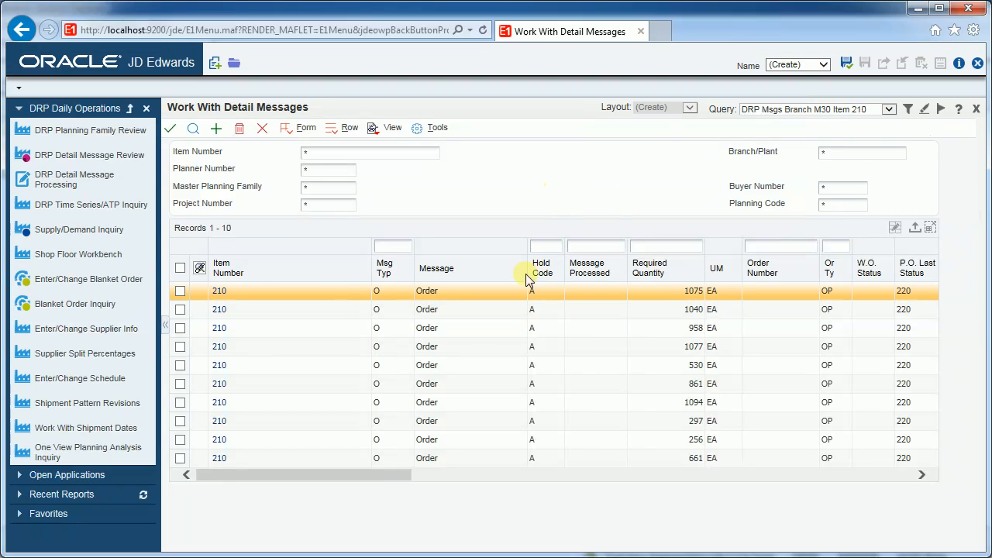
pyautogui.moveTo(358, 194)
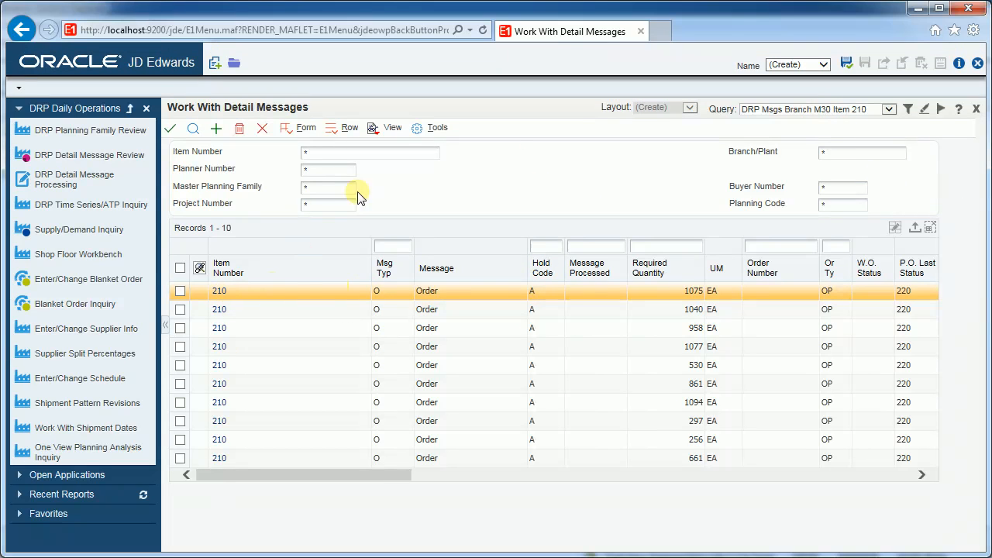
pyautogui.moveTo(227, 85)
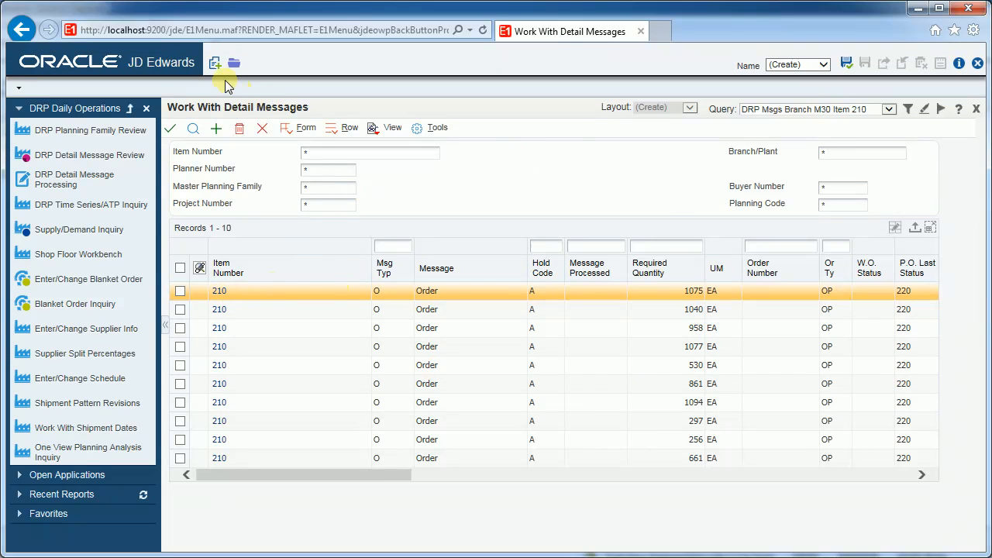
pyautogui.click(215, 63)
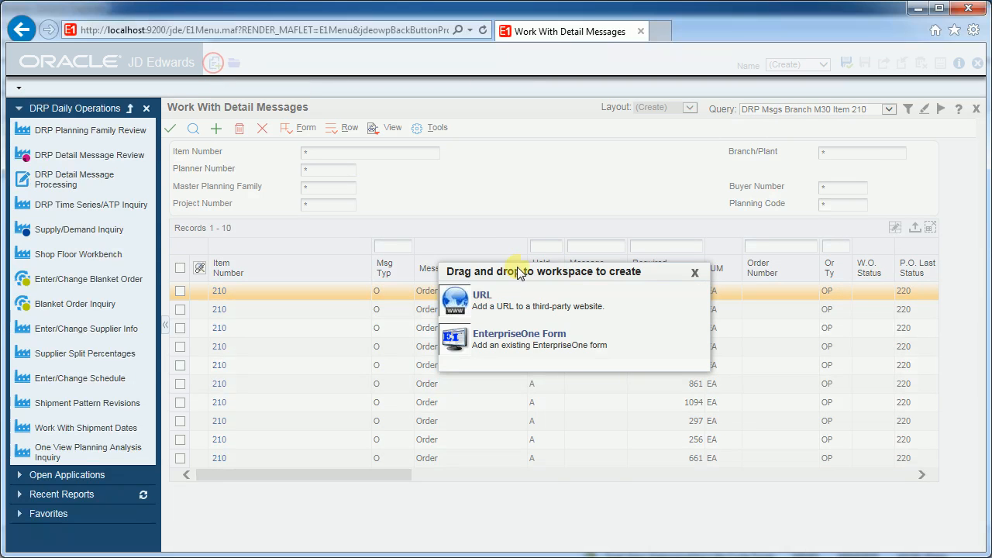
pyautogui.moveTo(502, 300)
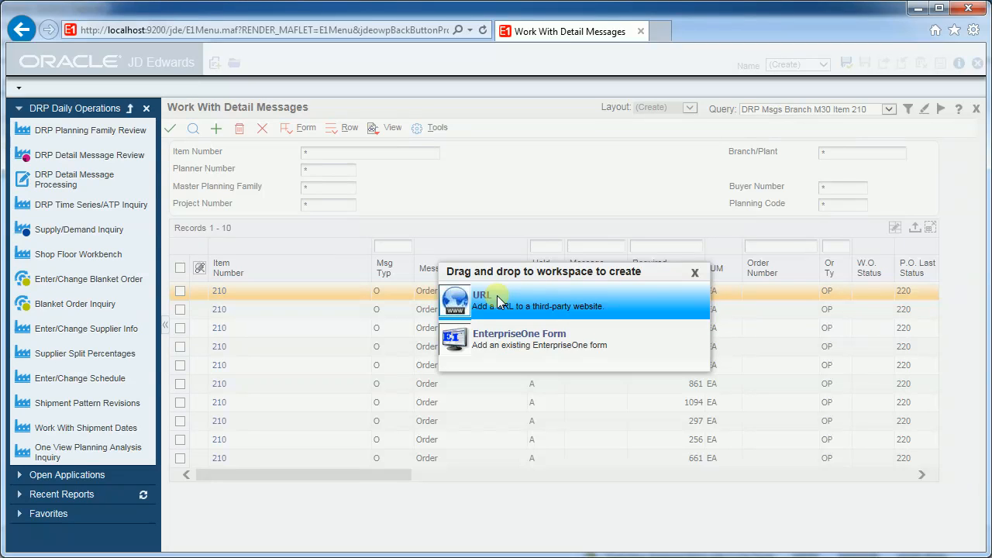
pyautogui.moveTo(508, 345)
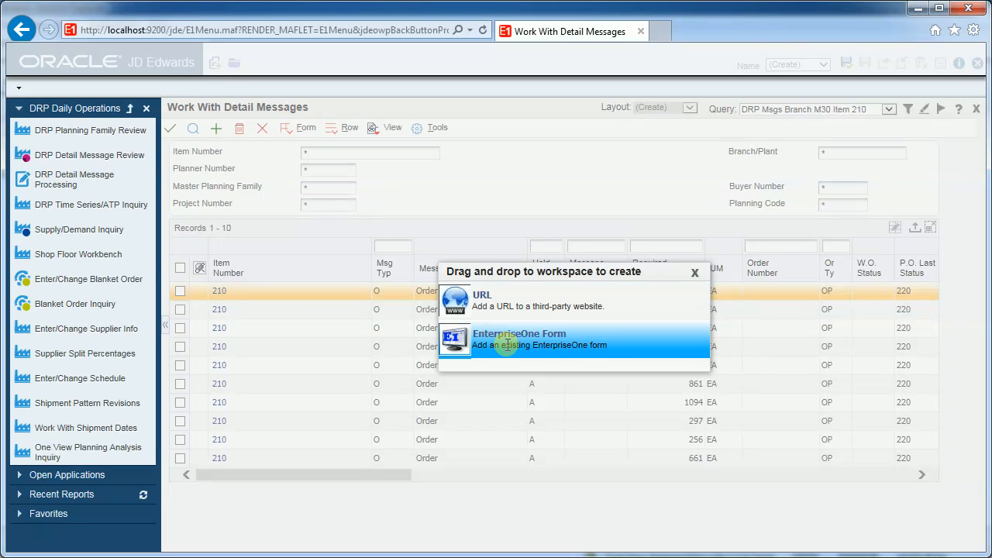
pyautogui.moveTo(455, 341)
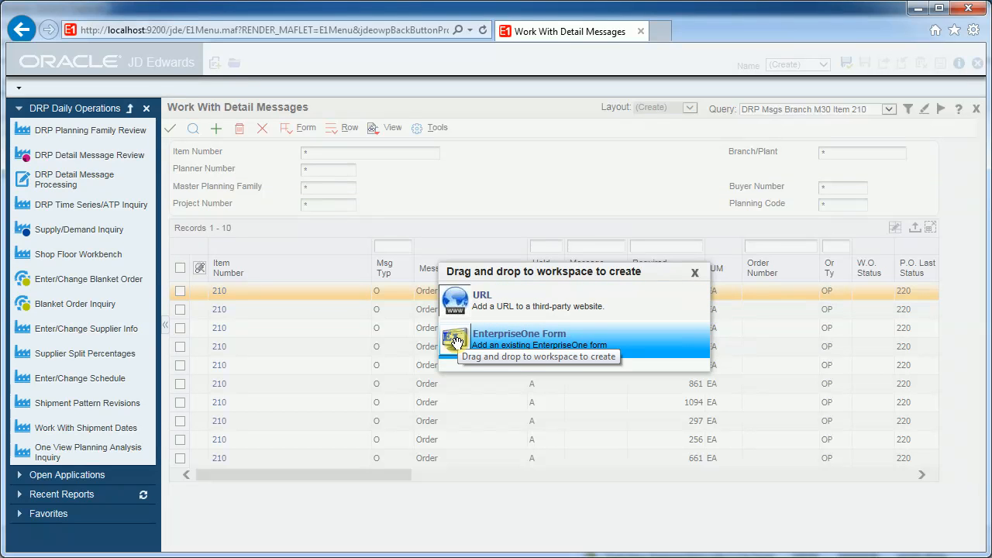
pyautogui.click(520, 339)
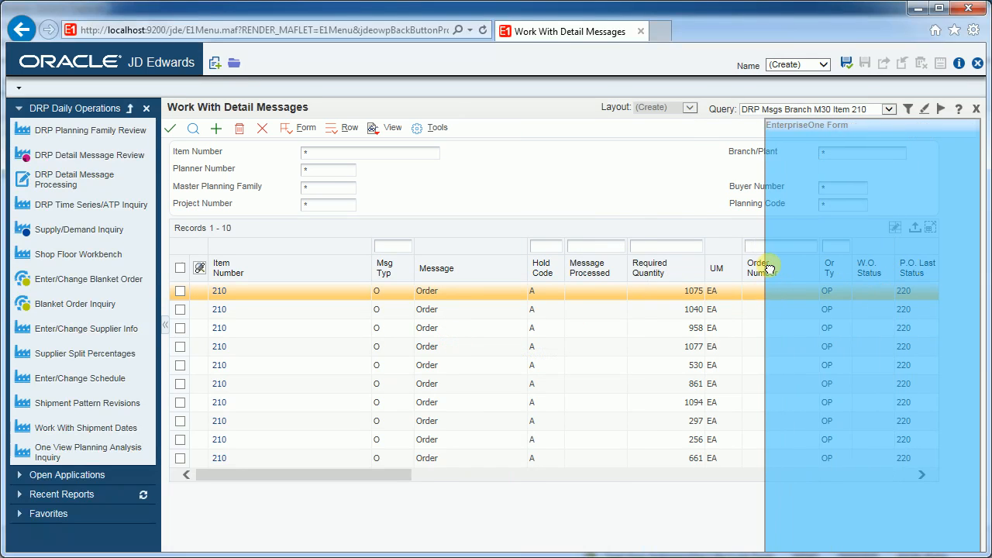
pyautogui.moveTo(764, 267)
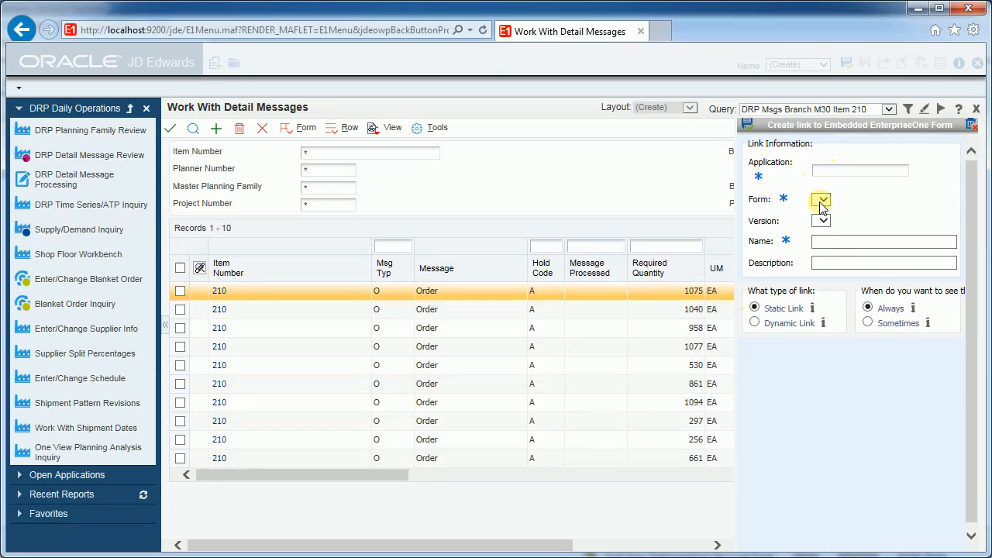
pyautogui.moveTo(840, 177)
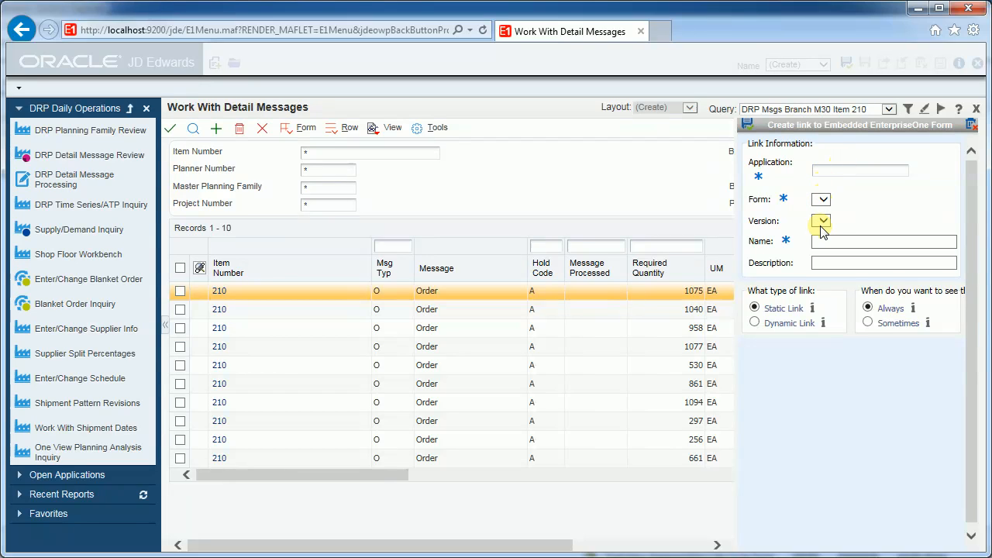
pyautogui.click(755, 324)
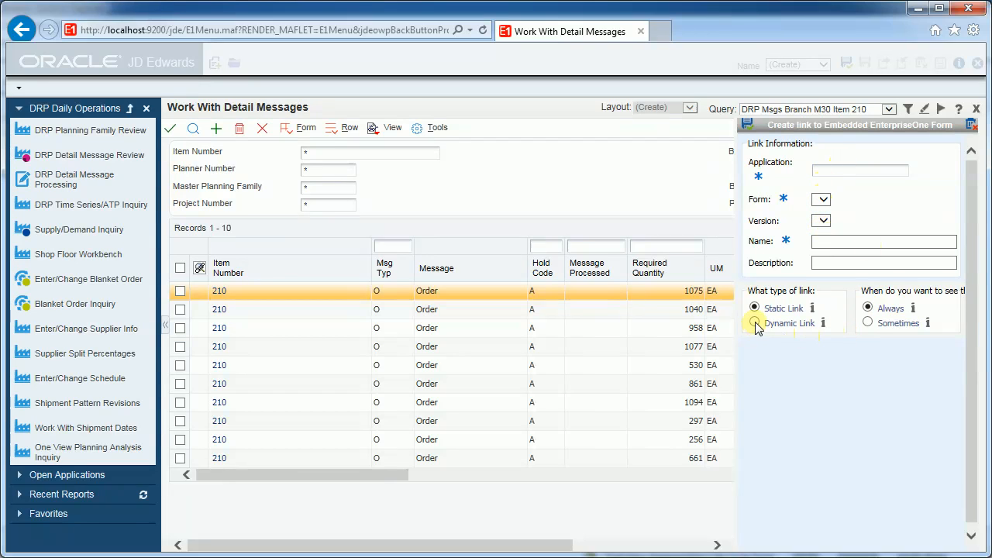
pyautogui.click(755, 323)
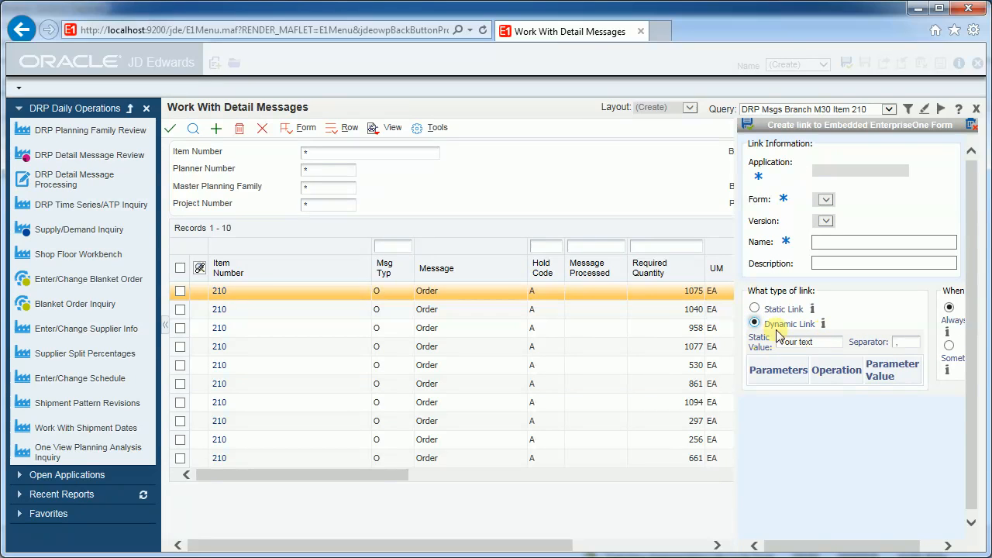
pyautogui.moveTo(826, 169)
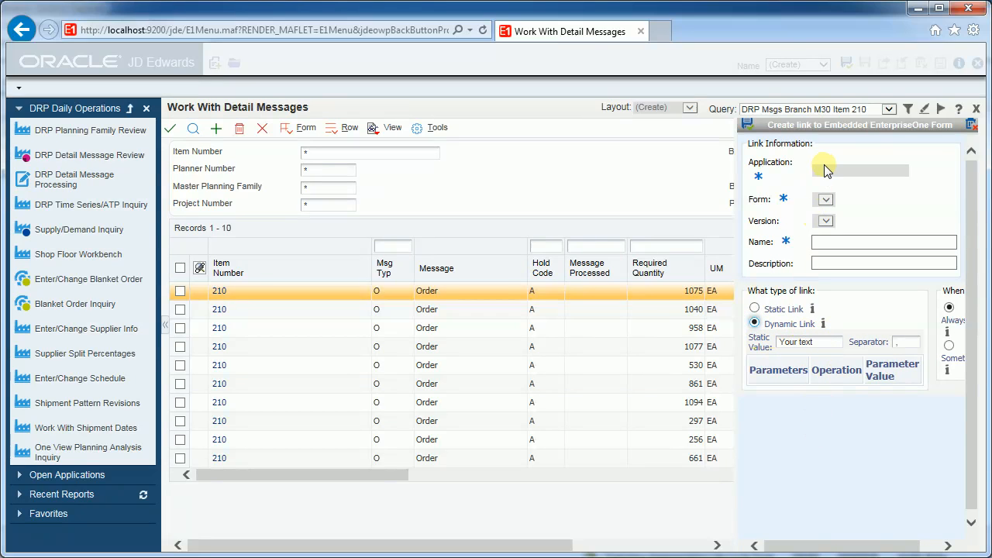
pyautogui.moveTo(814, 394)
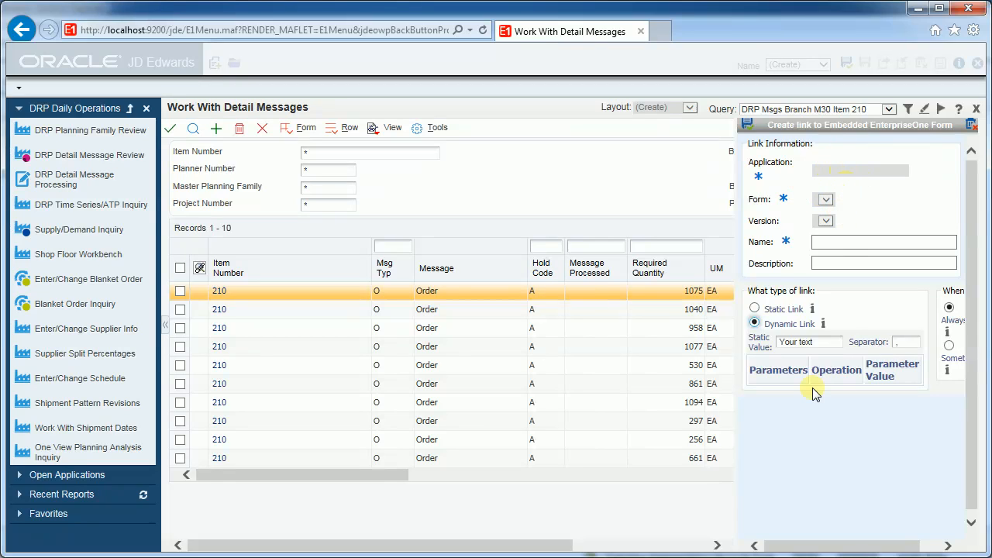
pyautogui.moveTo(798, 481)
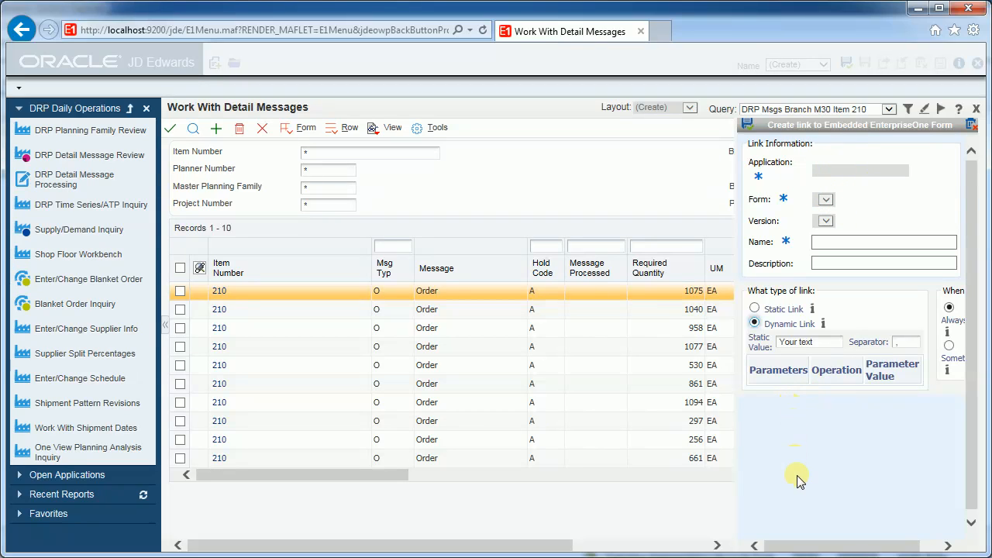
pyautogui.moveTo(786, 370)
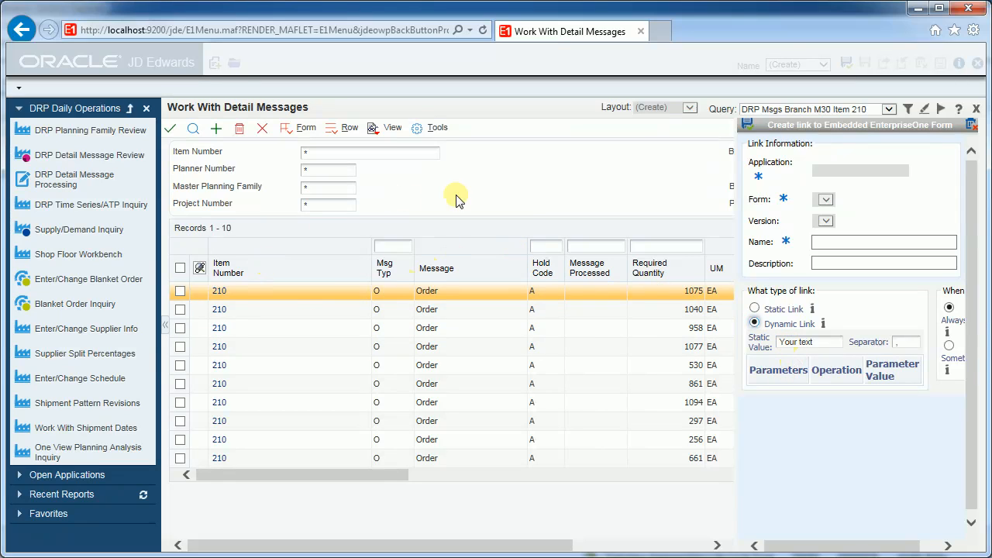
pyautogui.moveTo(574, 273)
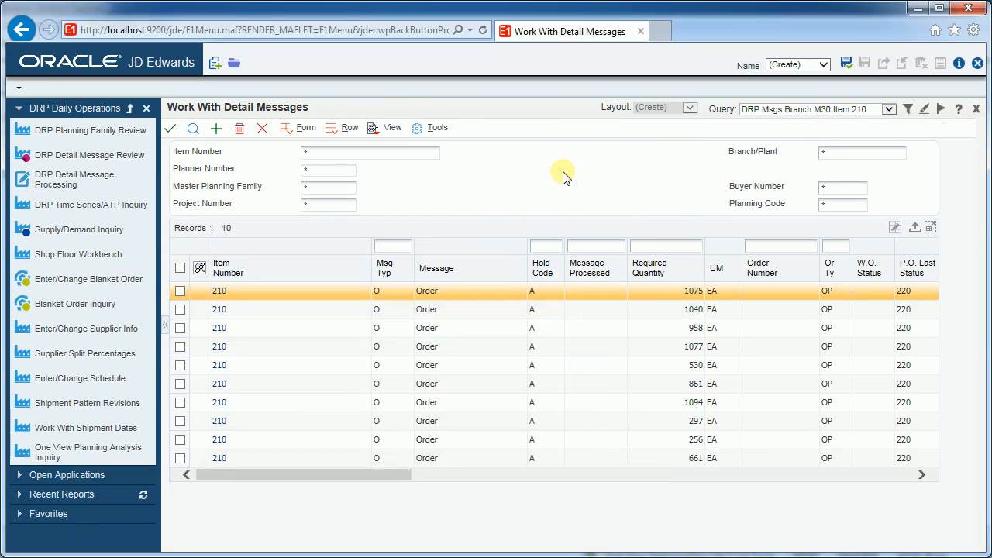
pyautogui.moveTo(262, 128)
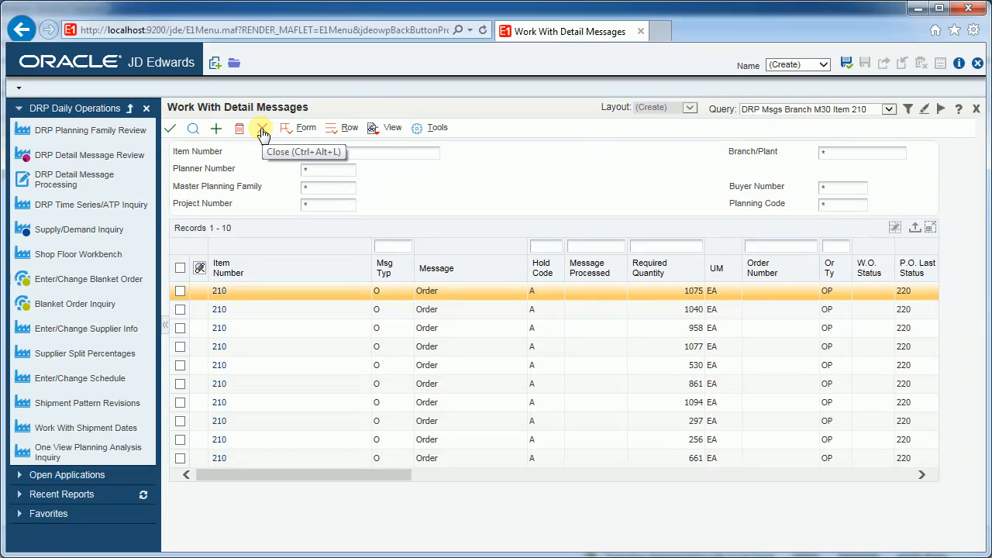
# - Close Work With Detail Messages and open Address Book Revisions from the Address Book favorites
pyautogui.click(262, 128)
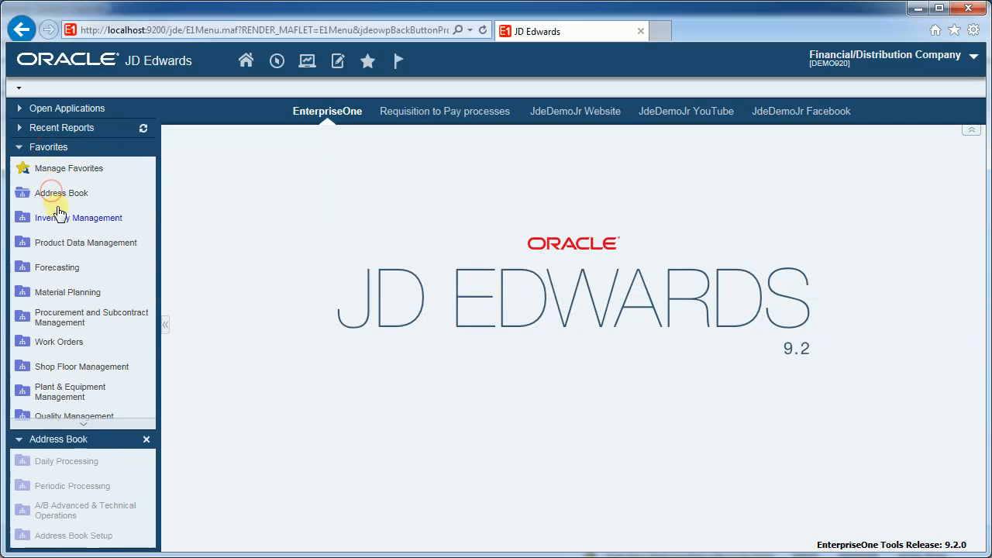
pyautogui.click(66, 460)
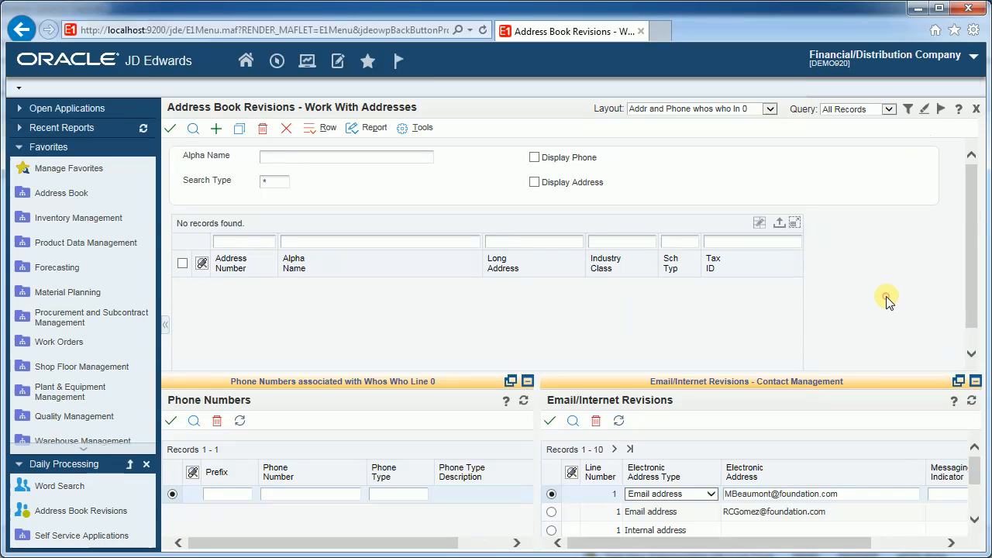
pyautogui.moveTo(356, 380)
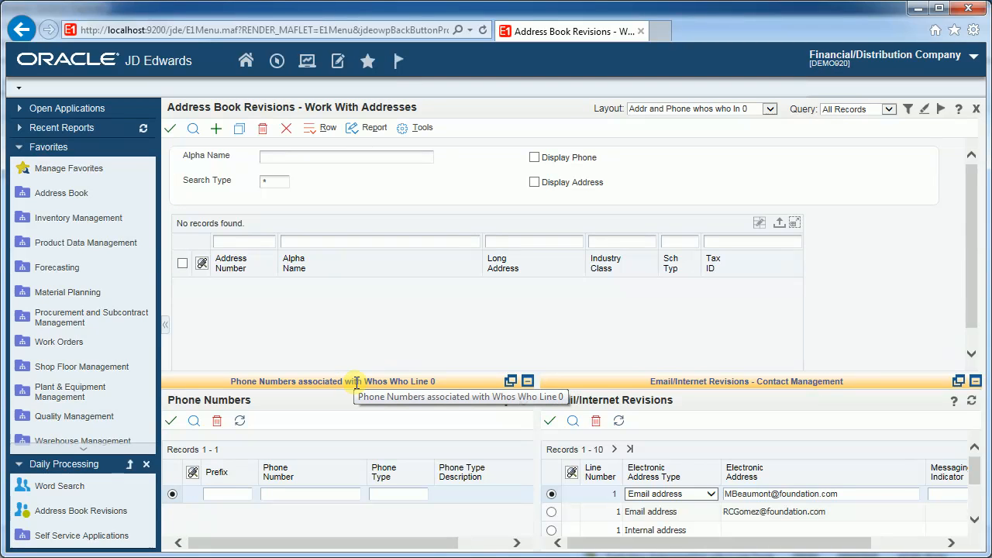
pyautogui.moveTo(326, 381)
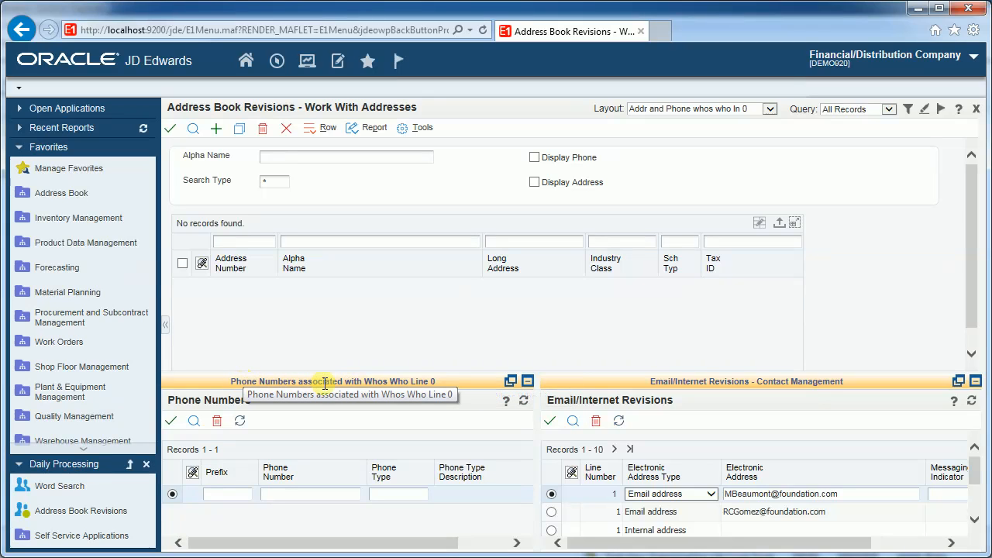
pyautogui.moveTo(353, 381)
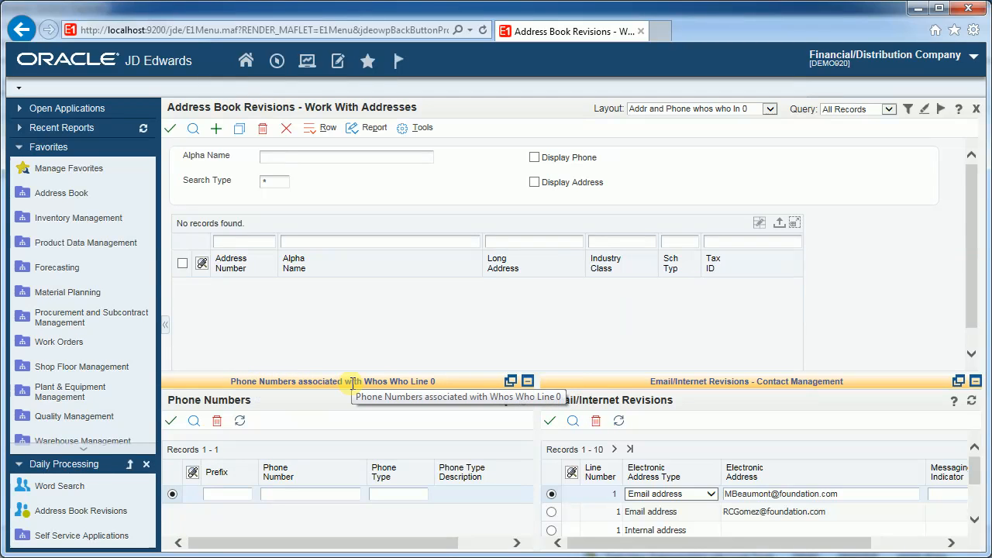
pyautogui.moveTo(668, 391)
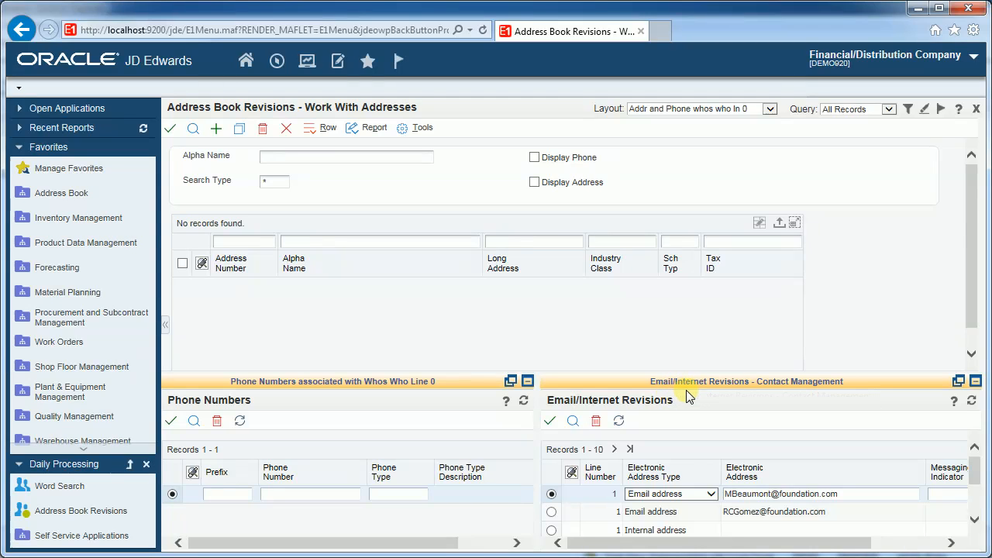
pyautogui.moveTo(733, 381)
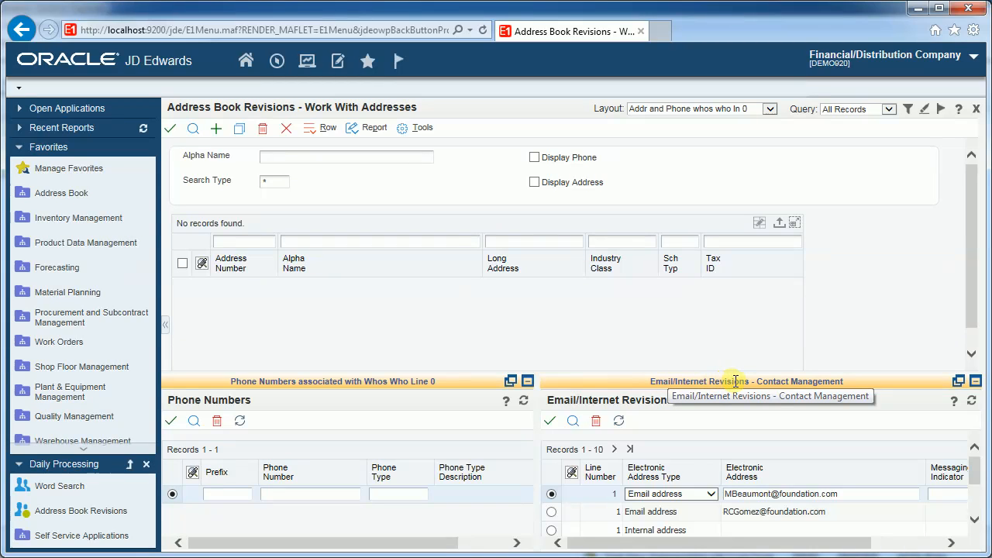
pyautogui.moveTo(728, 411)
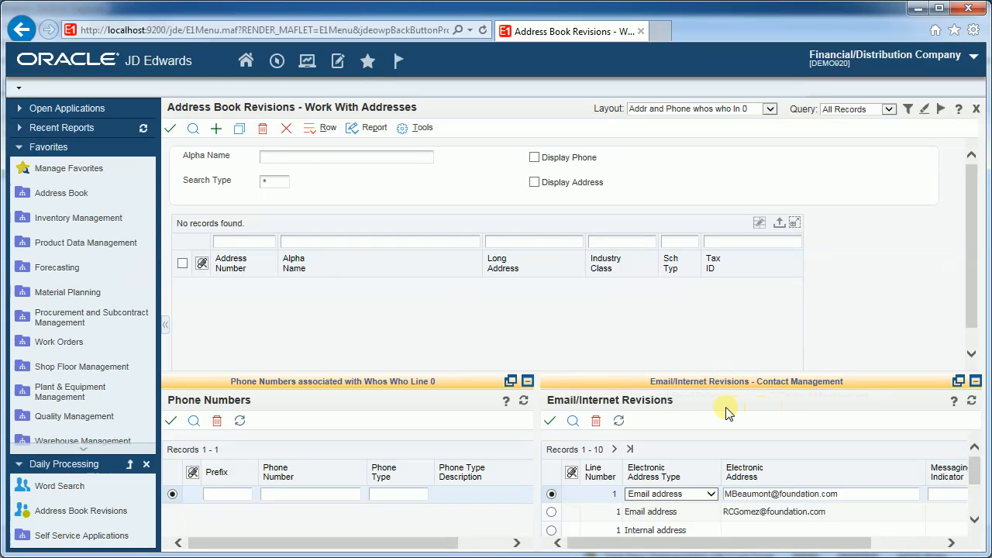
pyautogui.moveTo(430, 469)
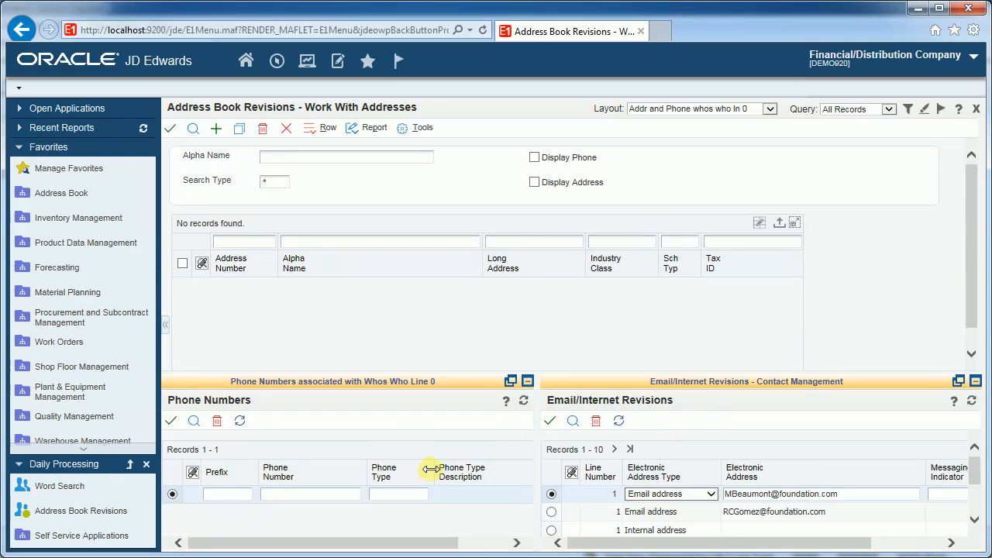
pyautogui.moveTo(756, 438)
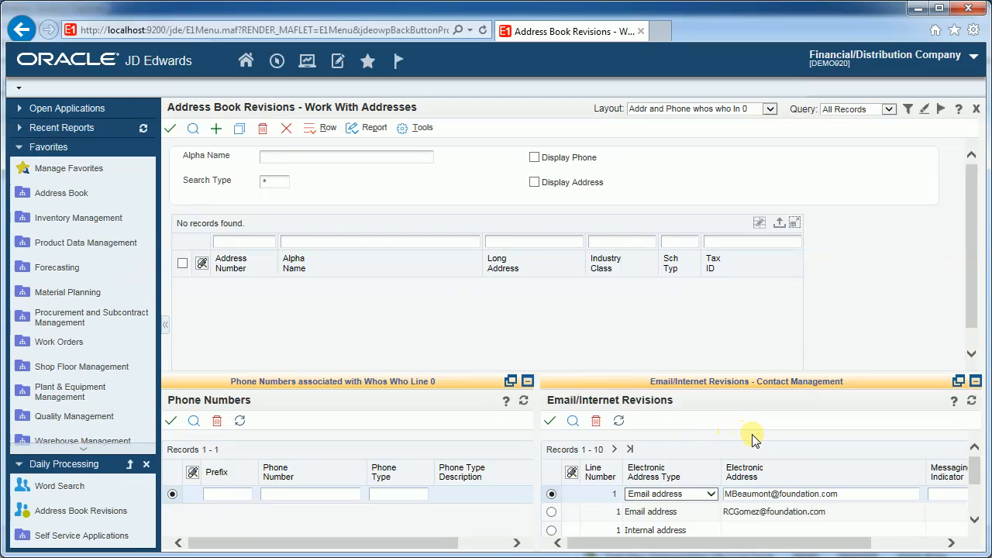
pyautogui.moveTo(246, 194)
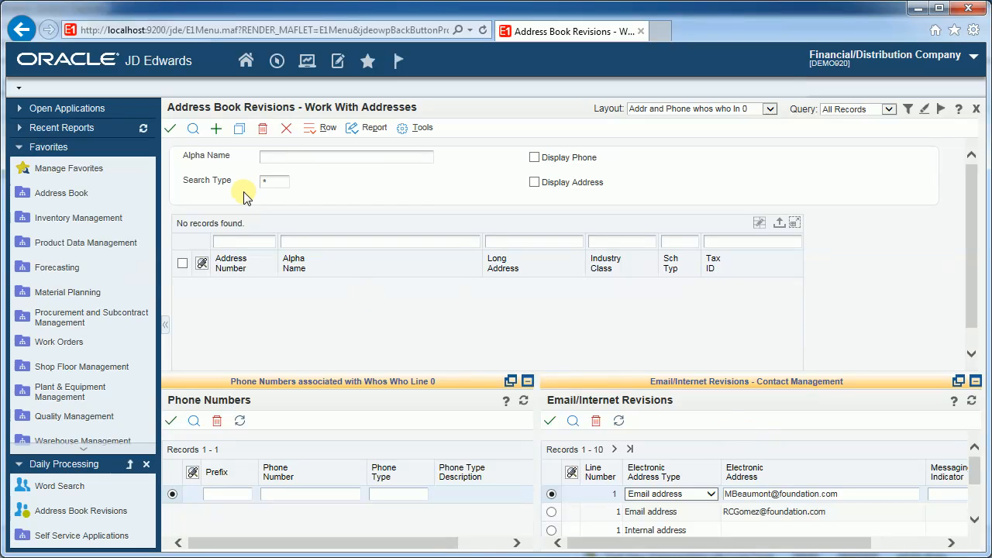
pyautogui.moveTo(220, 128)
pyautogui.write('C')
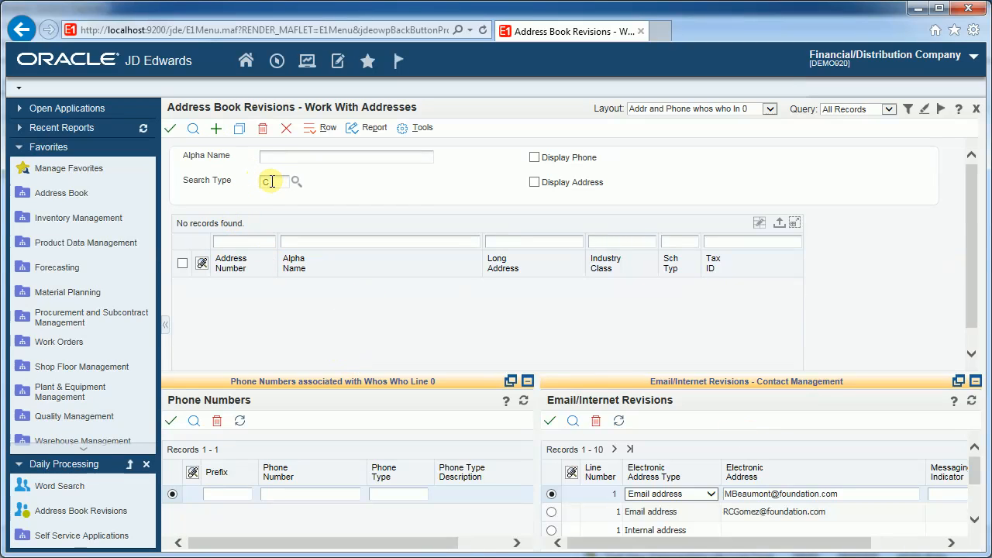
# - Find the customer records, then select Gas StationA and Consignment Agent (505) rows
pyautogui.click(193, 128)
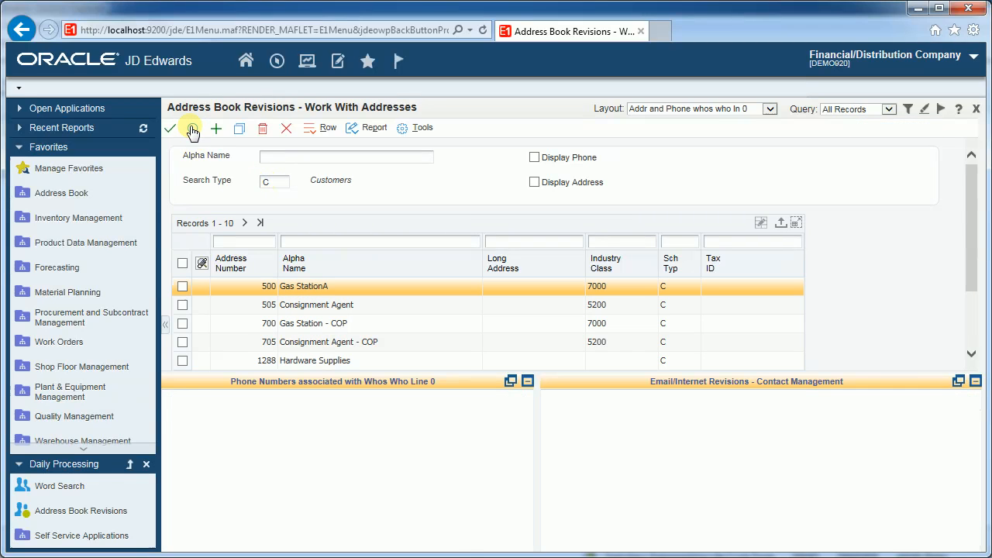
pyautogui.click(182, 286)
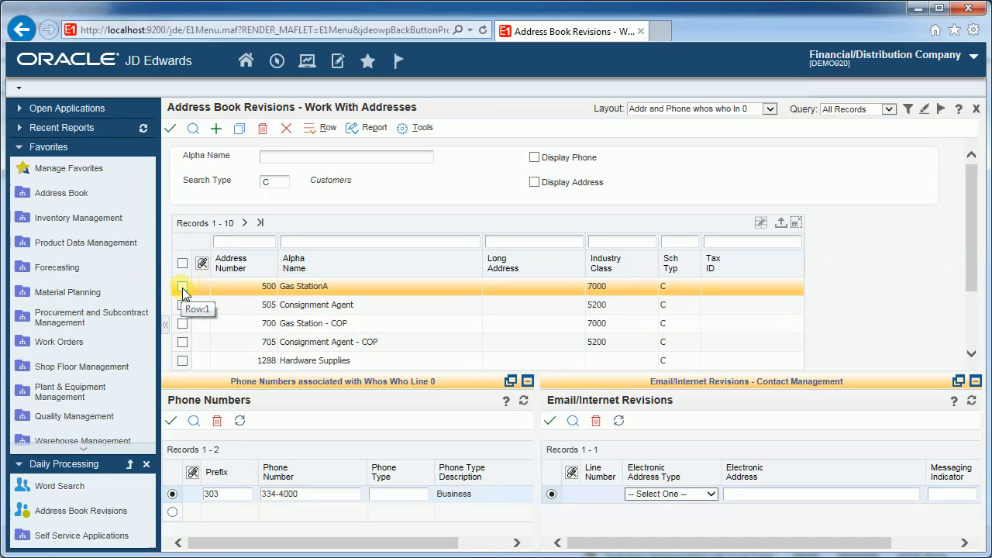
pyautogui.click(182, 304)
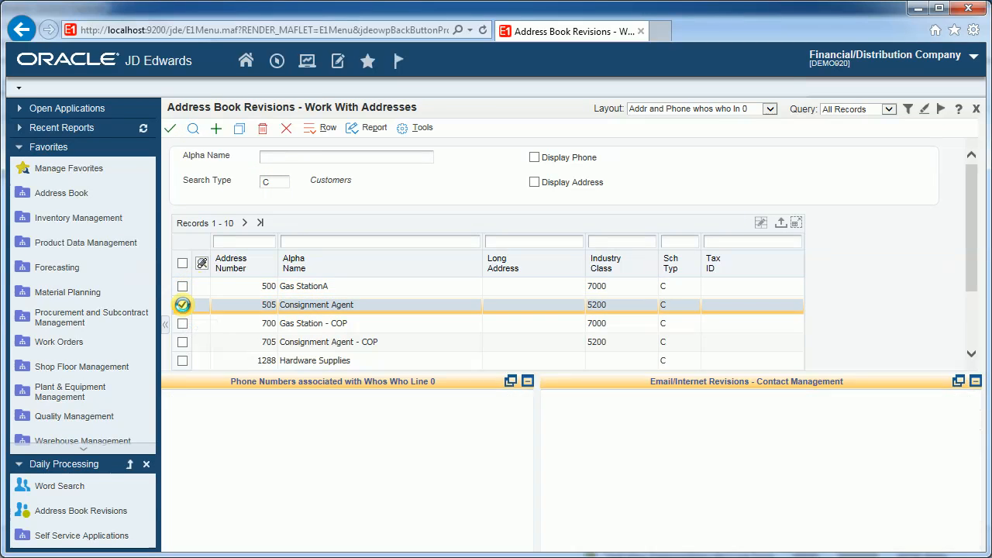
pyautogui.click(182, 305)
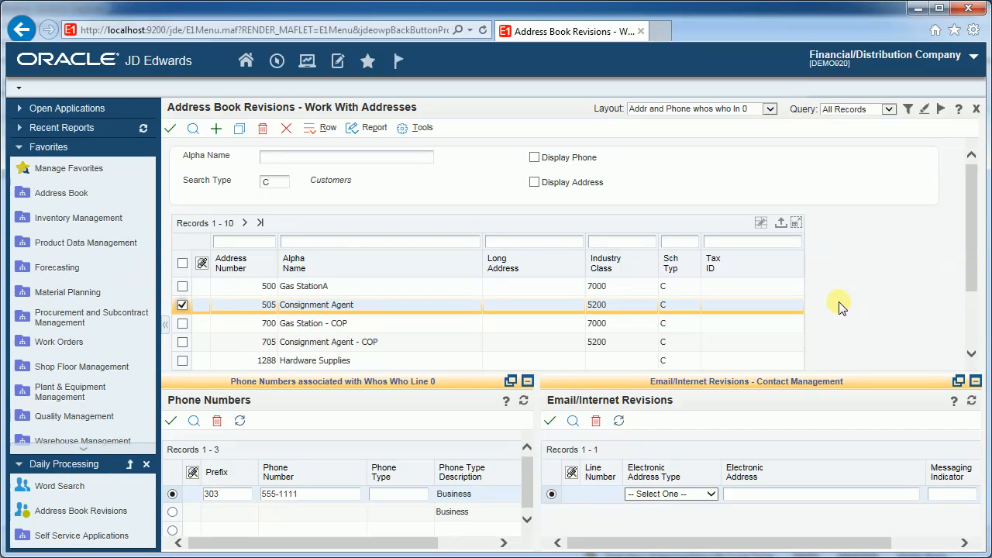
pyautogui.moveTo(895, 284)
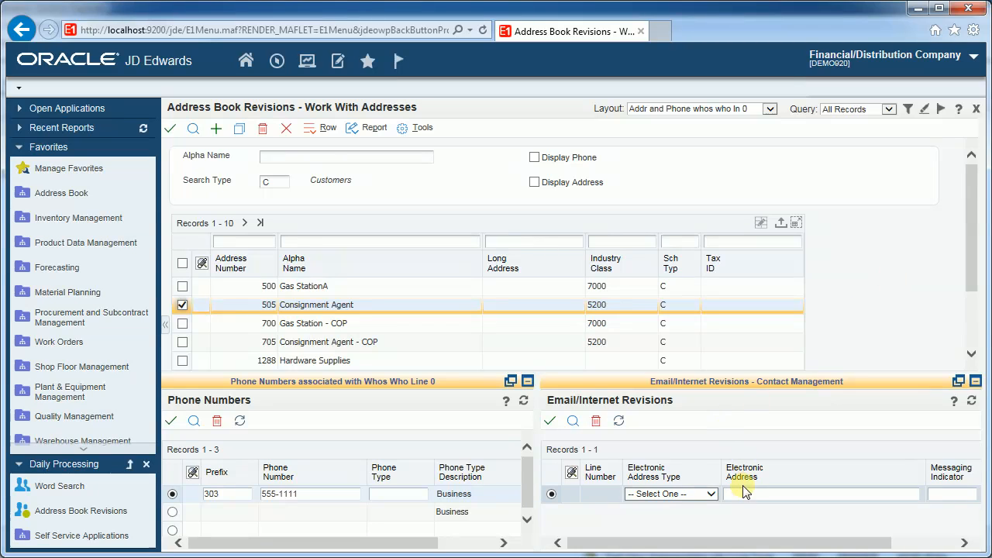
pyautogui.moveTo(607, 505)
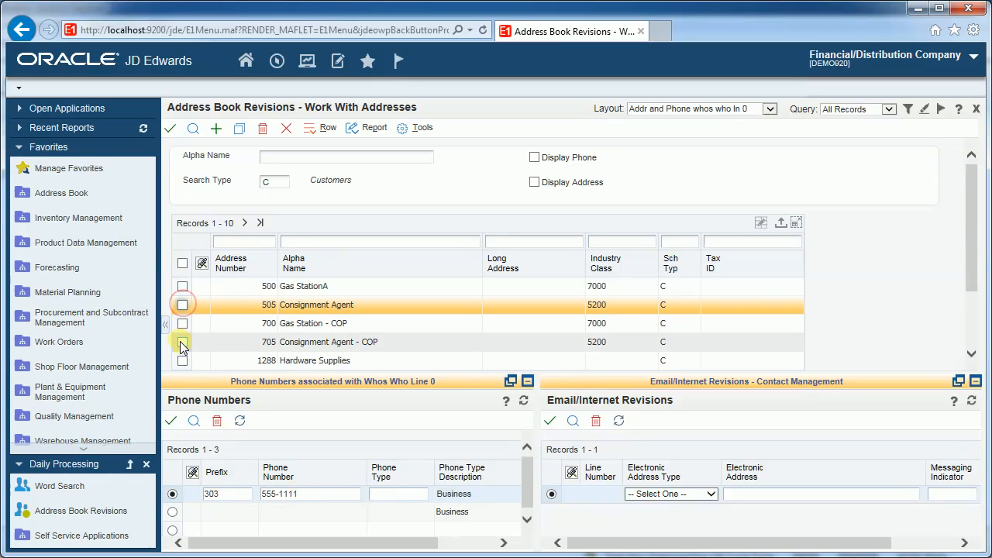
# - Tick and untick rows 705, 505 and Hardware Supplies 1288, watching the phone and email panes
pyautogui.click(182, 342)
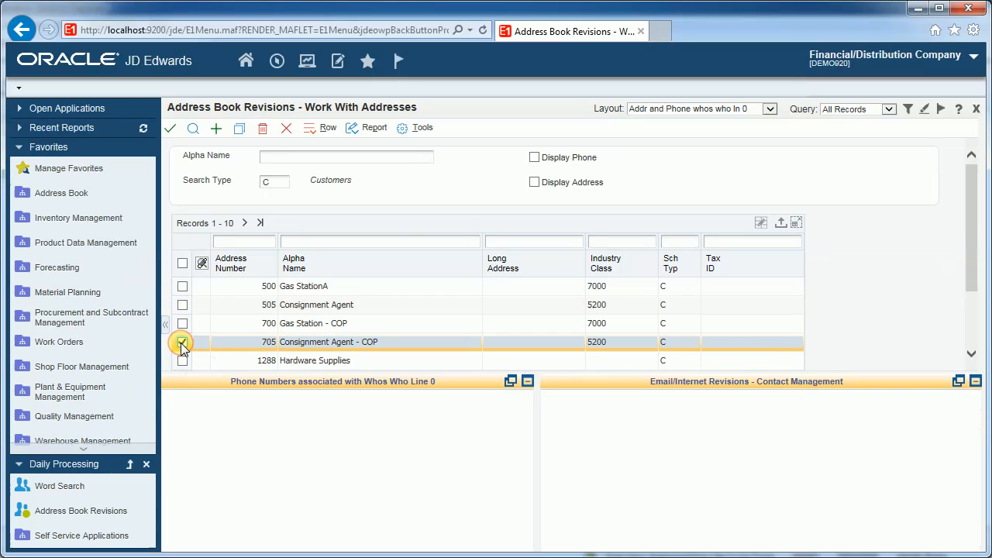
pyautogui.click(182, 342)
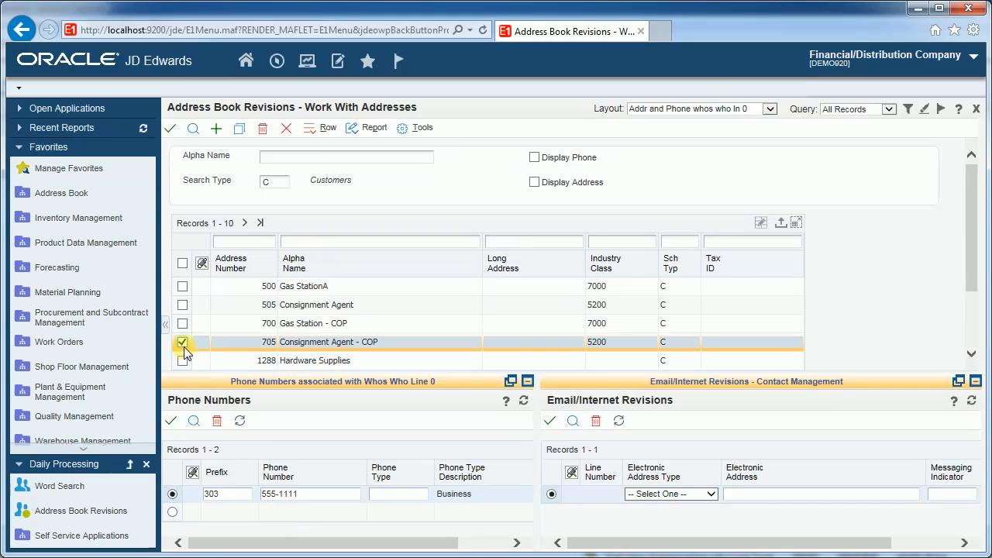
pyautogui.click(183, 305)
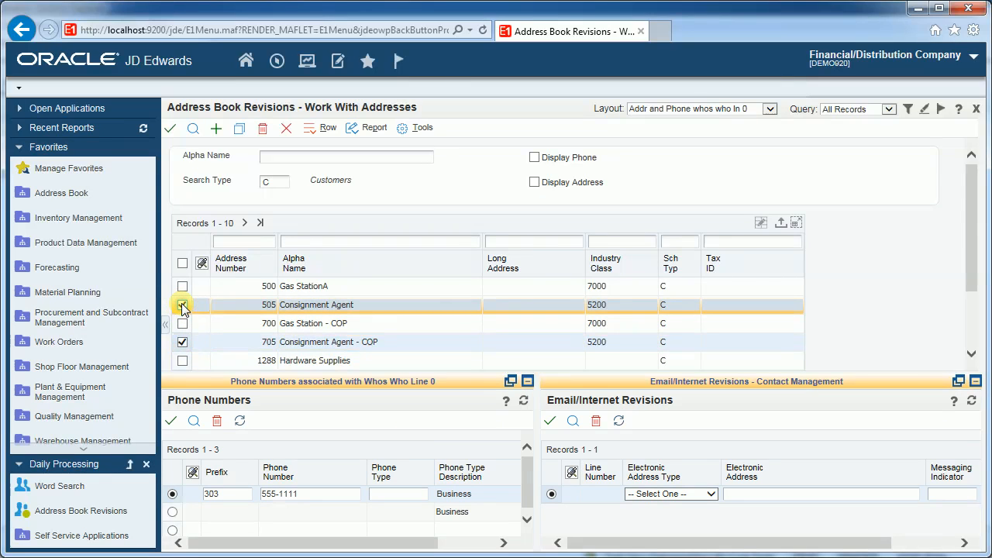
pyautogui.click(182, 305)
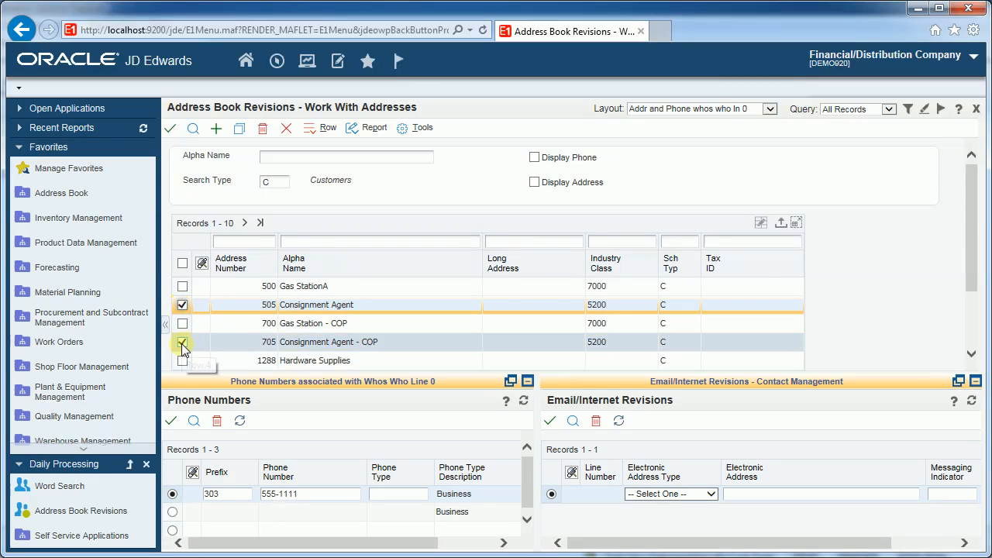
pyautogui.click(182, 304)
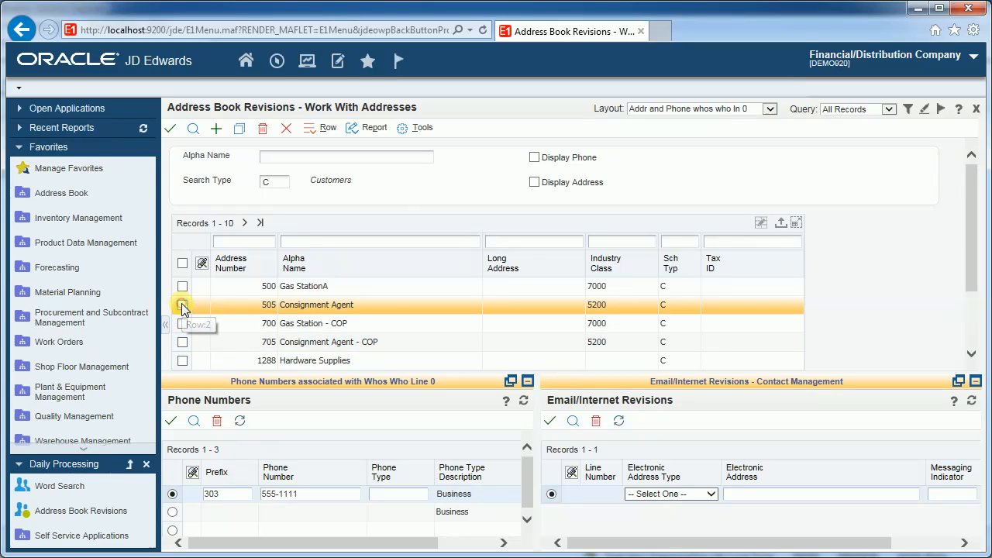
pyautogui.click(183, 360)
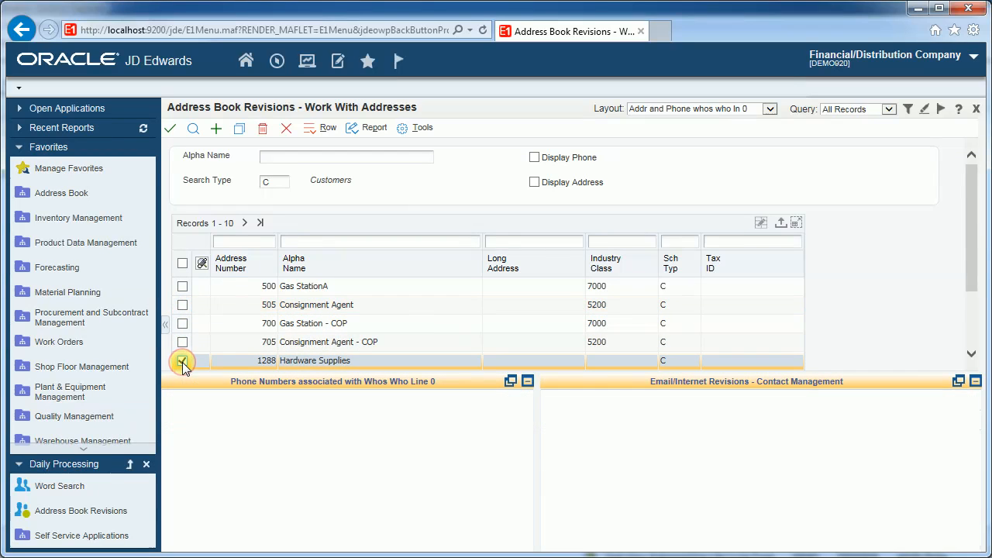
pyautogui.click(182, 360)
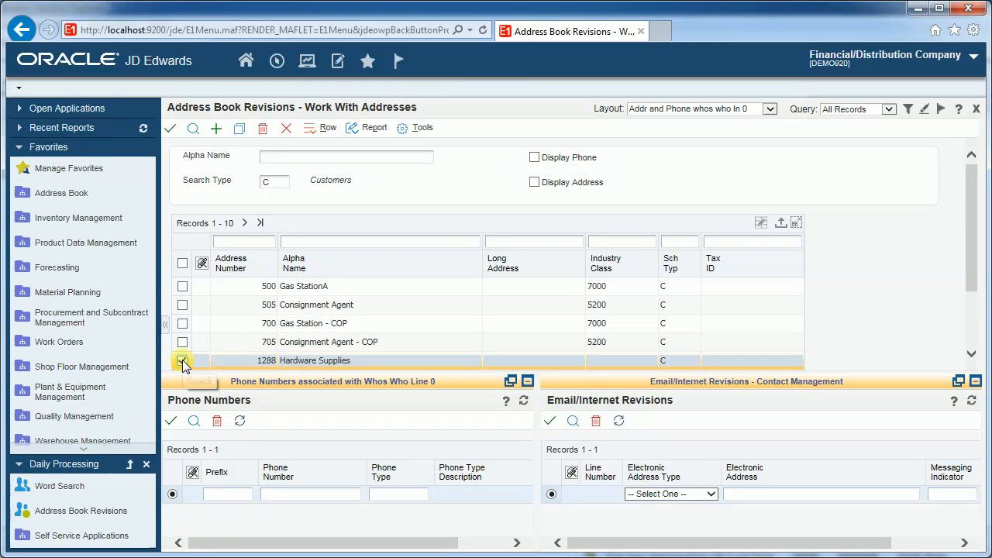
pyautogui.click(182, 360)
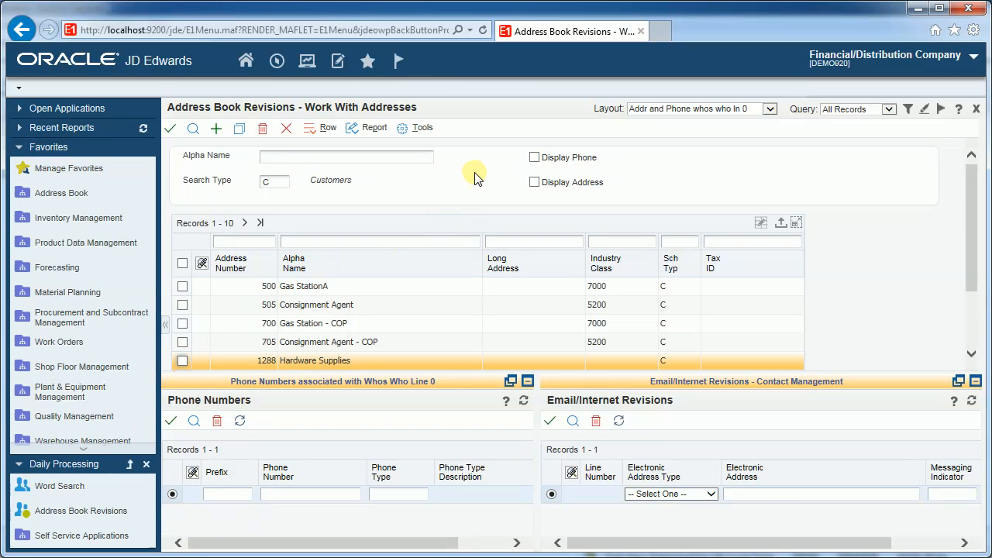
pyautogui.moveTo(474, 180)
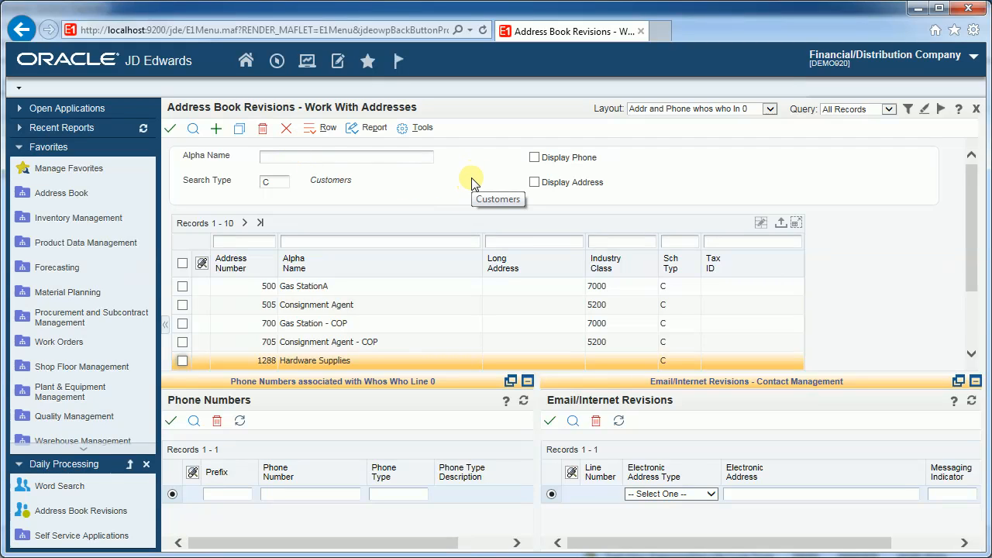
pyautogui.moveTo(888, 249)
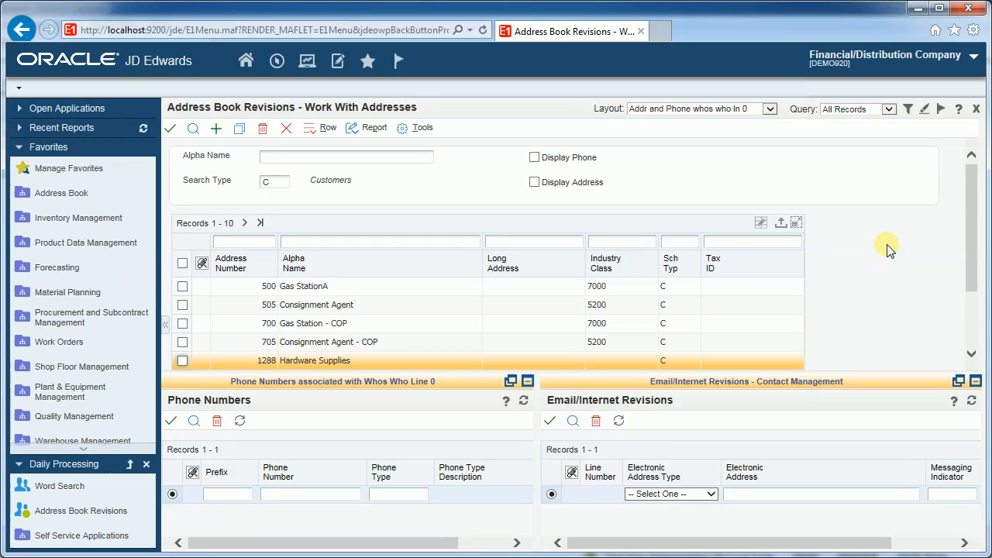
pyautogui.moveTo(276, 141)
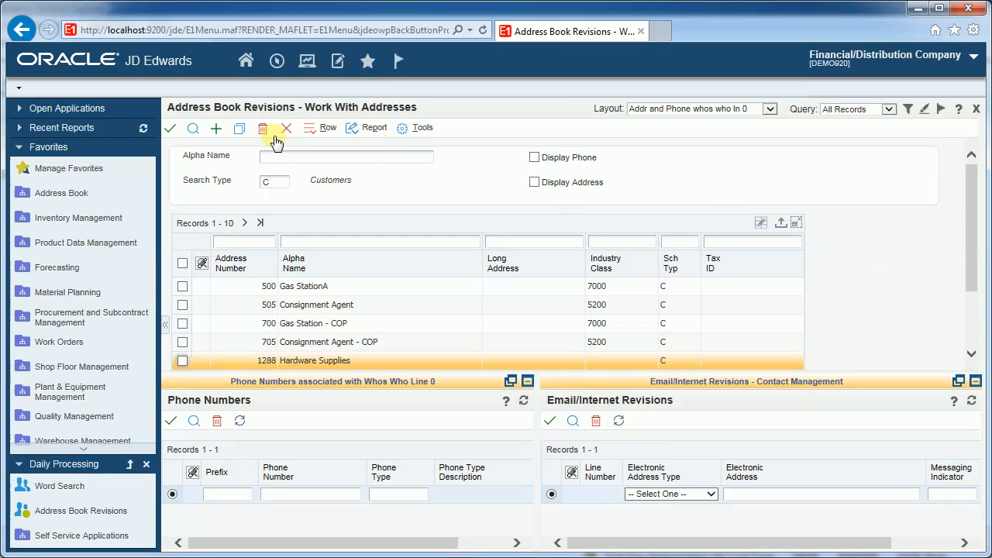